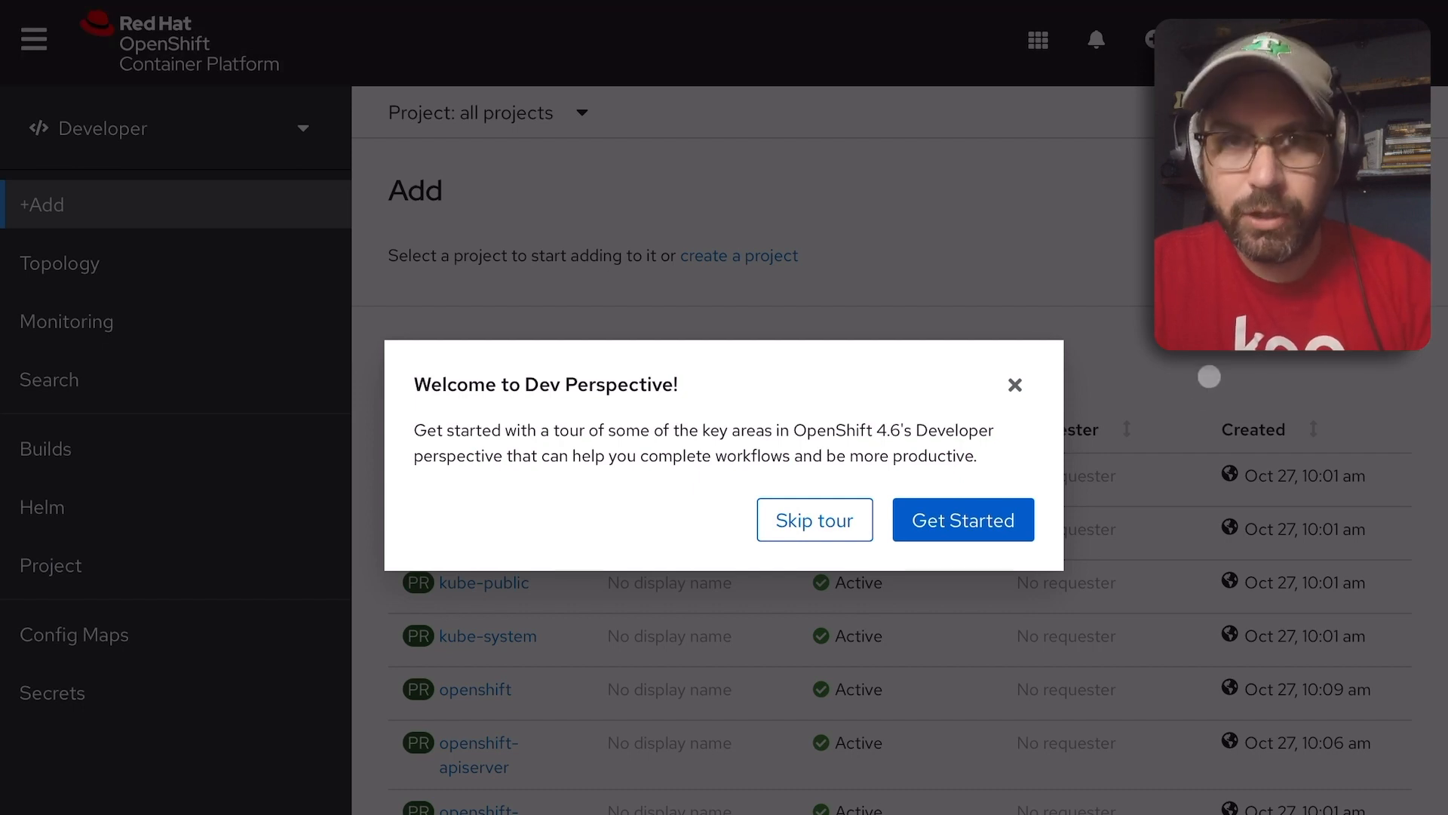
Step: Step through the Developer perspective welcome tour's four steps, including monitoring and search, to its end
click(962, 519)
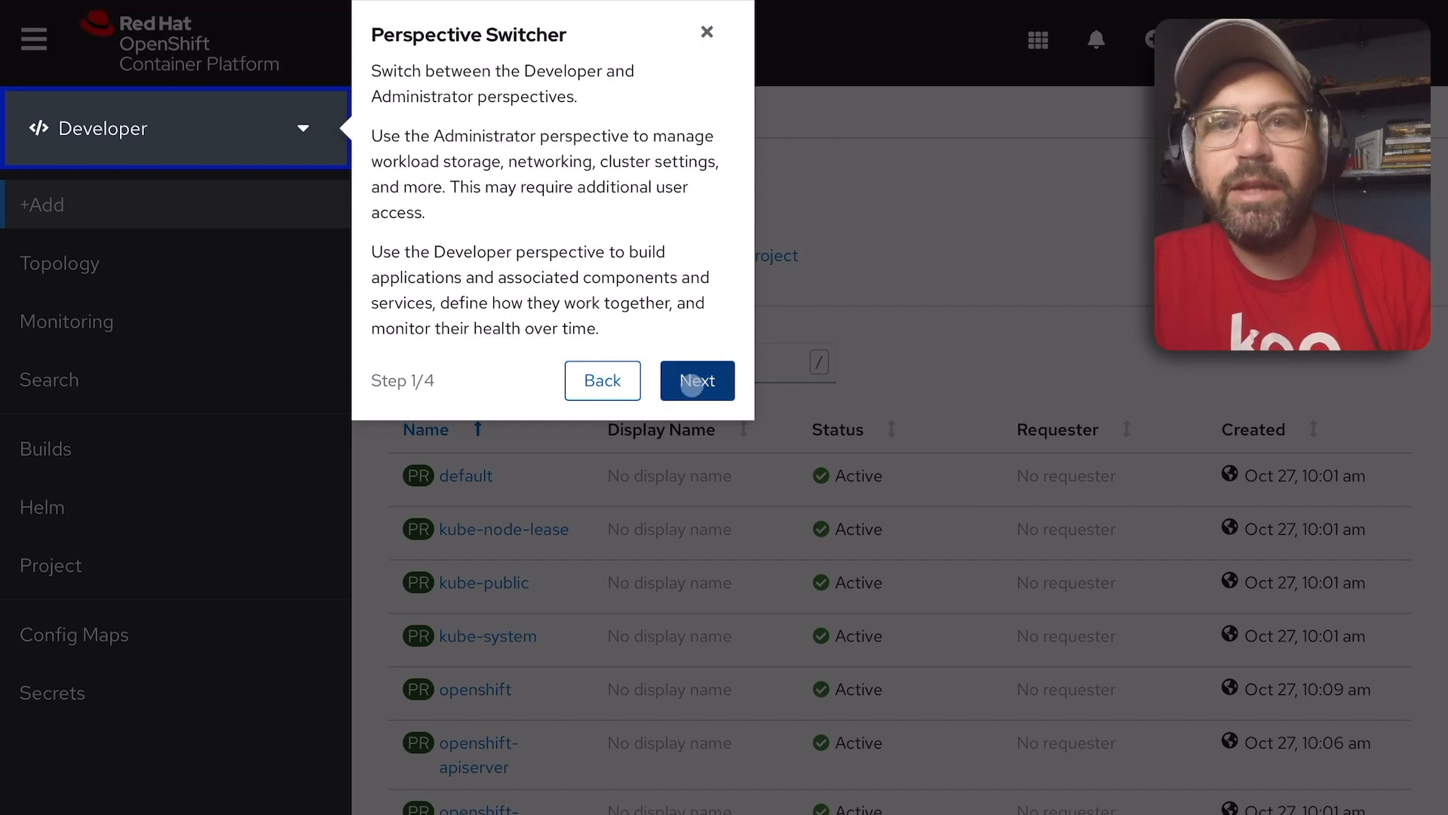
click(696, 379)
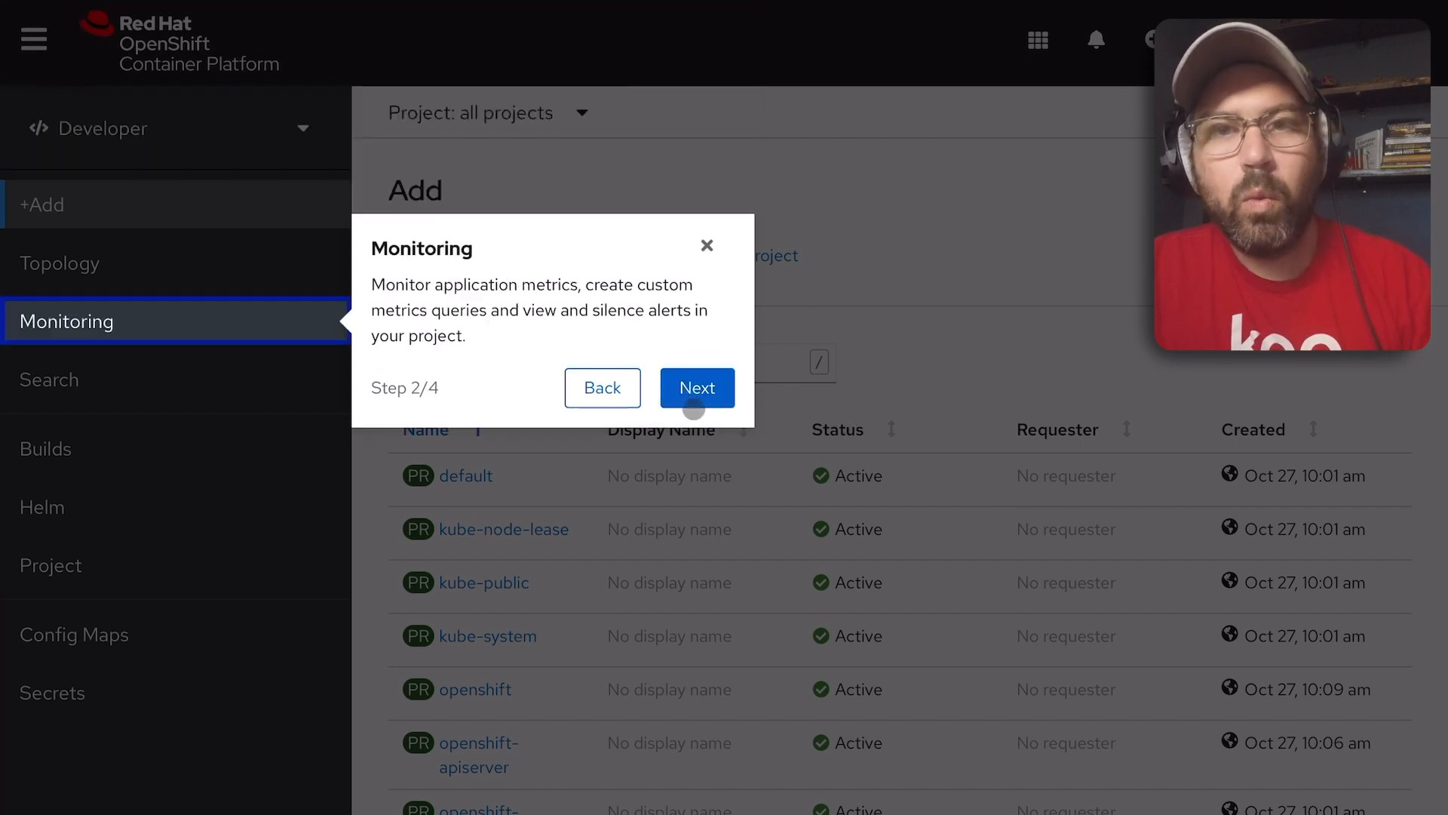
click(697, 386)
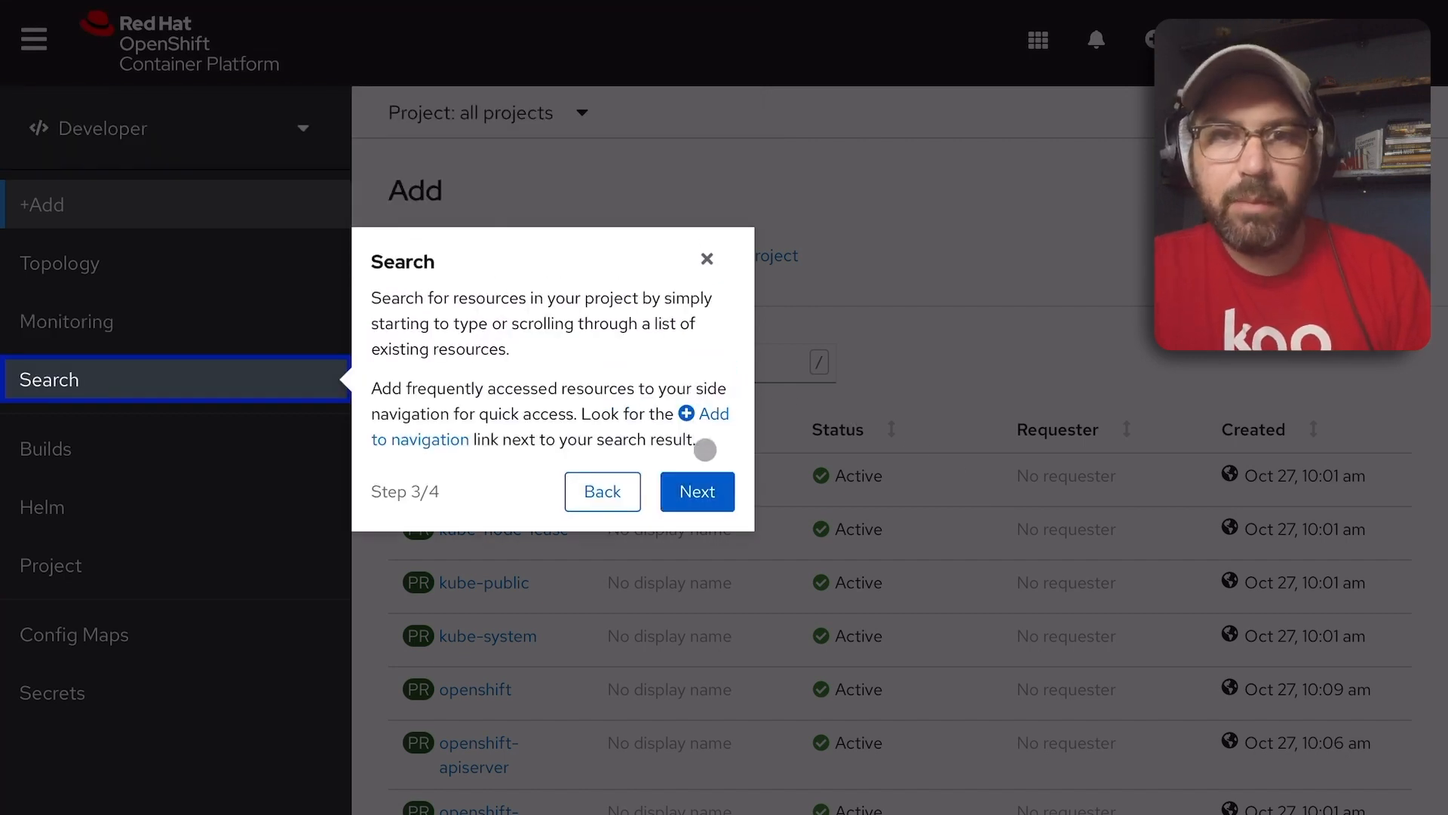
click(697, 491)
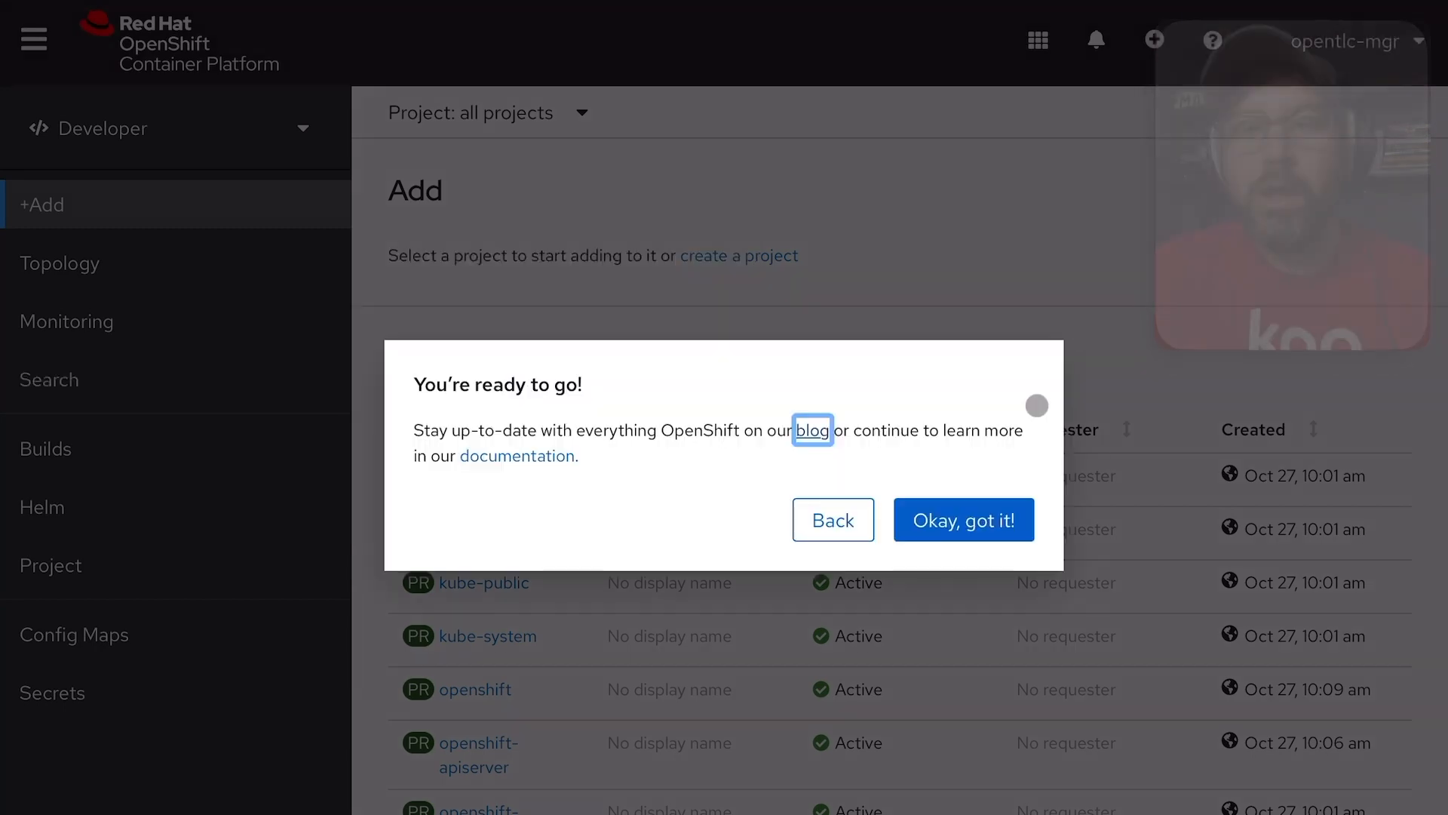
click(963, 519)
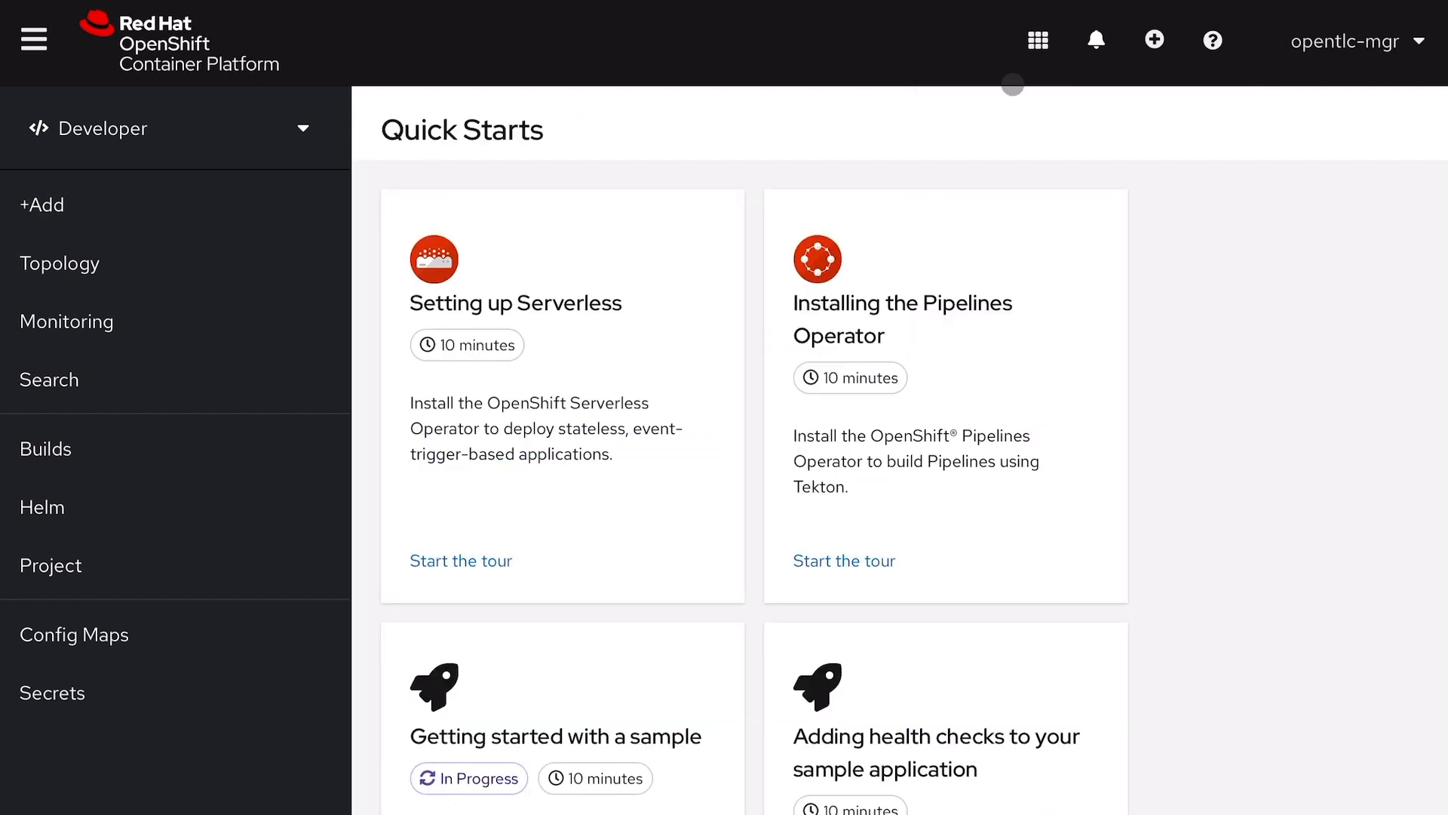
Step: Start the Setting up Serverless quick start, answer Yes then No, and exit it
scroll(down, 3)
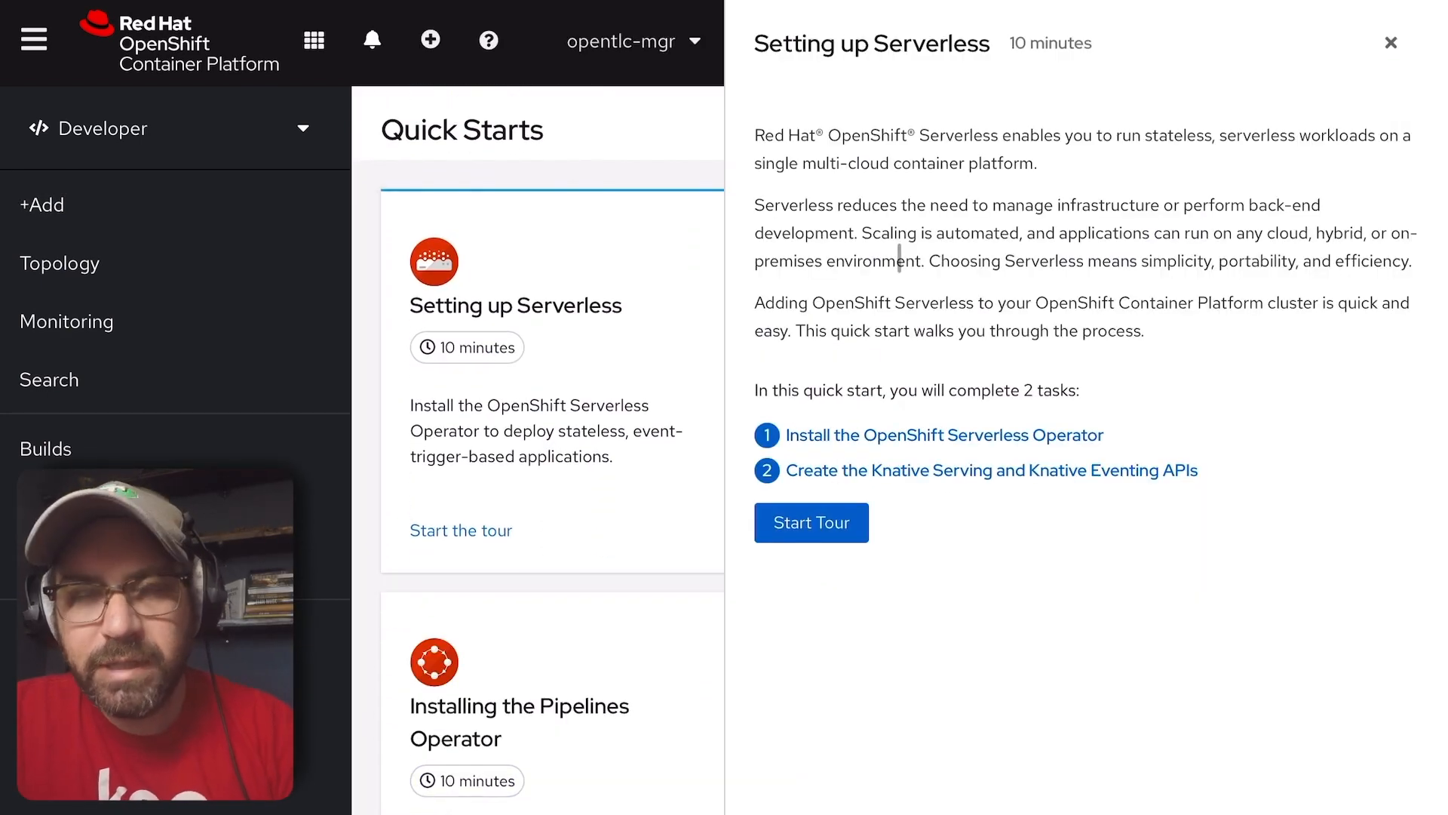
click(810, 522)
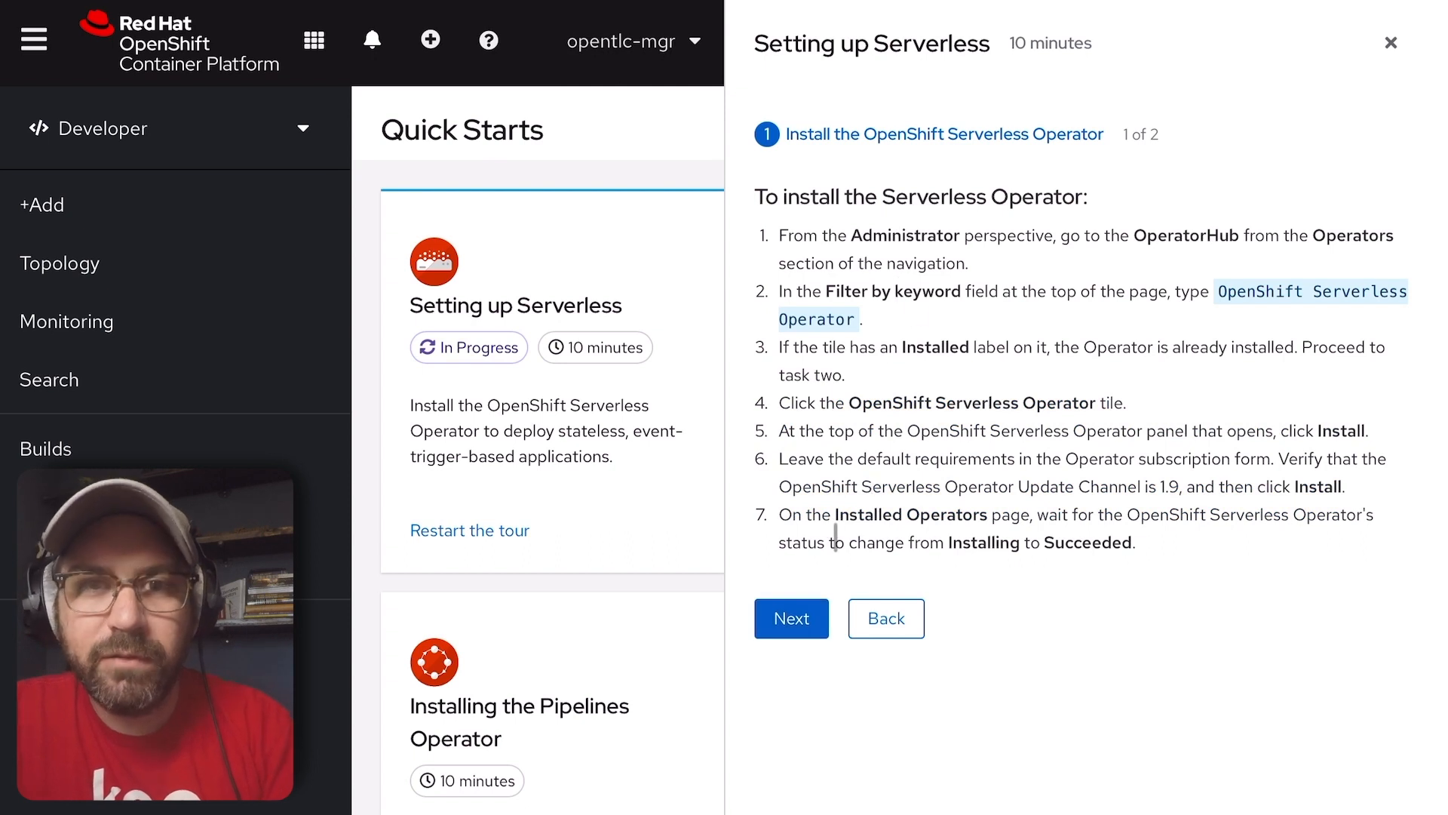
click(790, 618)
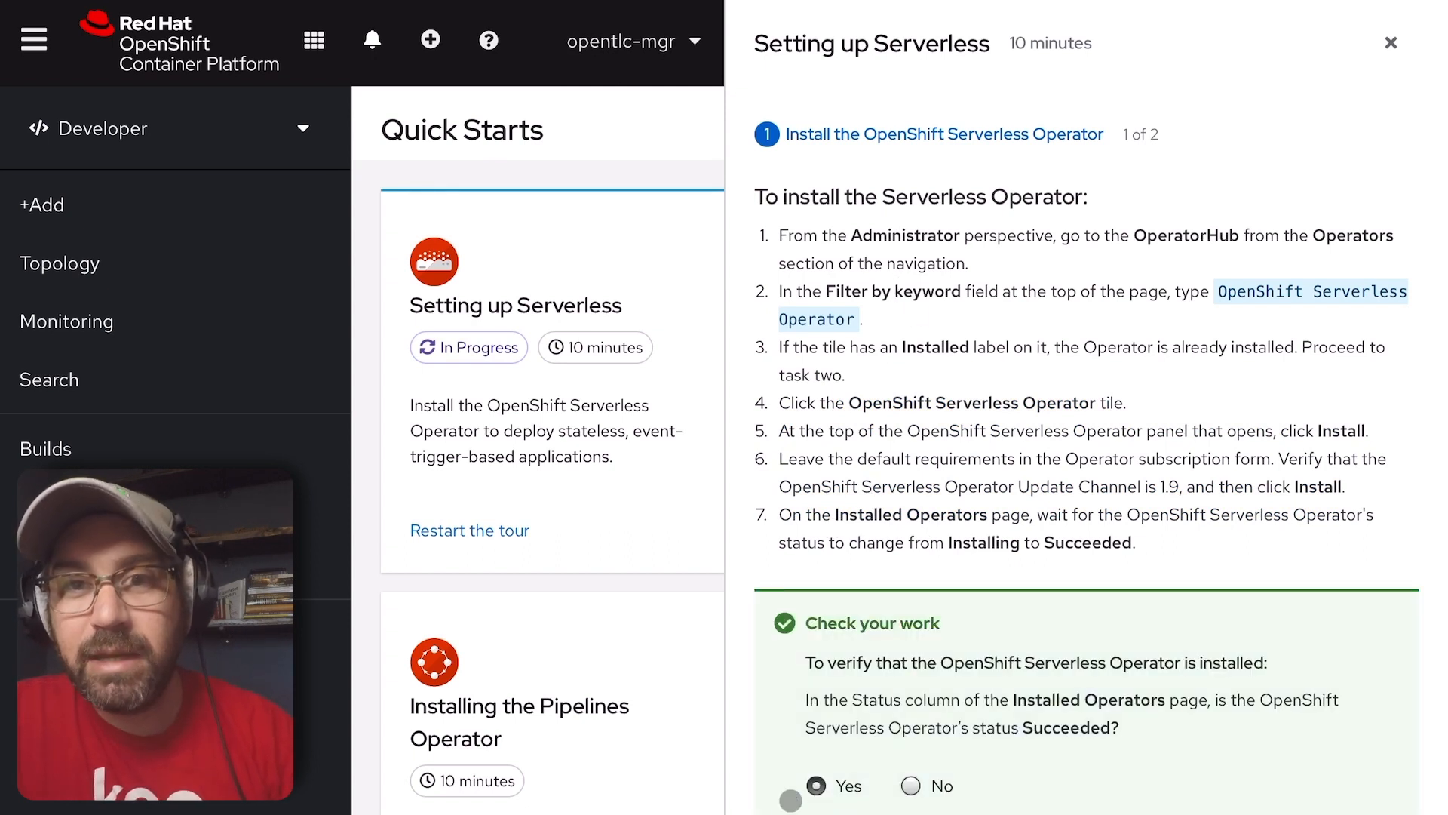
click(910, 786)
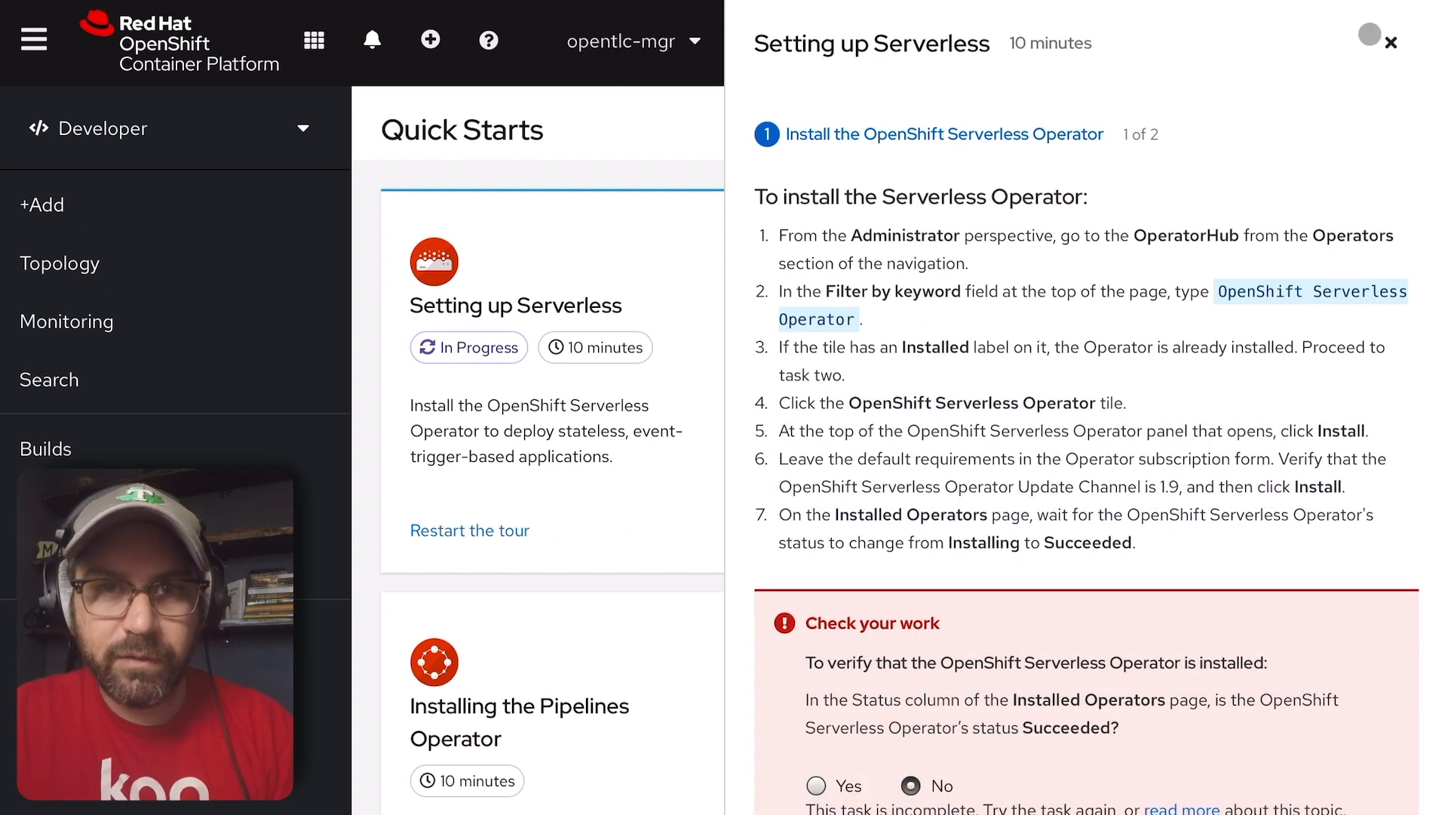
click(60, 262)
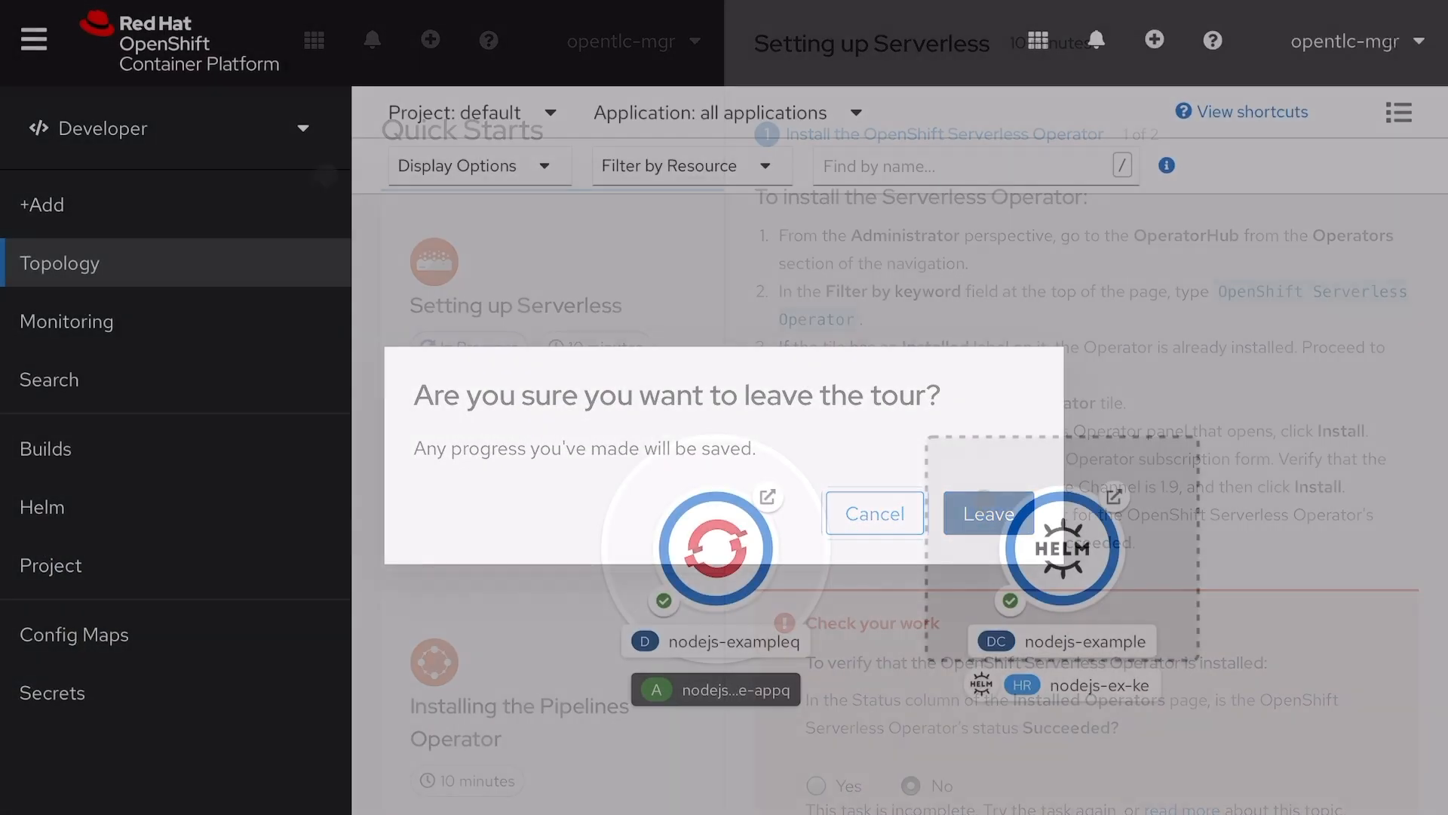
Step: Leave the quick start and show the topology as a list in Consumption mode
click(986, 514)
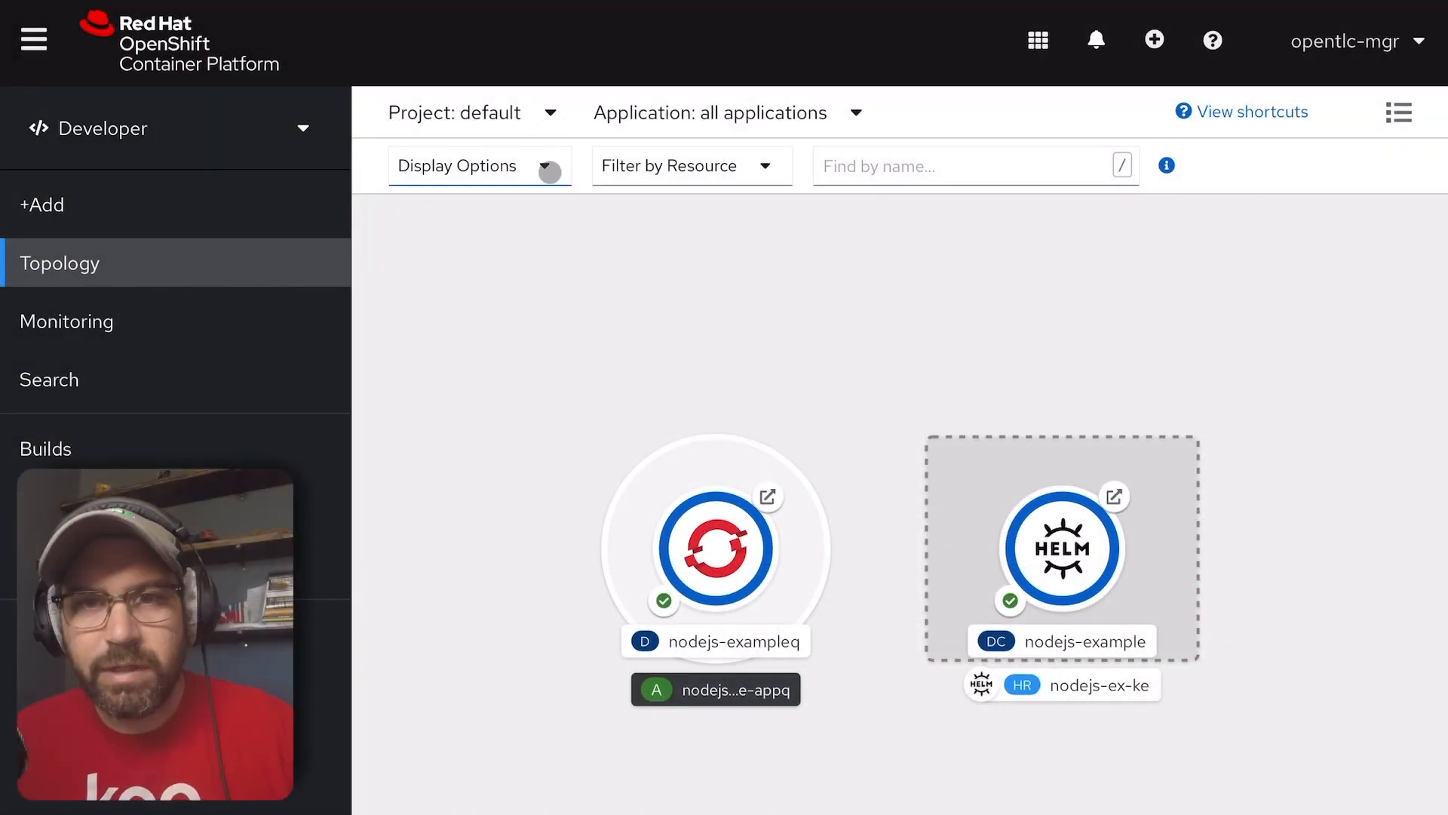
click(470, 165)
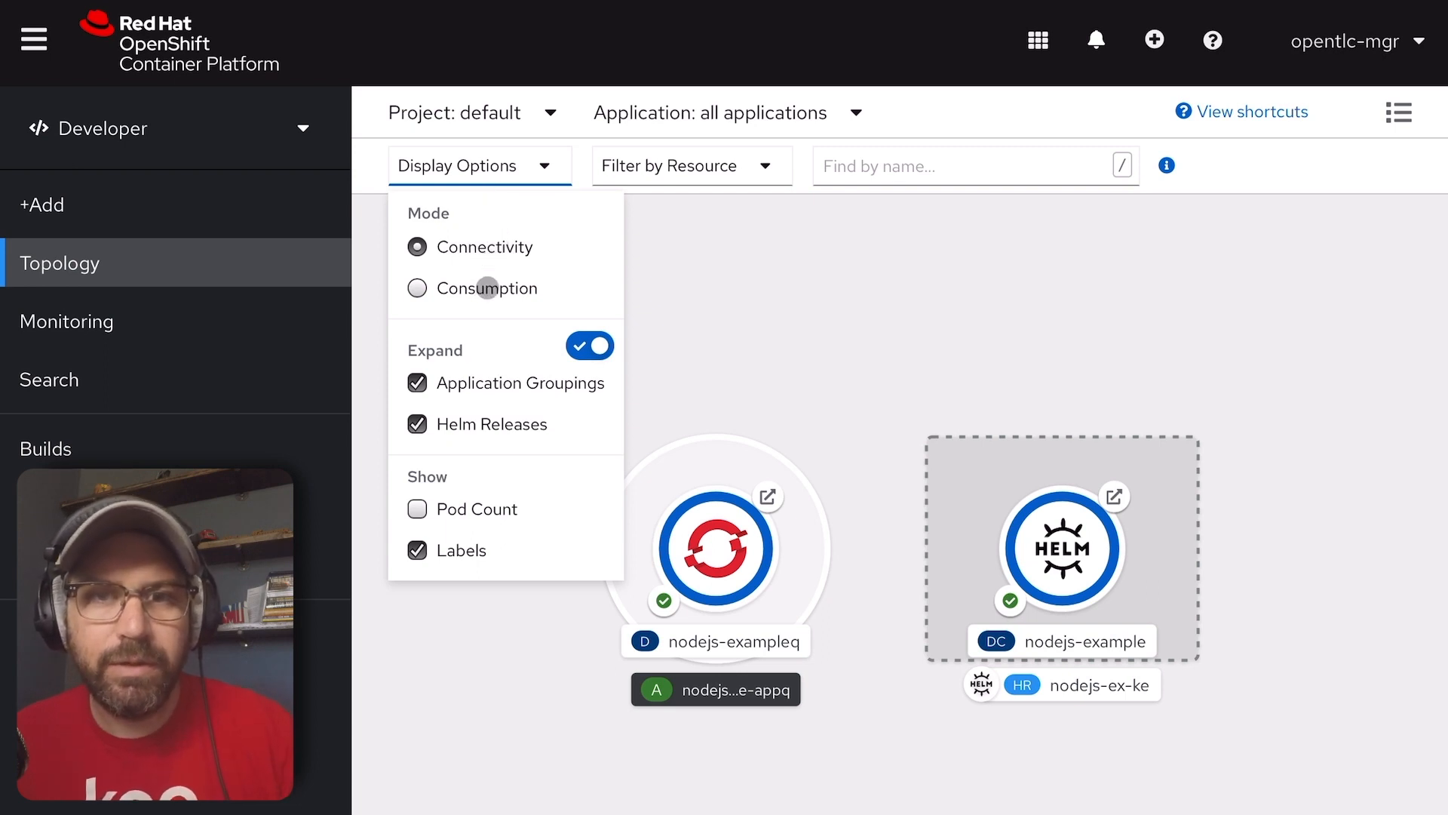
click(416, 288)
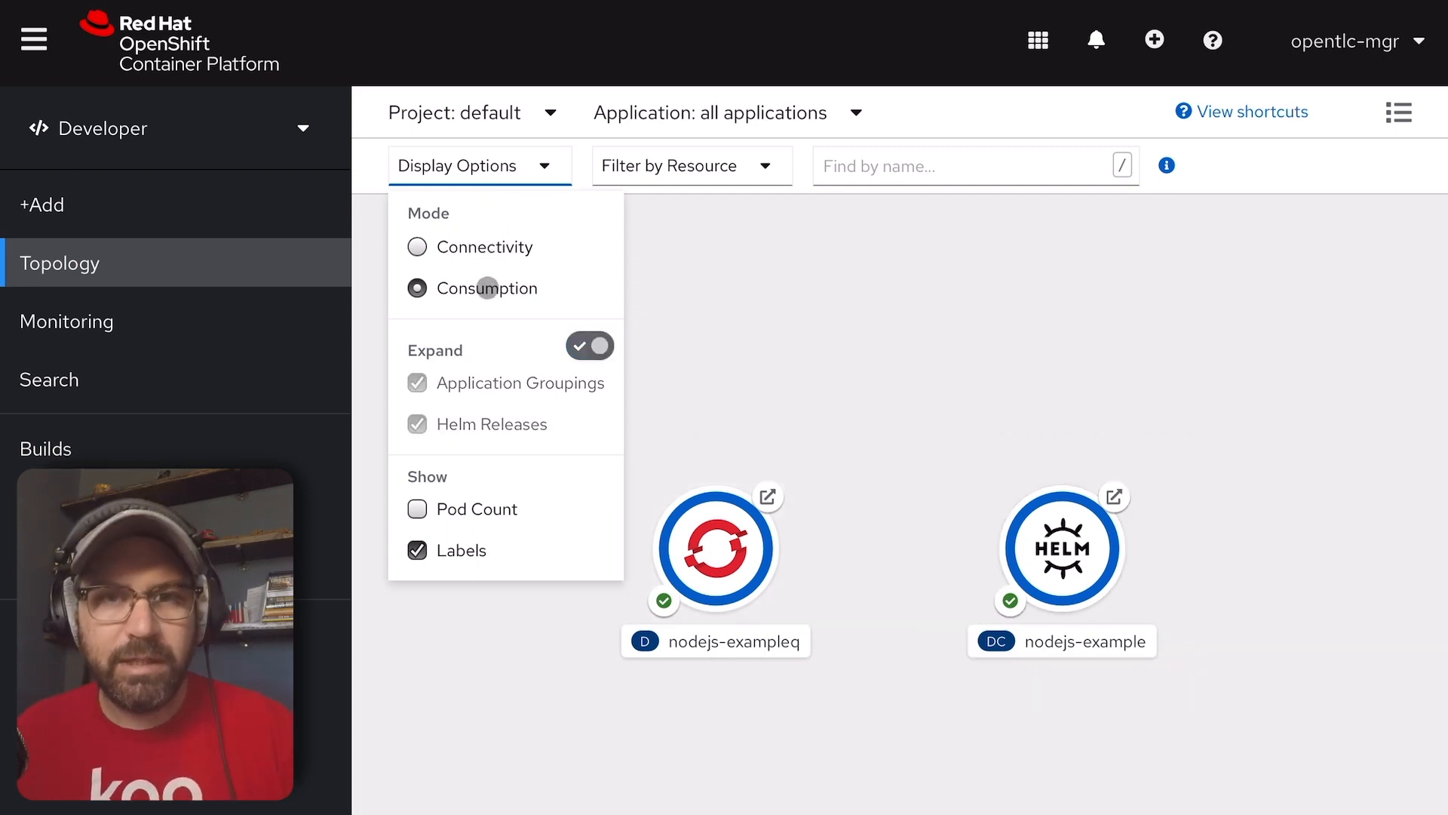
click(1398, 112)
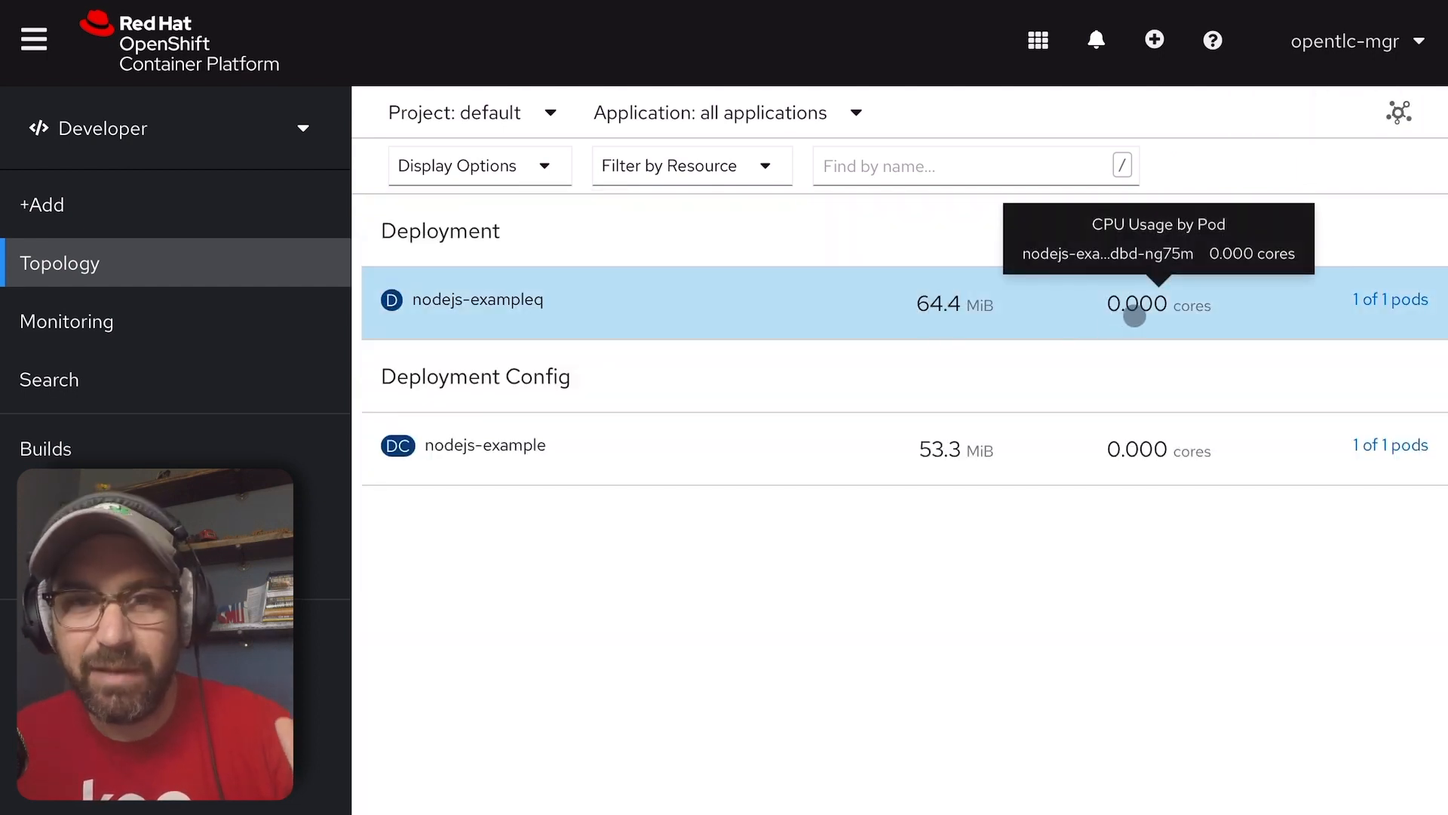
Step: Switch the topology display options back to Connectivity mode
click(478, 166)
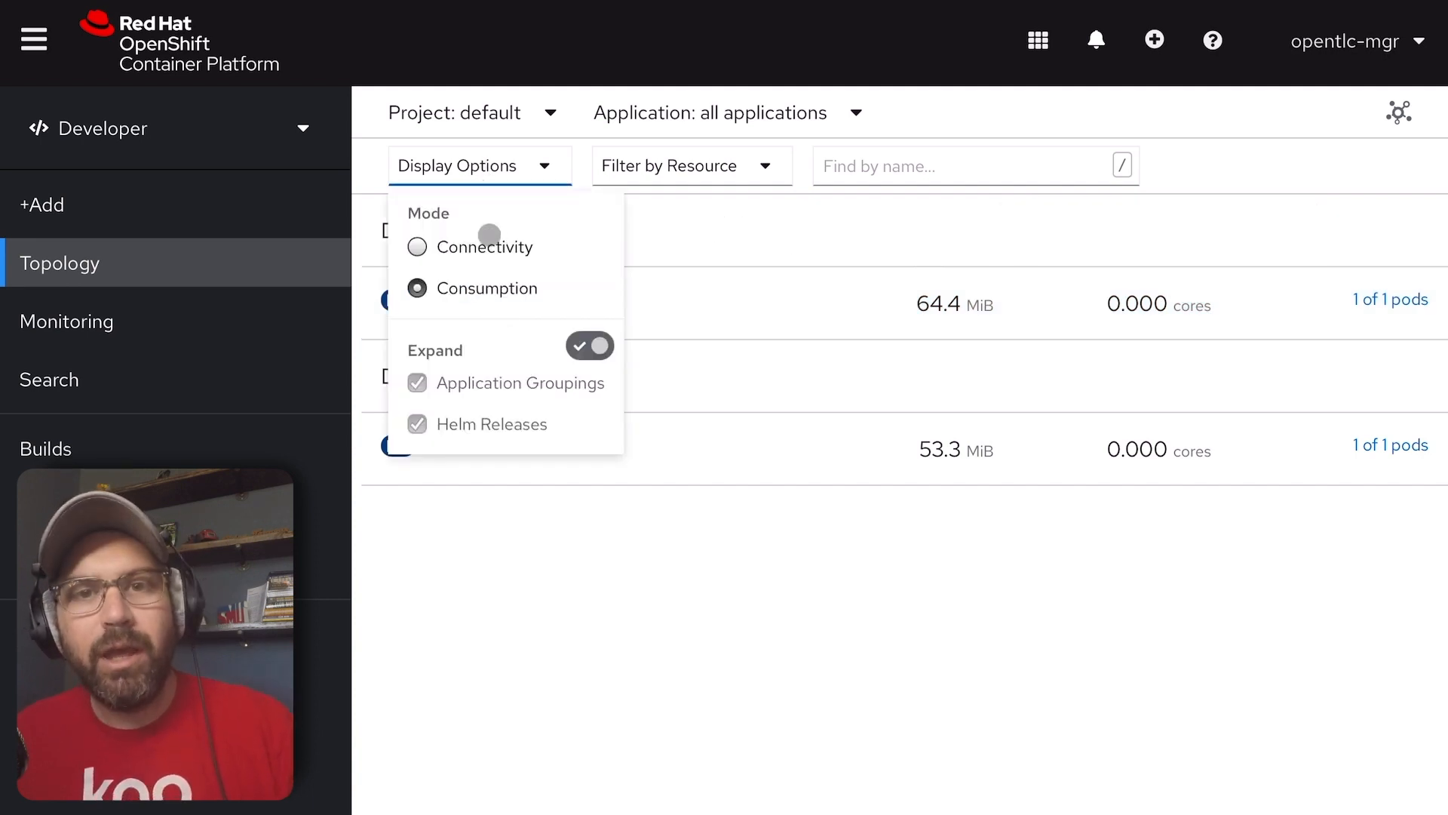
click(417, 246)
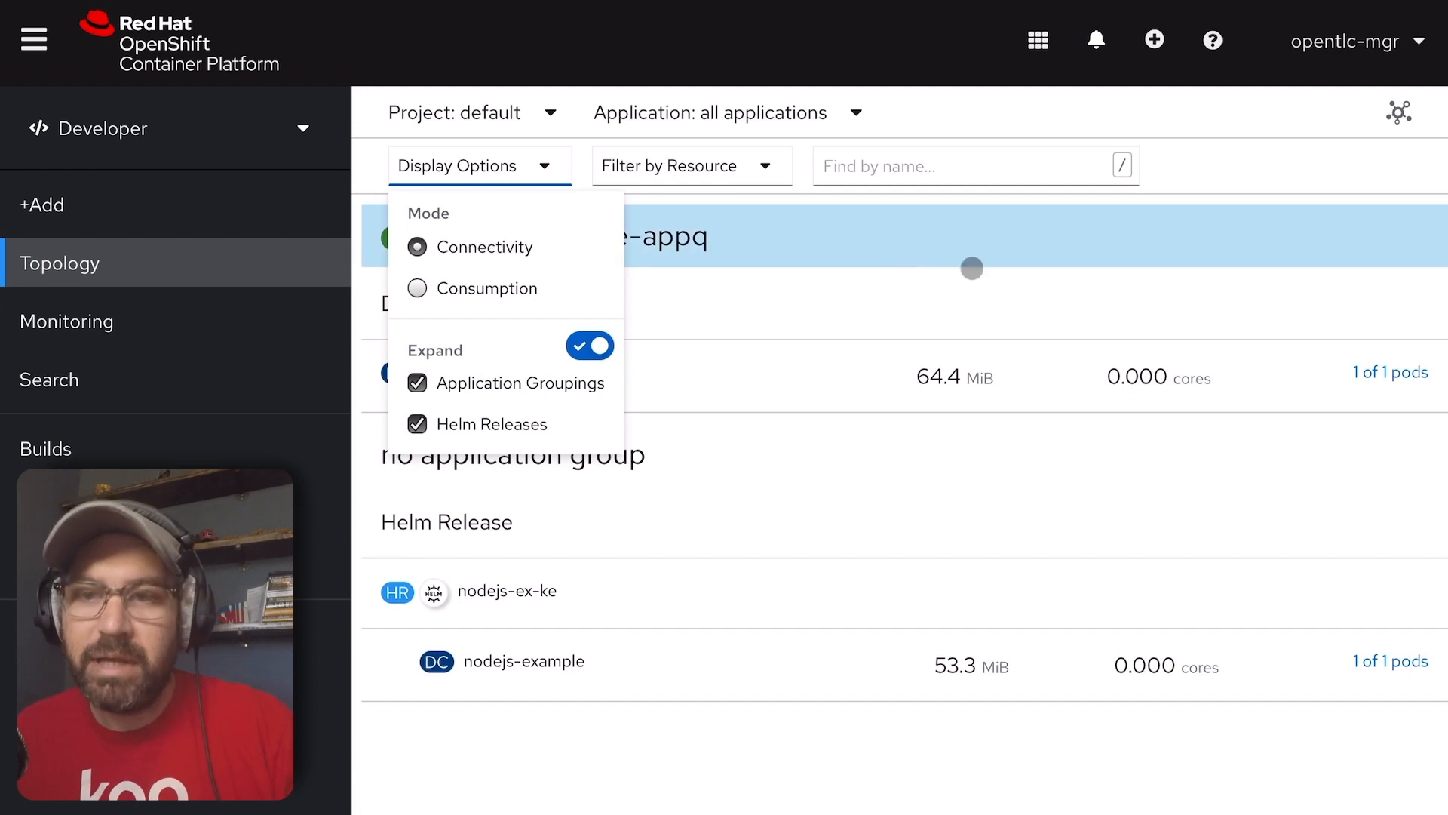
click(478, 165)
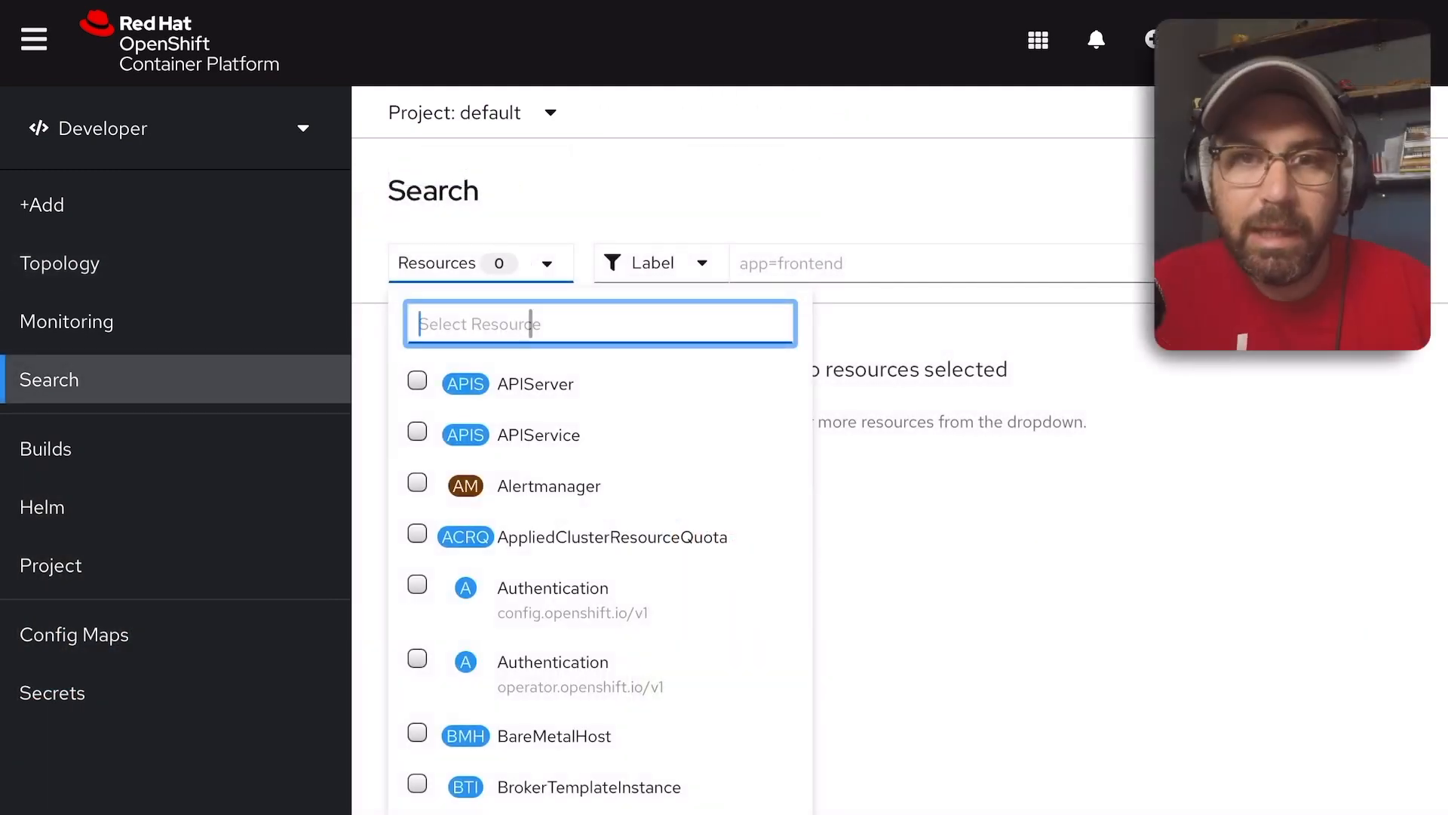
Step: Search for Route resources and add Routes to the side navigation
text(route)
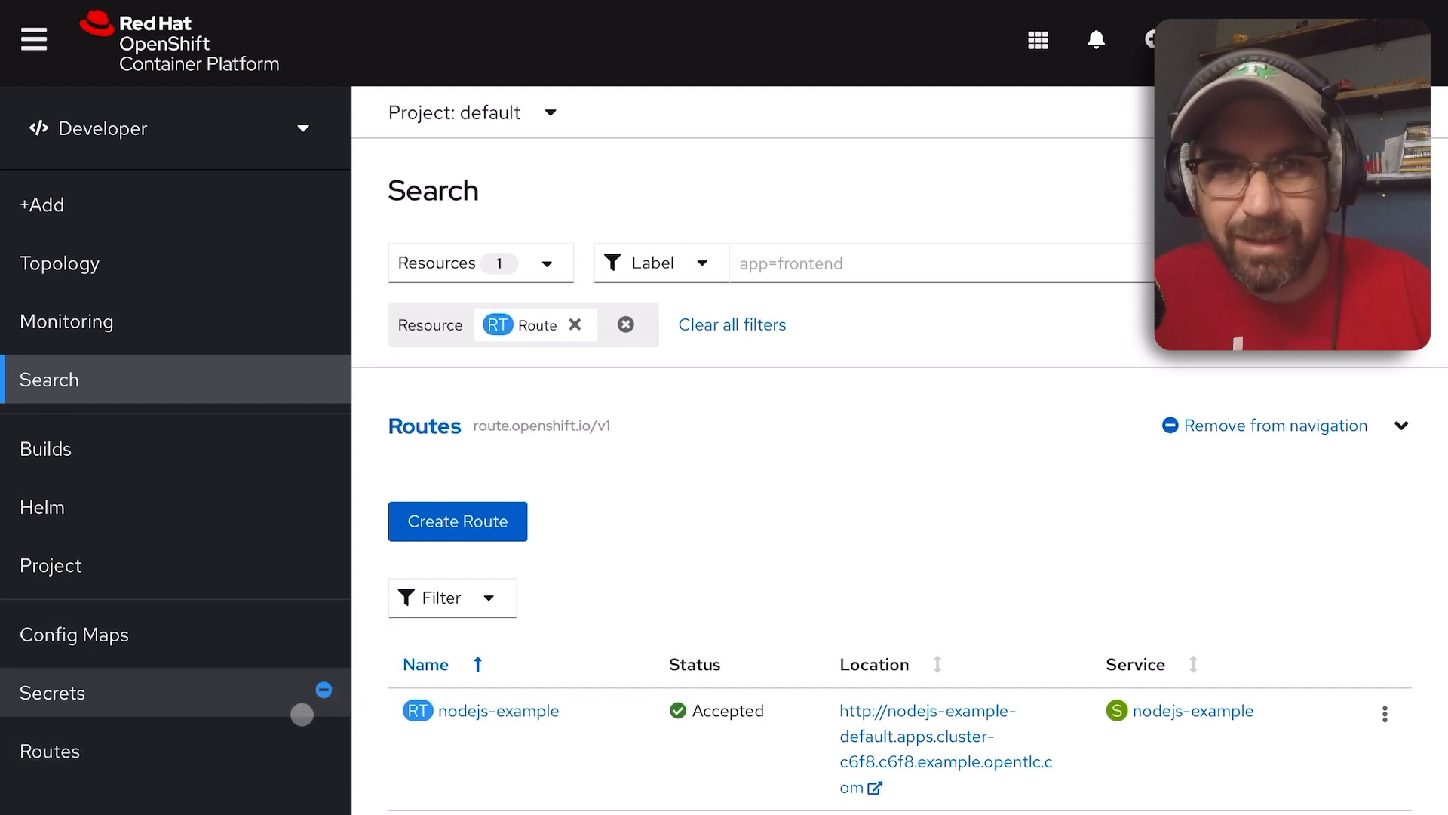
click(1274, 425)
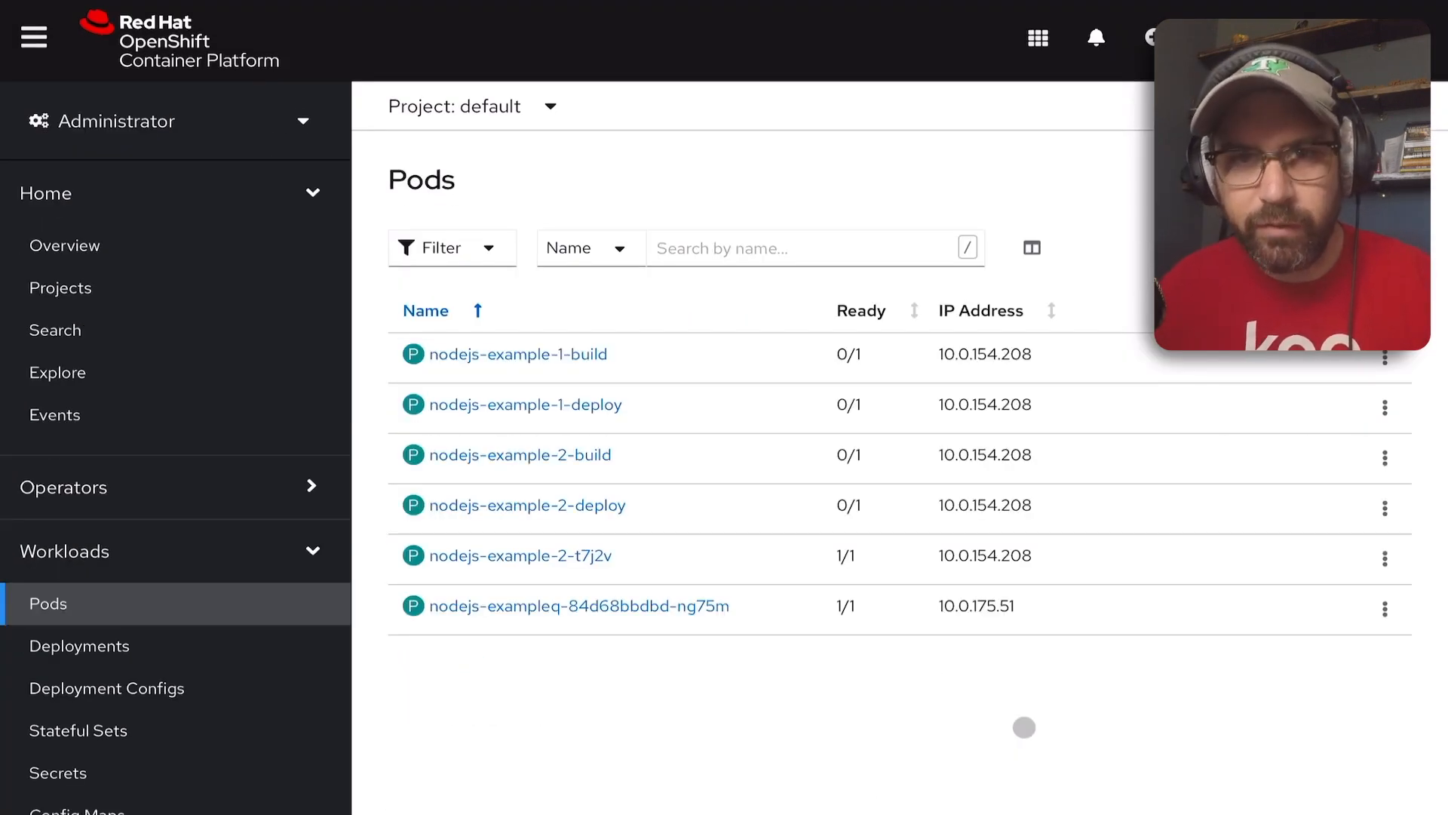
mouse_move(1032, 248)
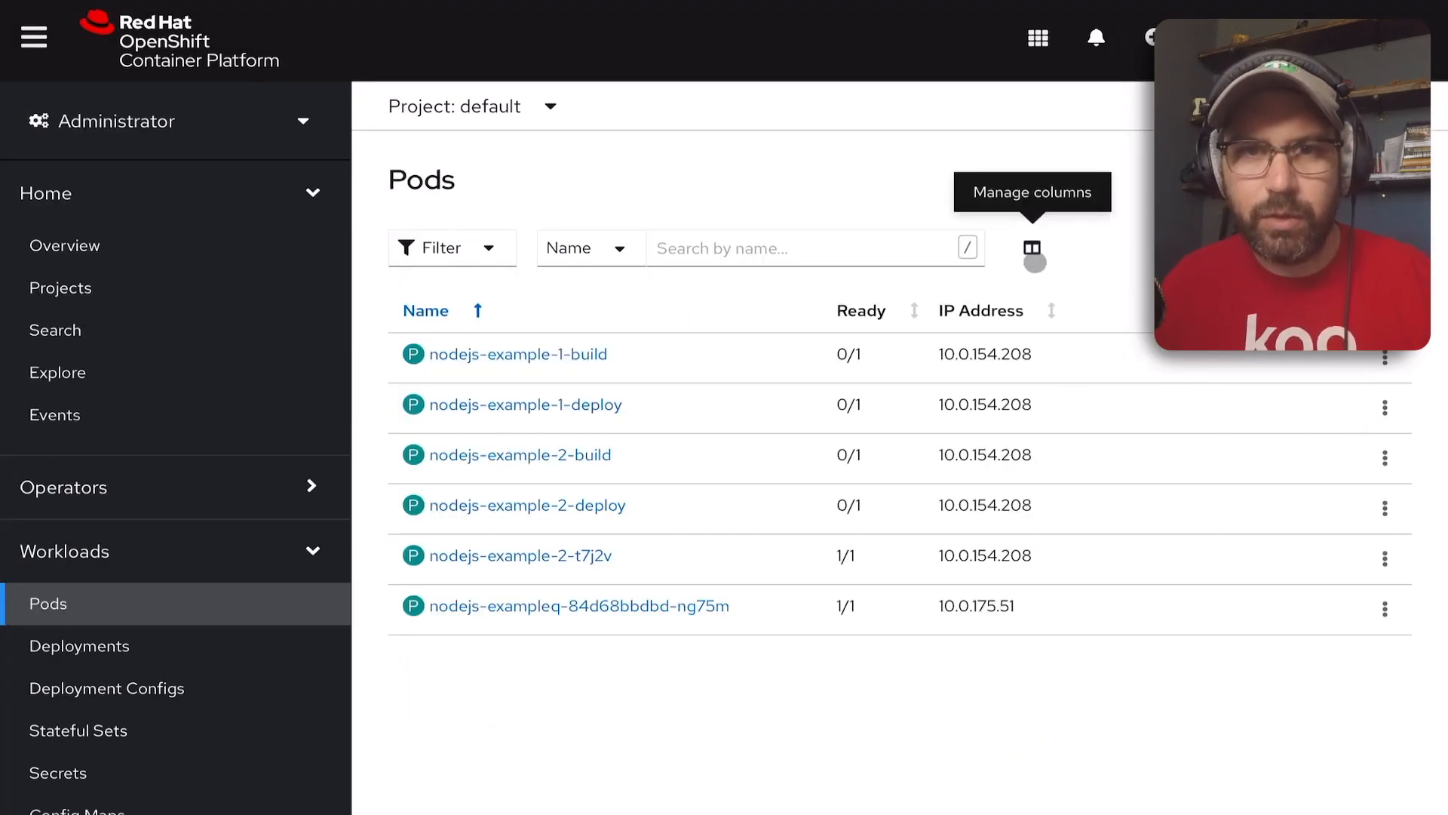
Step: Restore the default pod table columns, then open the Status filter showing pod counts
click(1034, 255)
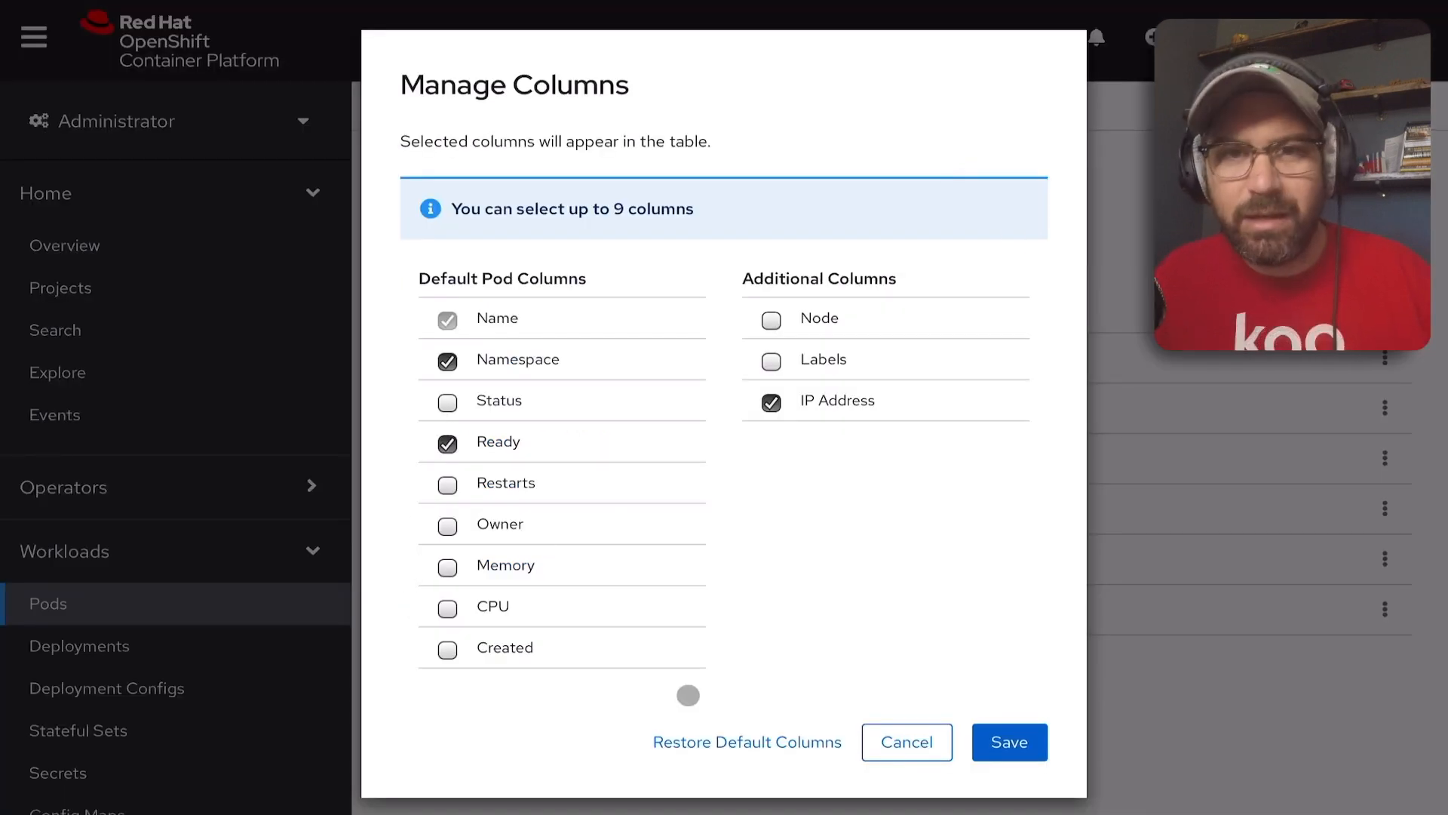
click(746, 742)
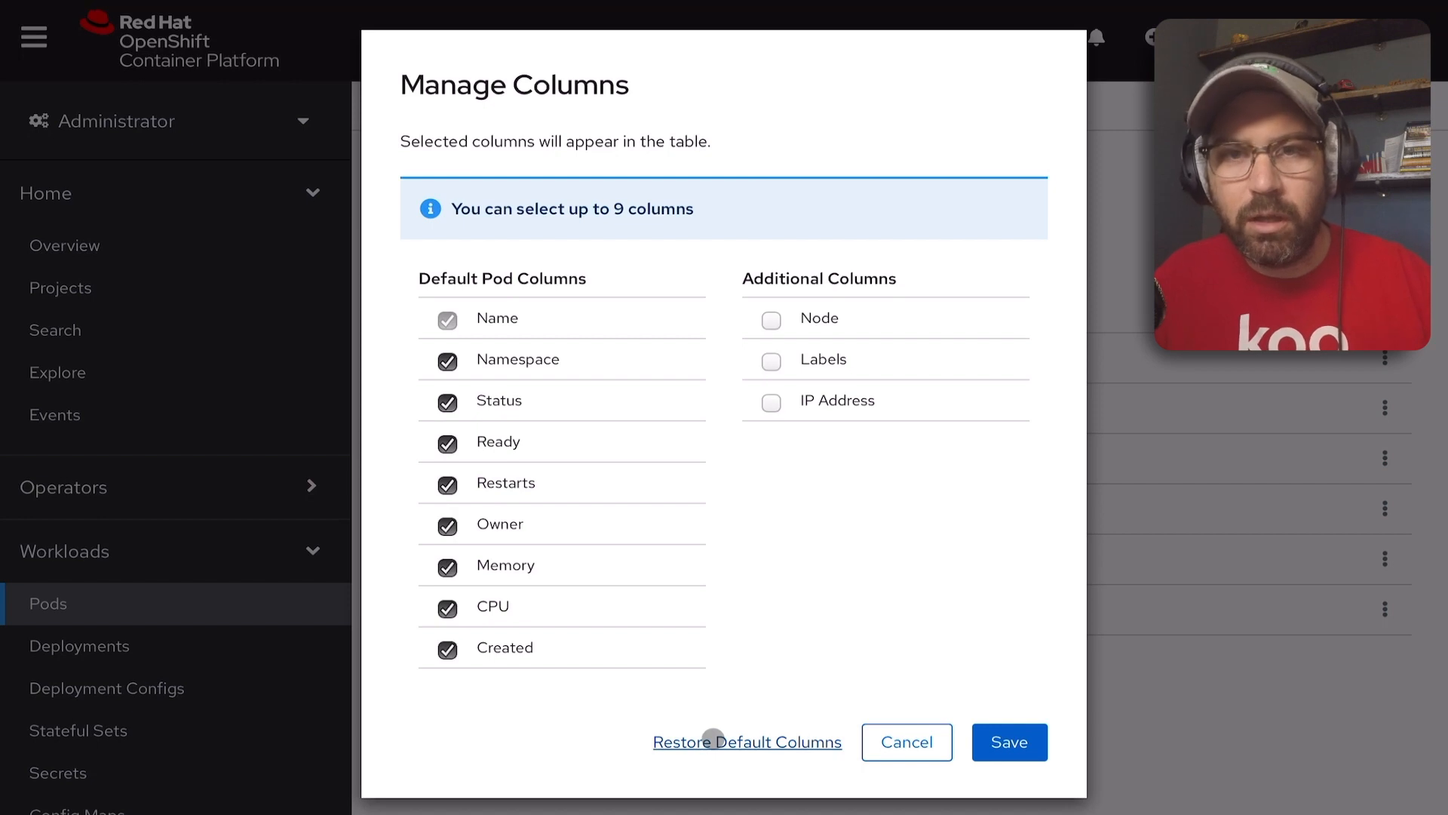
click(1009, 742)
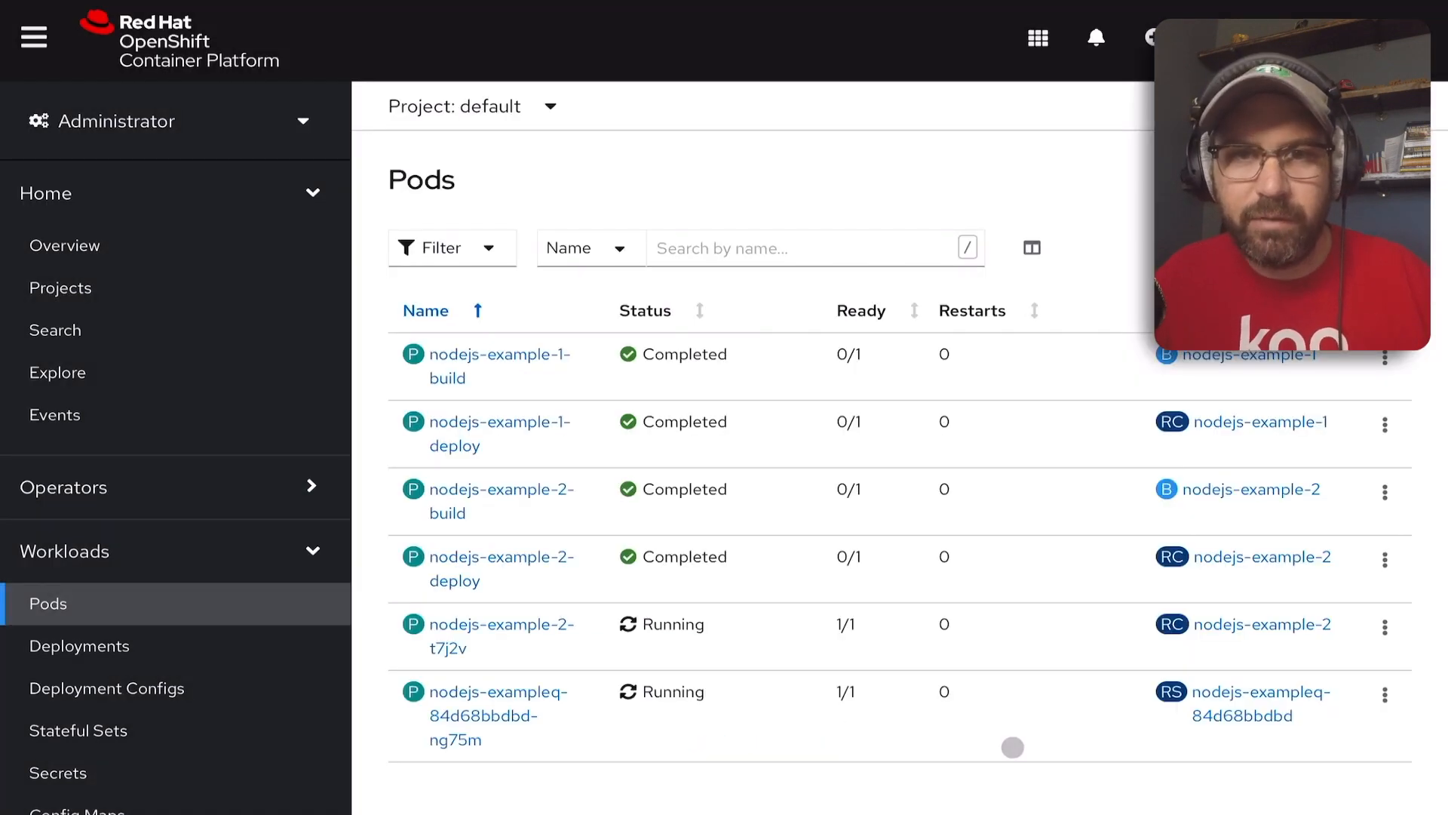
mouse_move(1032, 247)
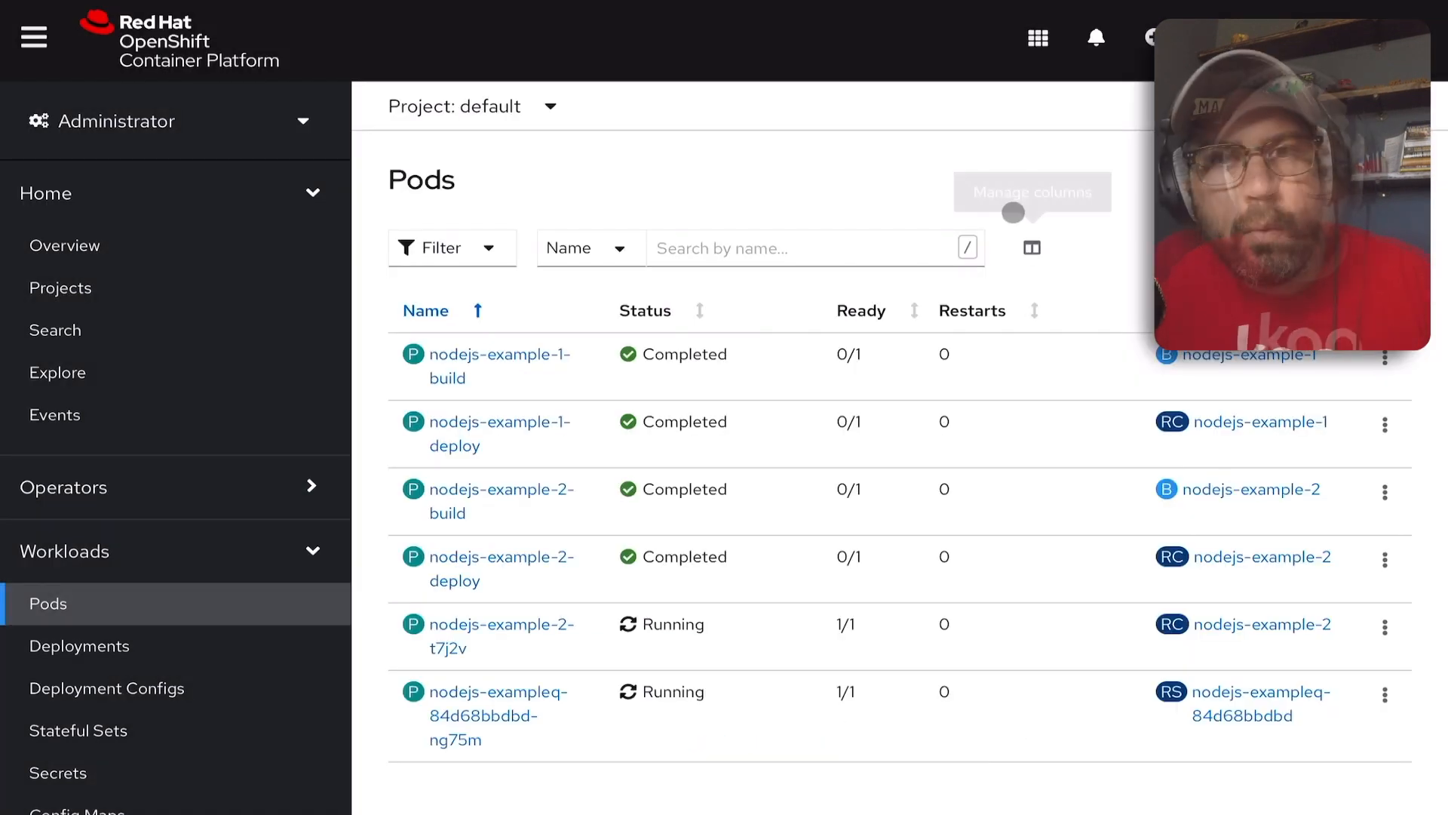
click(447, 247)
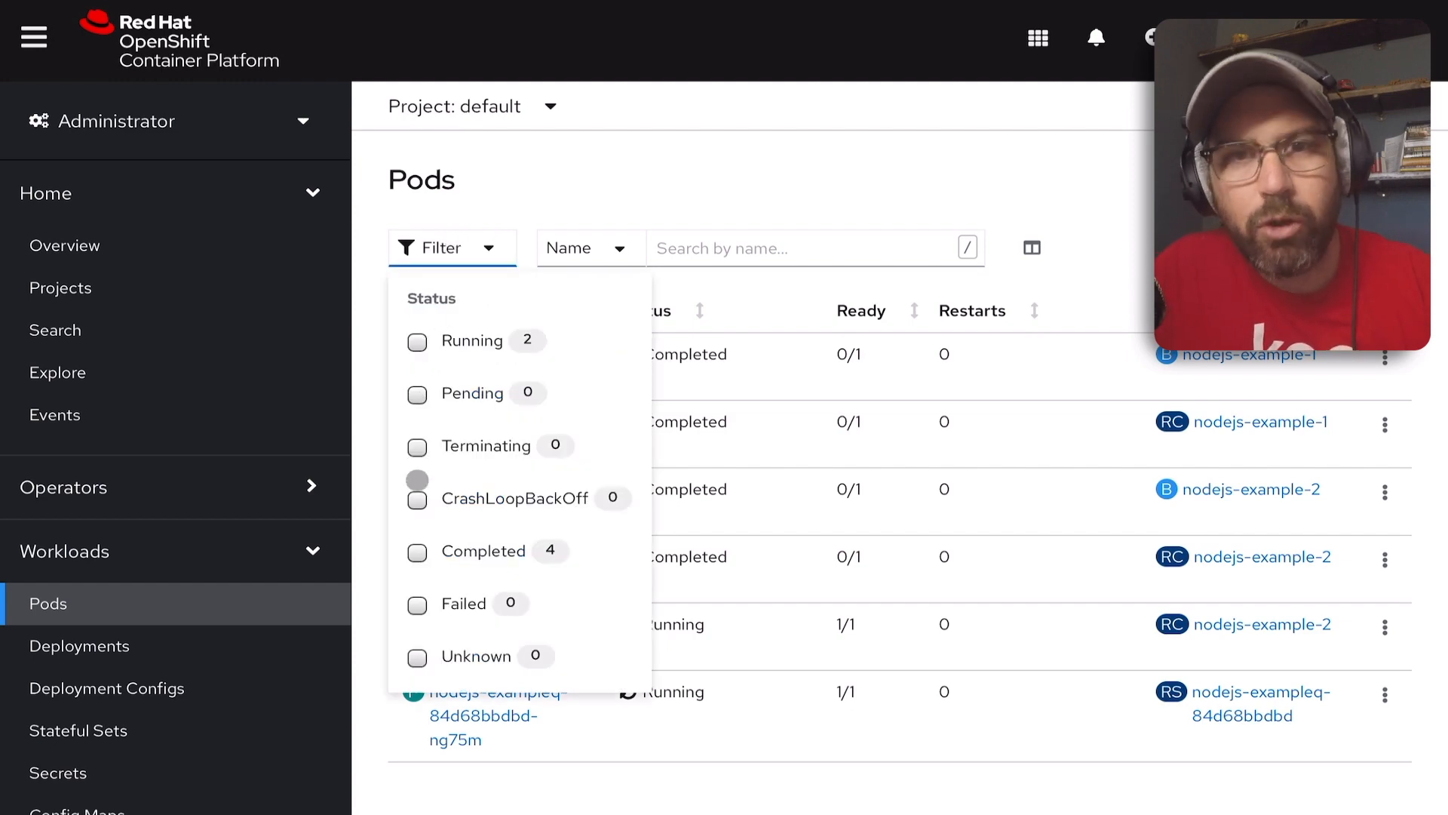
click(416, 551)
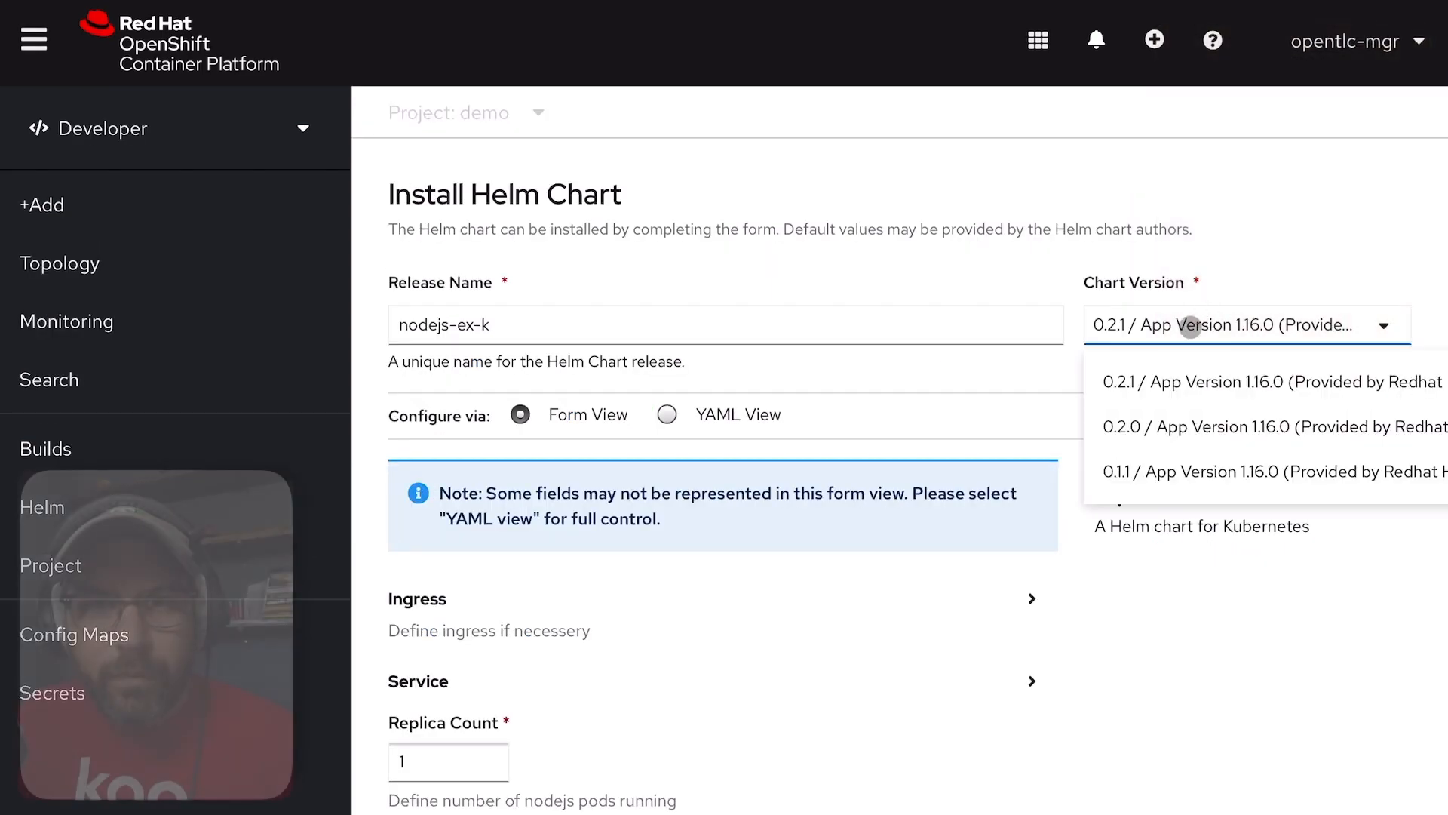
Step: Choose chart version 0.2.1 for the nodejs-ex-k Helm release
click(1268, 381)
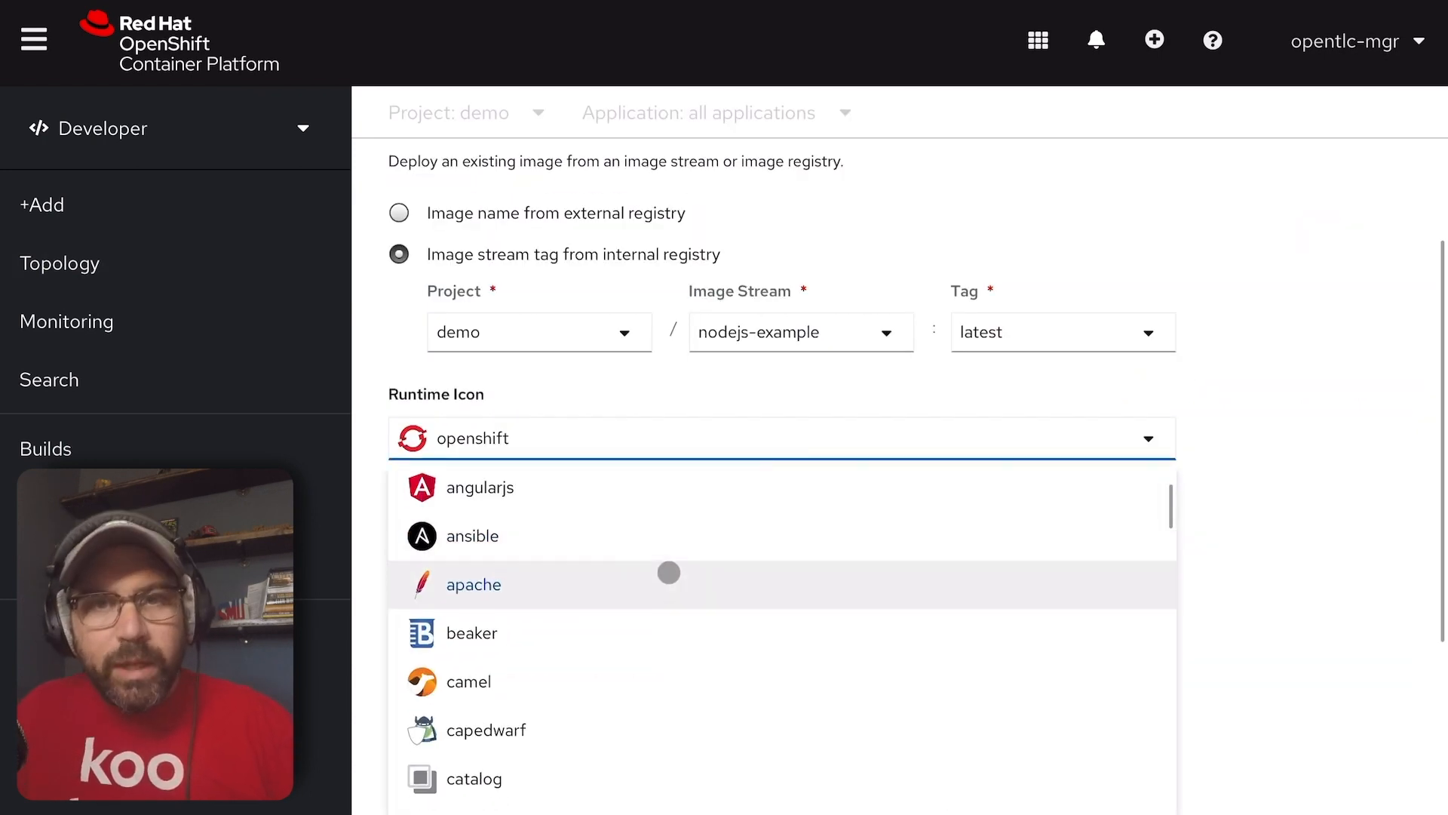
Step: Scroll through the Deploy Image form for the demo/nodejs-example:latest image stream
scroll(down, 3)
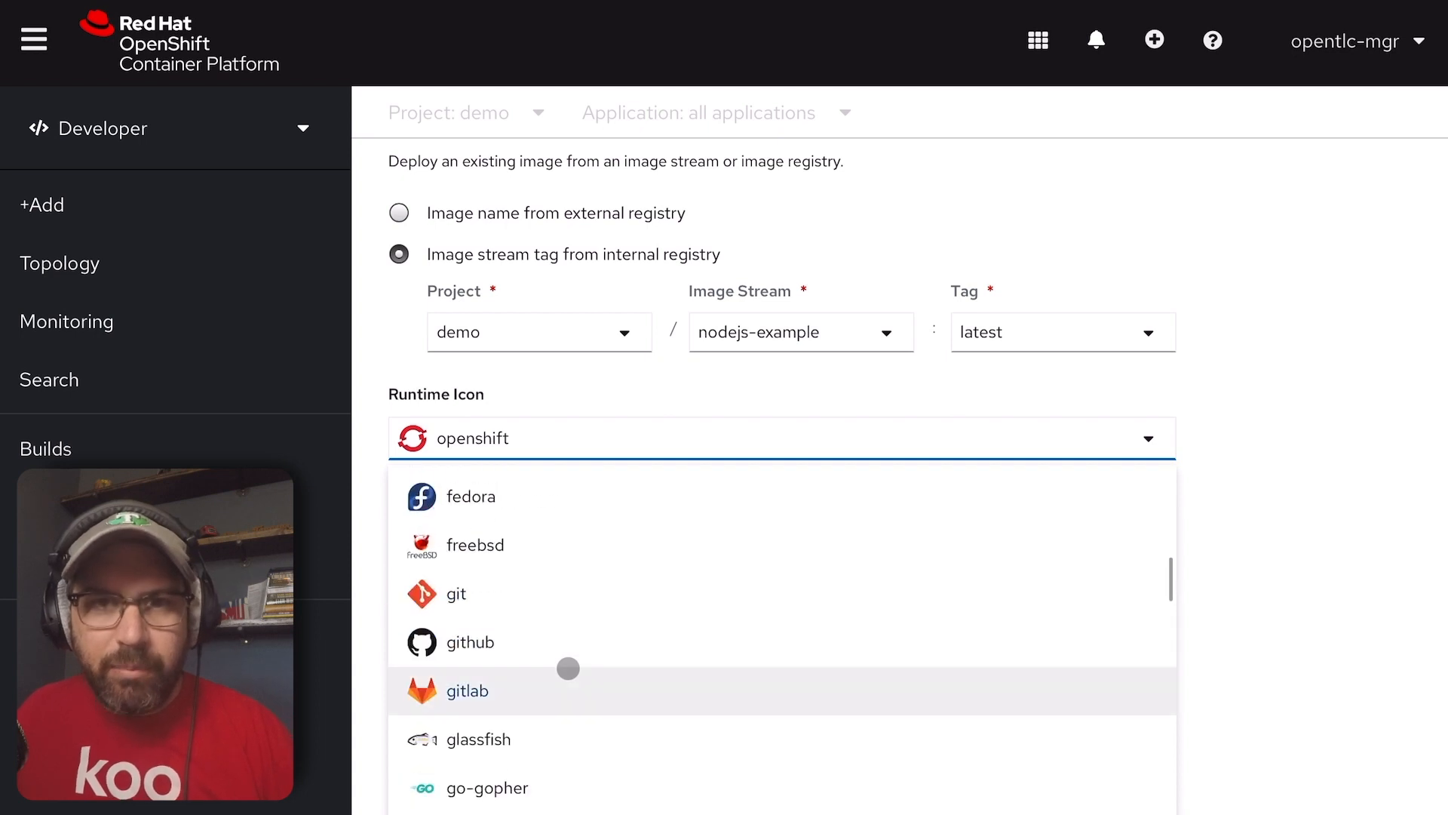
scroll(down, 3)
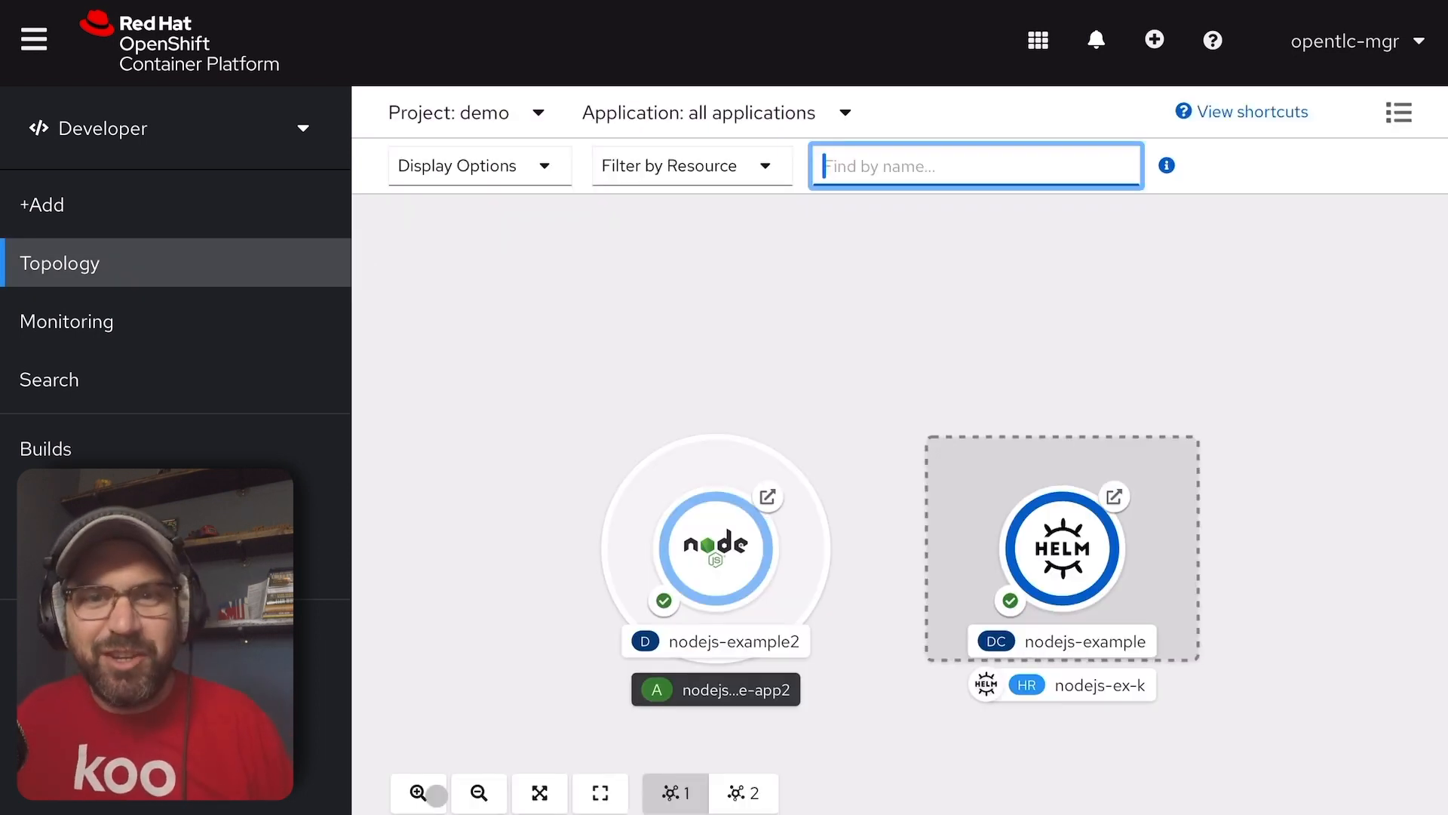
Step: Add a horizontal pod autoscaler to nodejs-example2 with minimum 2 and maximum 5 pods
right_click(713, 544)
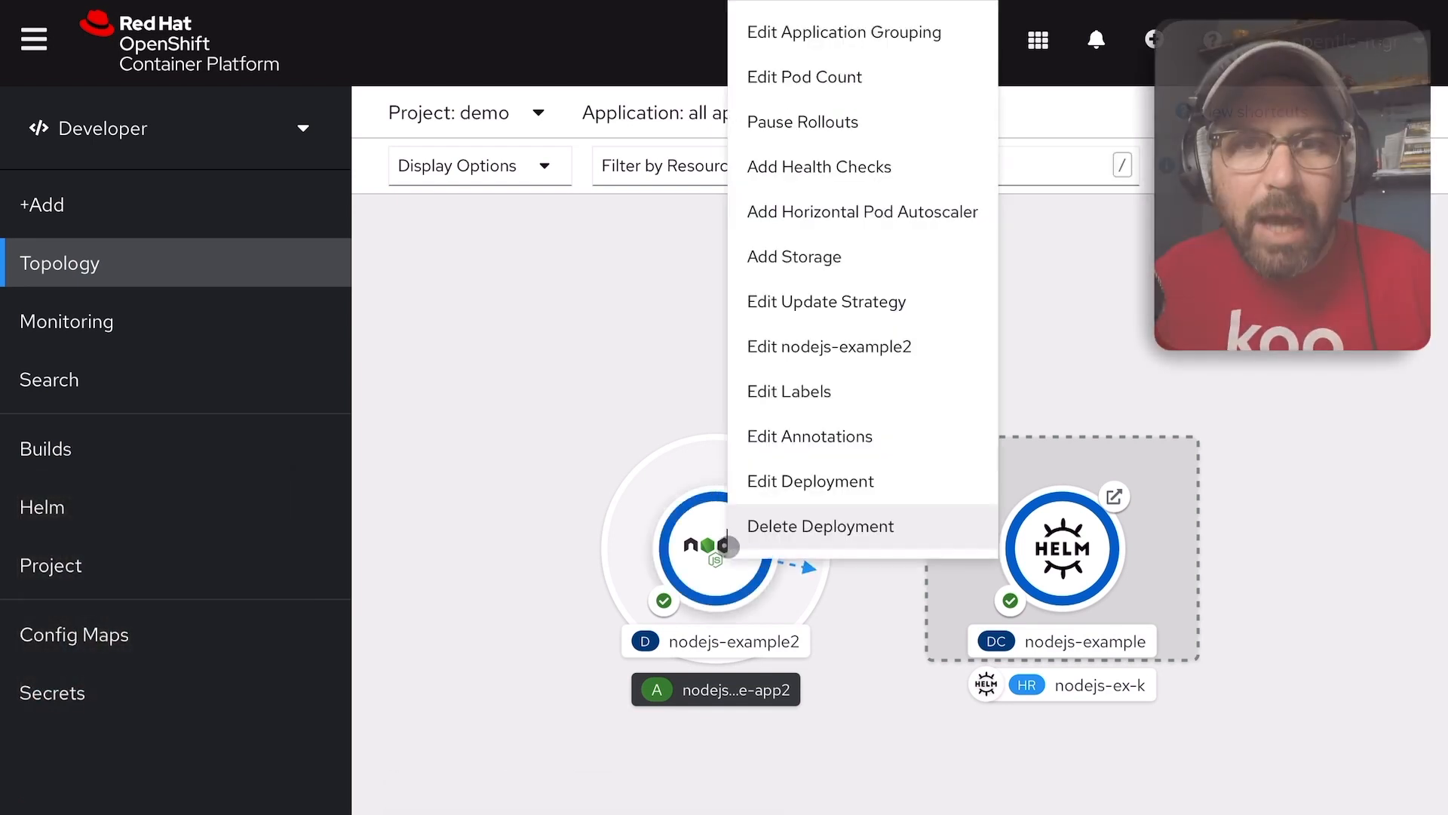
click(862, 211)
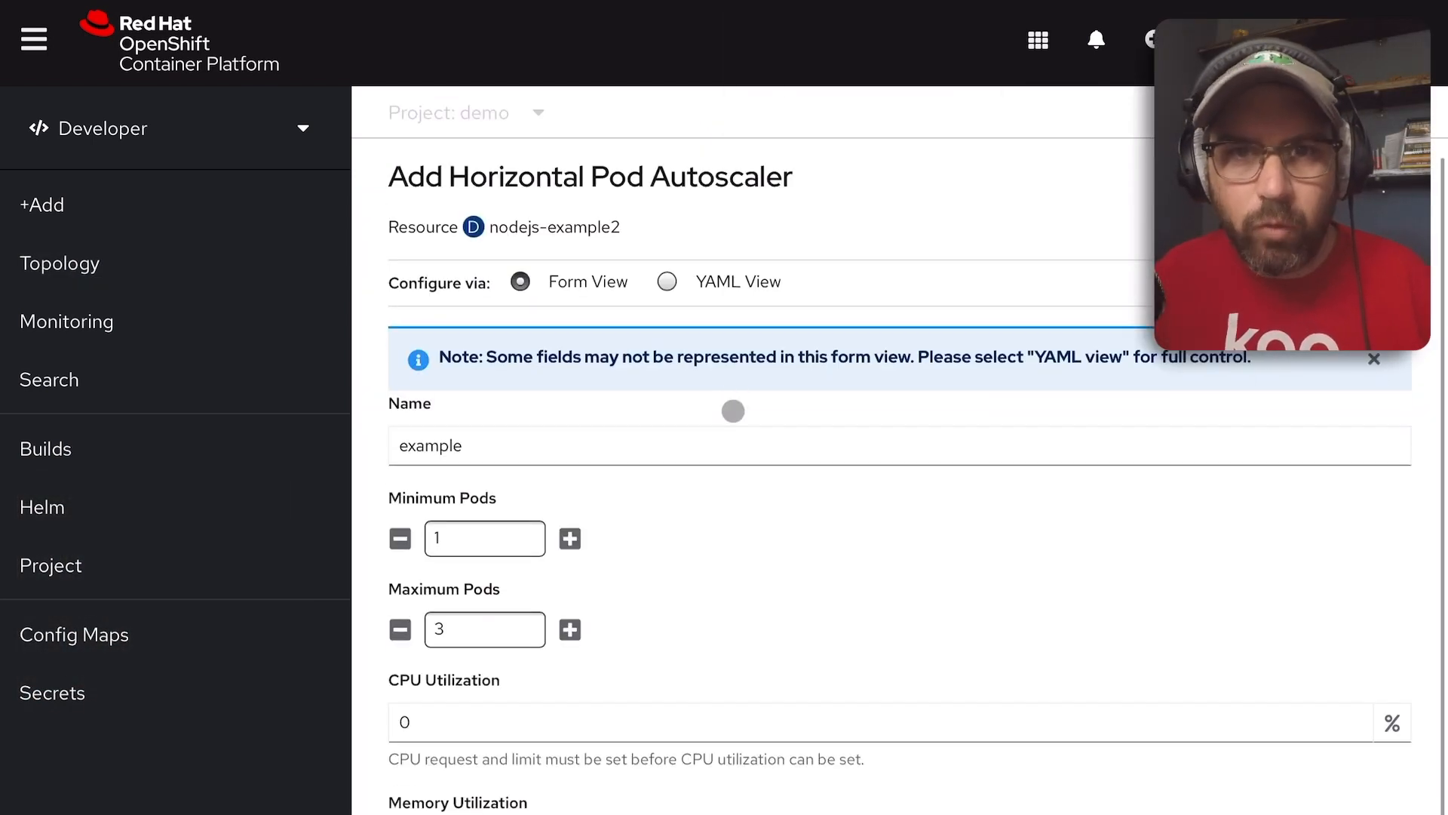
scroll(down, 3)
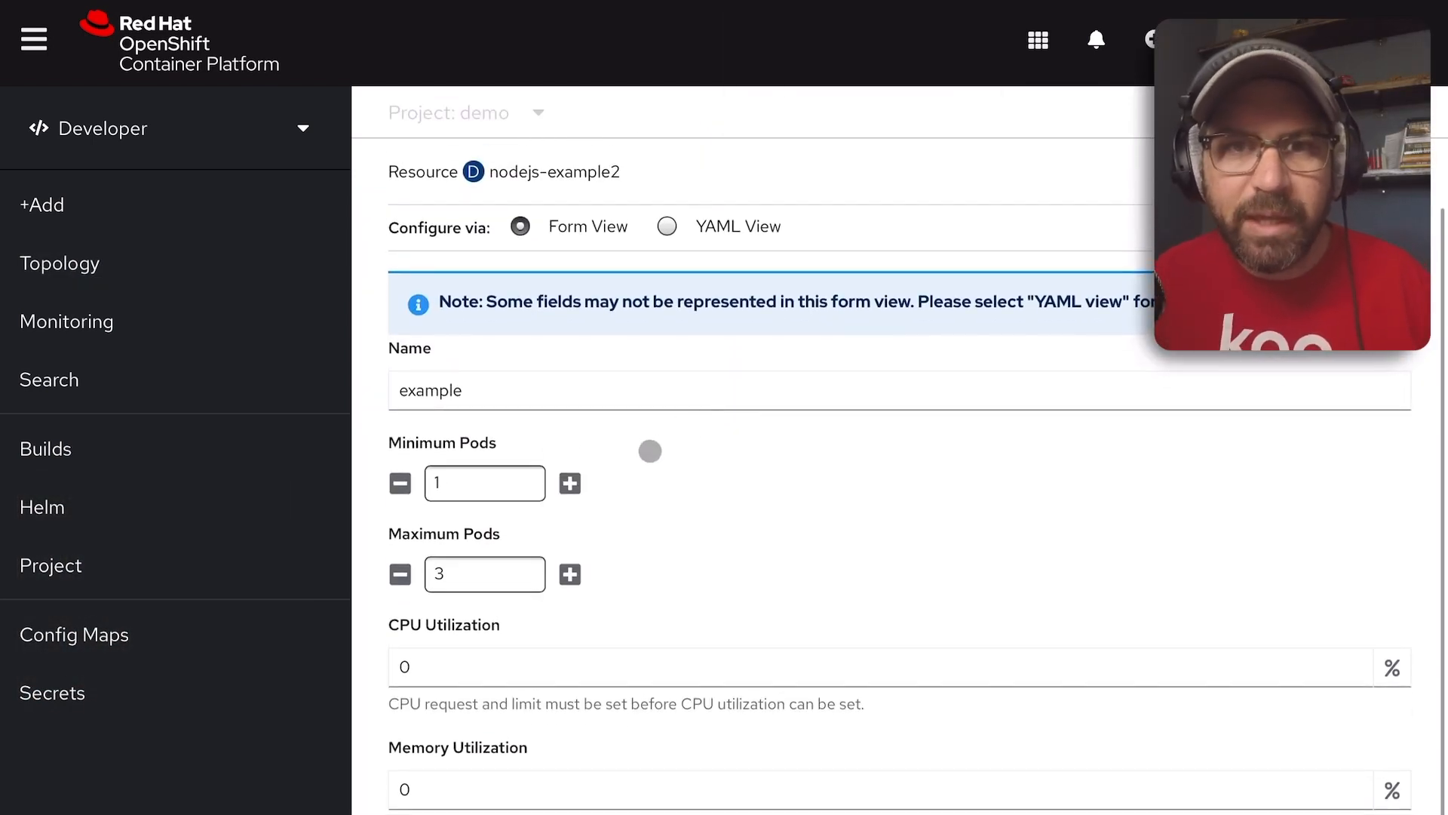
click(570, 483)
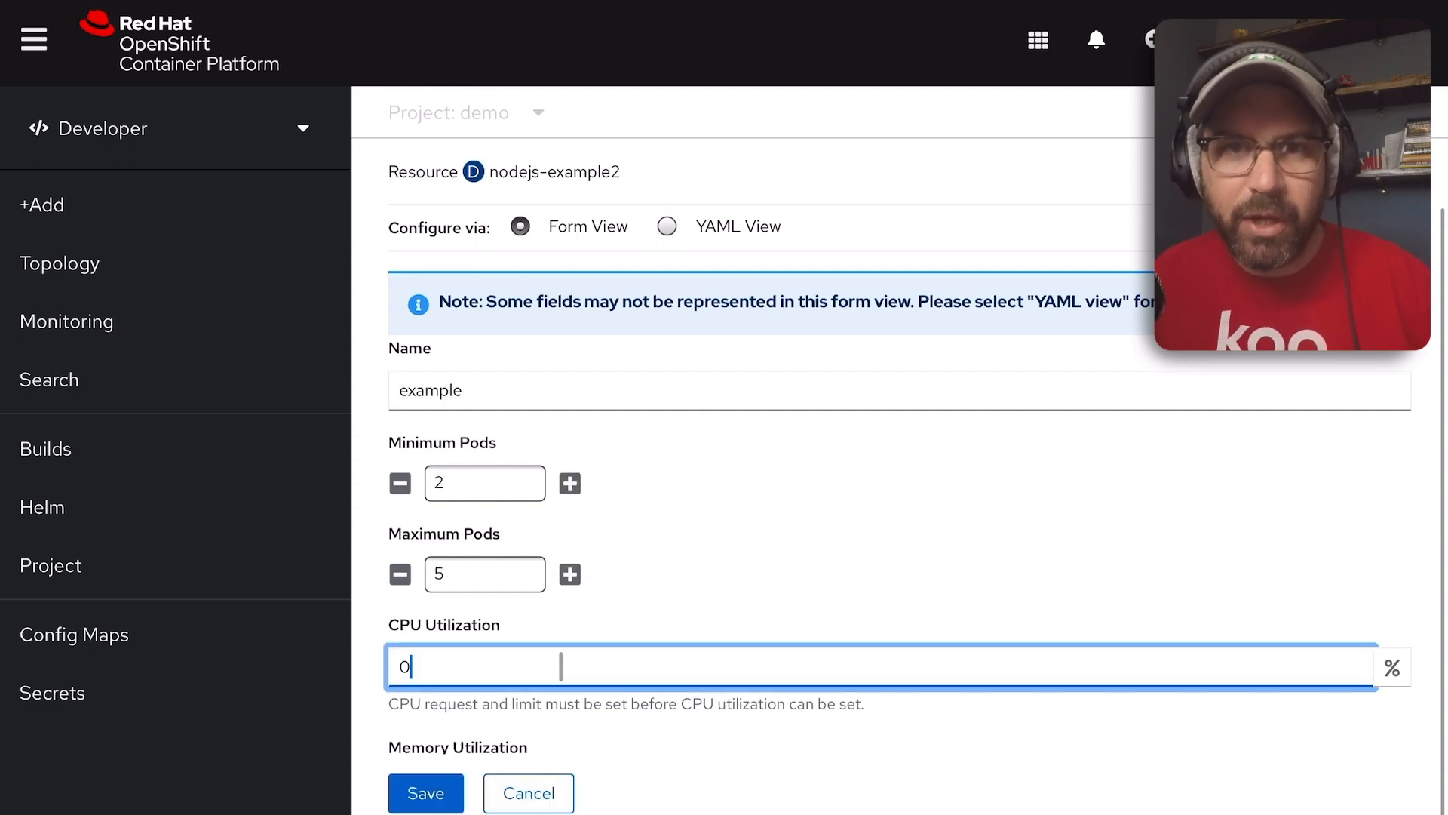
key(backspace)
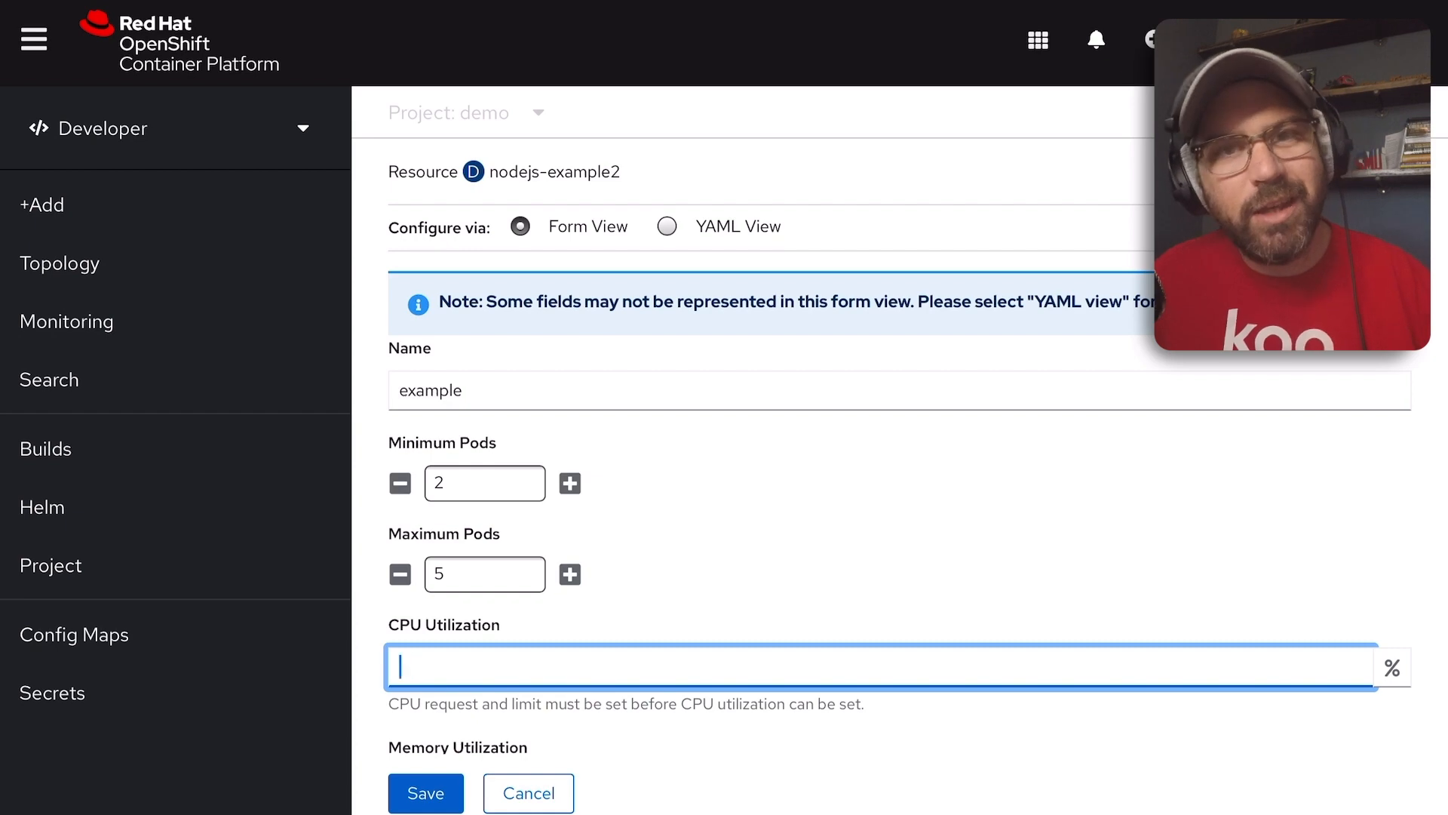
text(5)
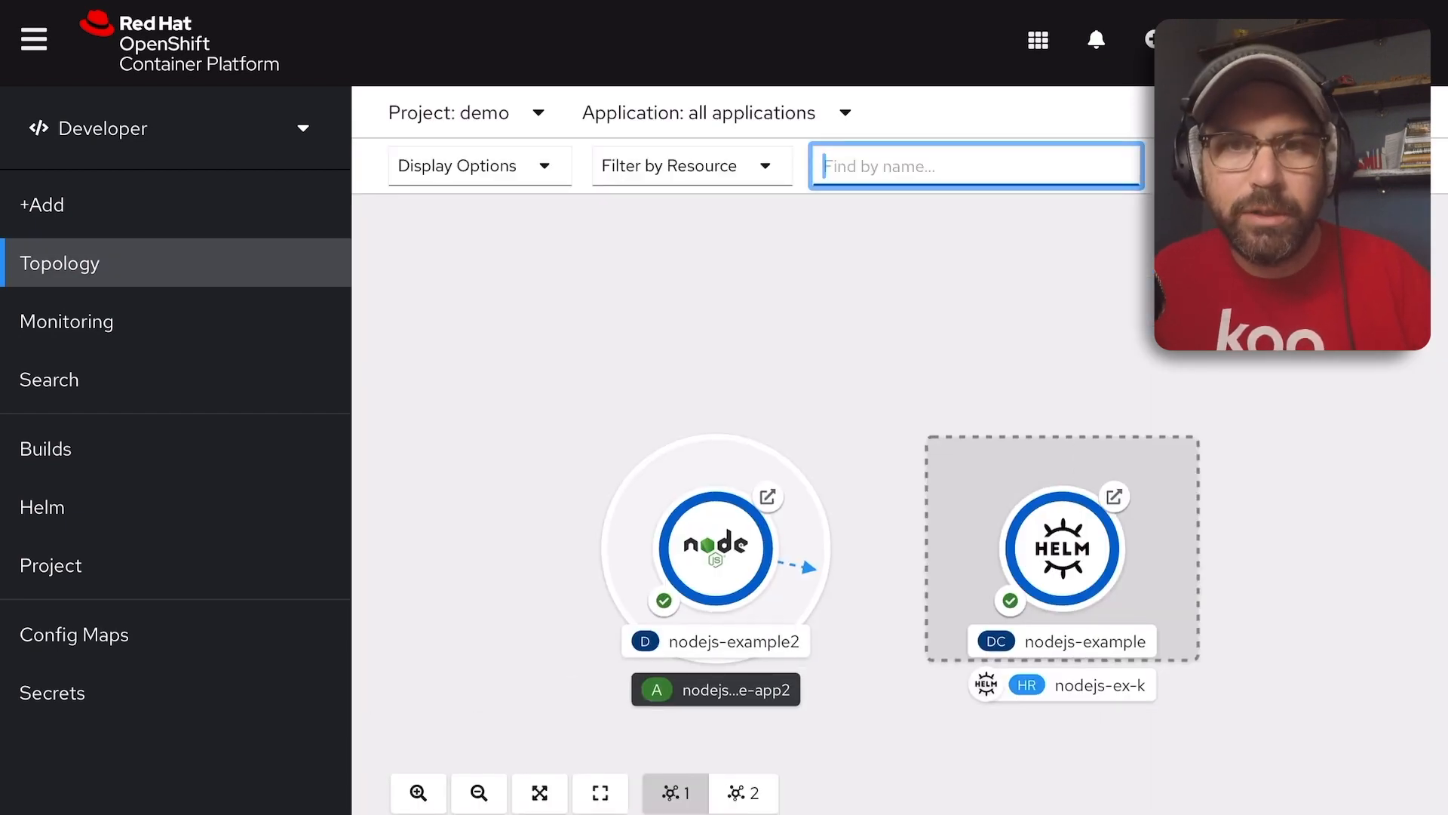
click(713, 547)
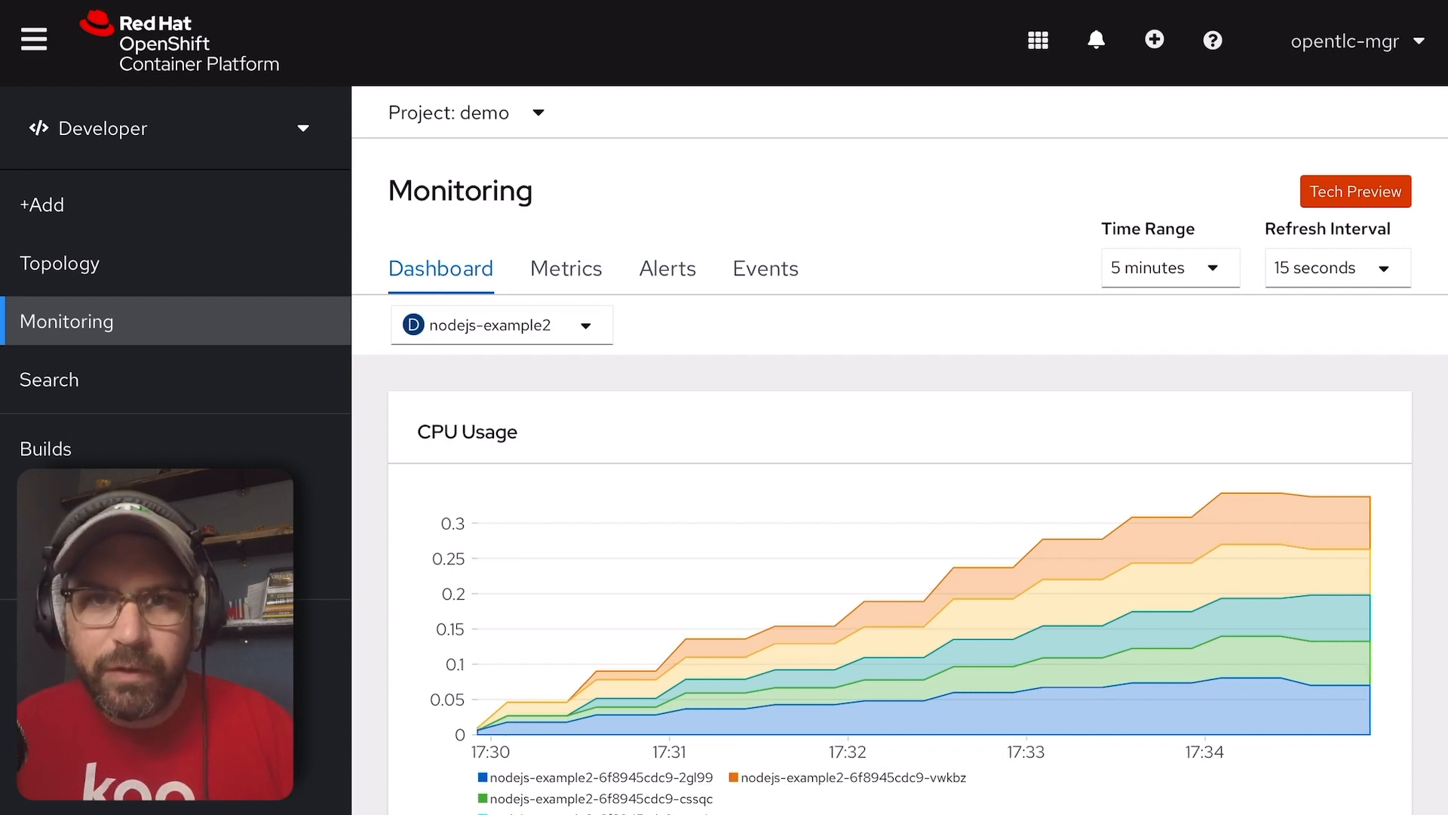
Step: Scroll through the Monitoring Dashboard charts for nodejs-example2's pods
right_click(217, 293)
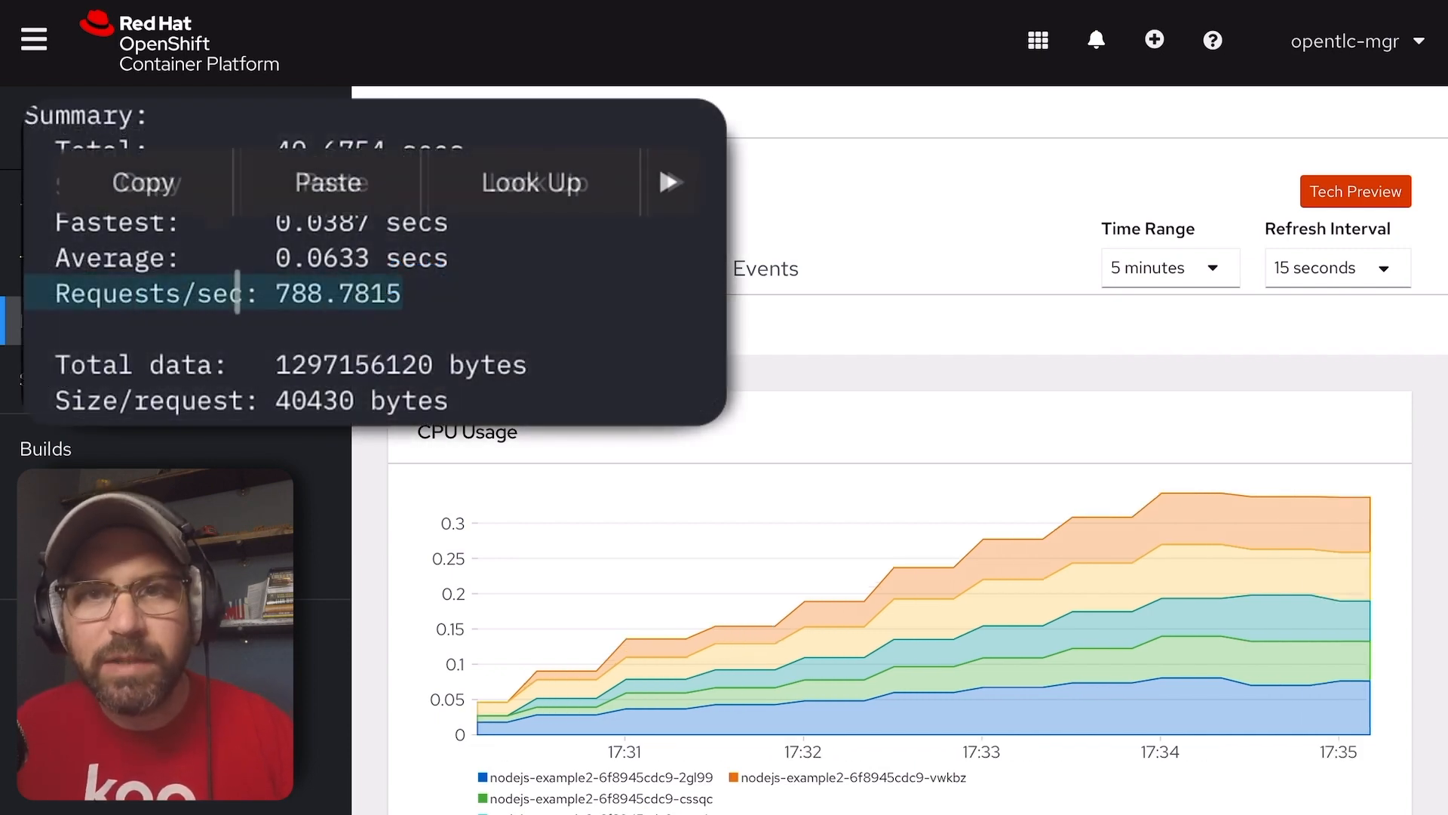
scroll(down, 3)
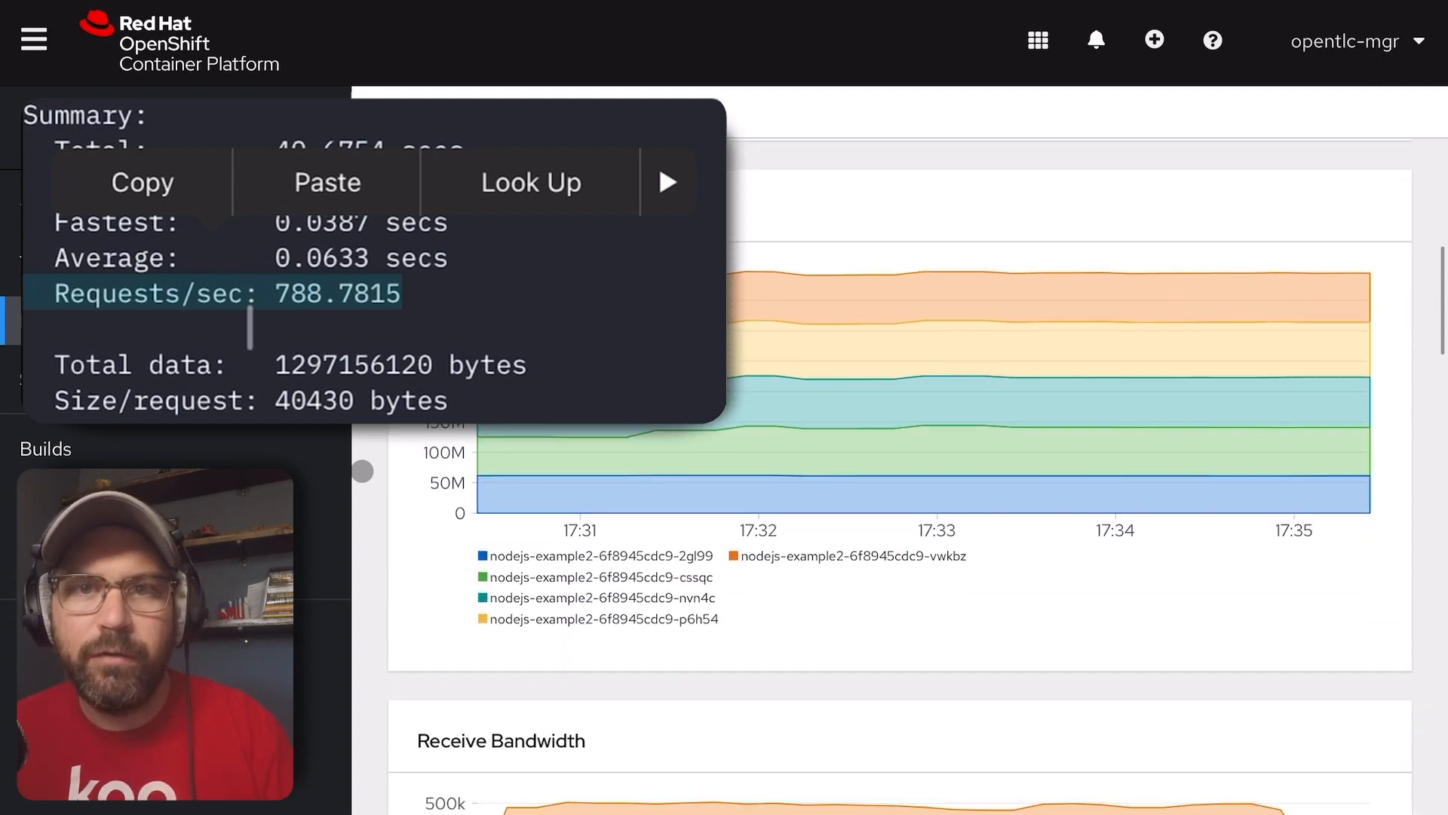
scroll(down, 3)
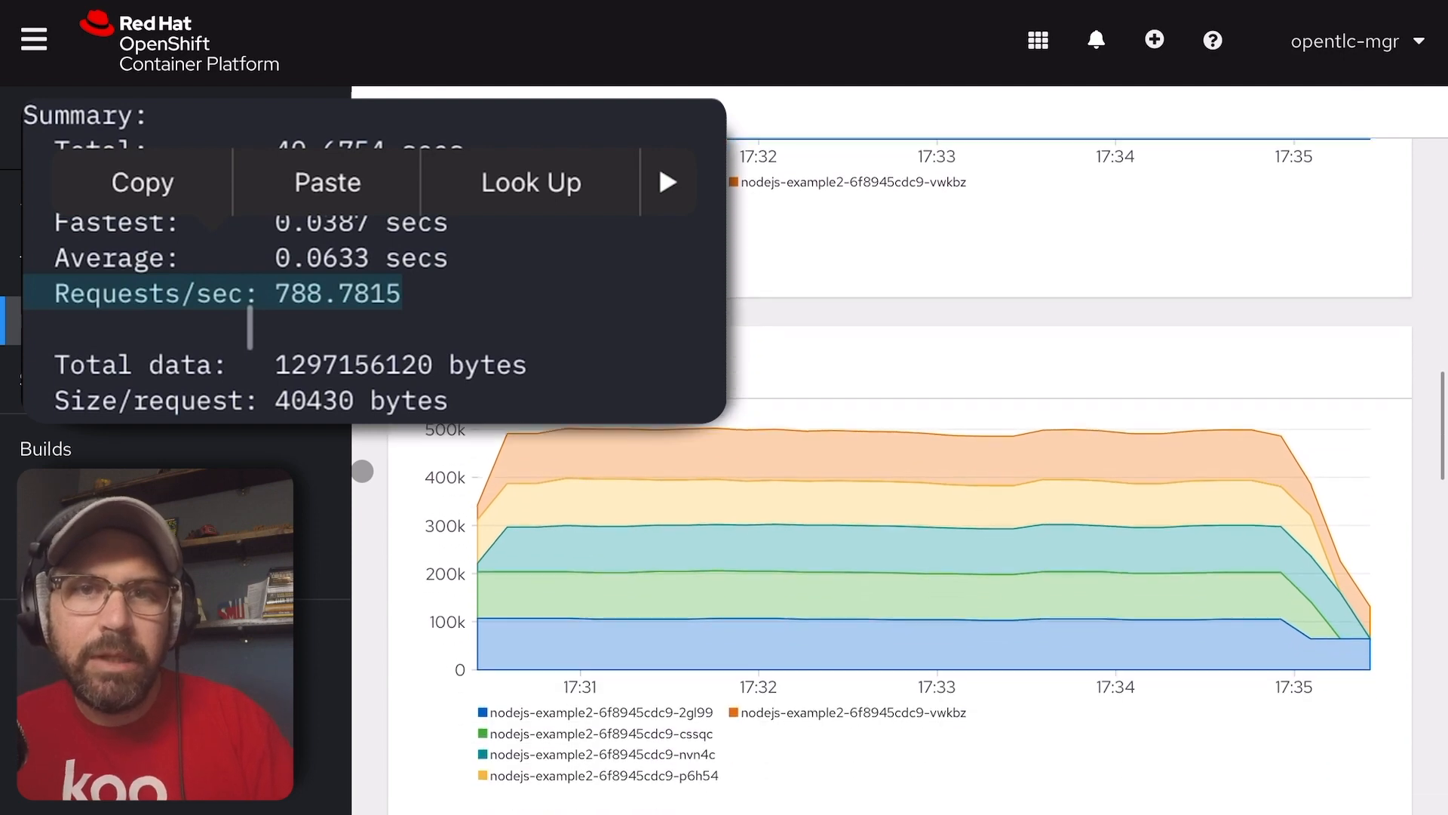
scroll(down, 3)
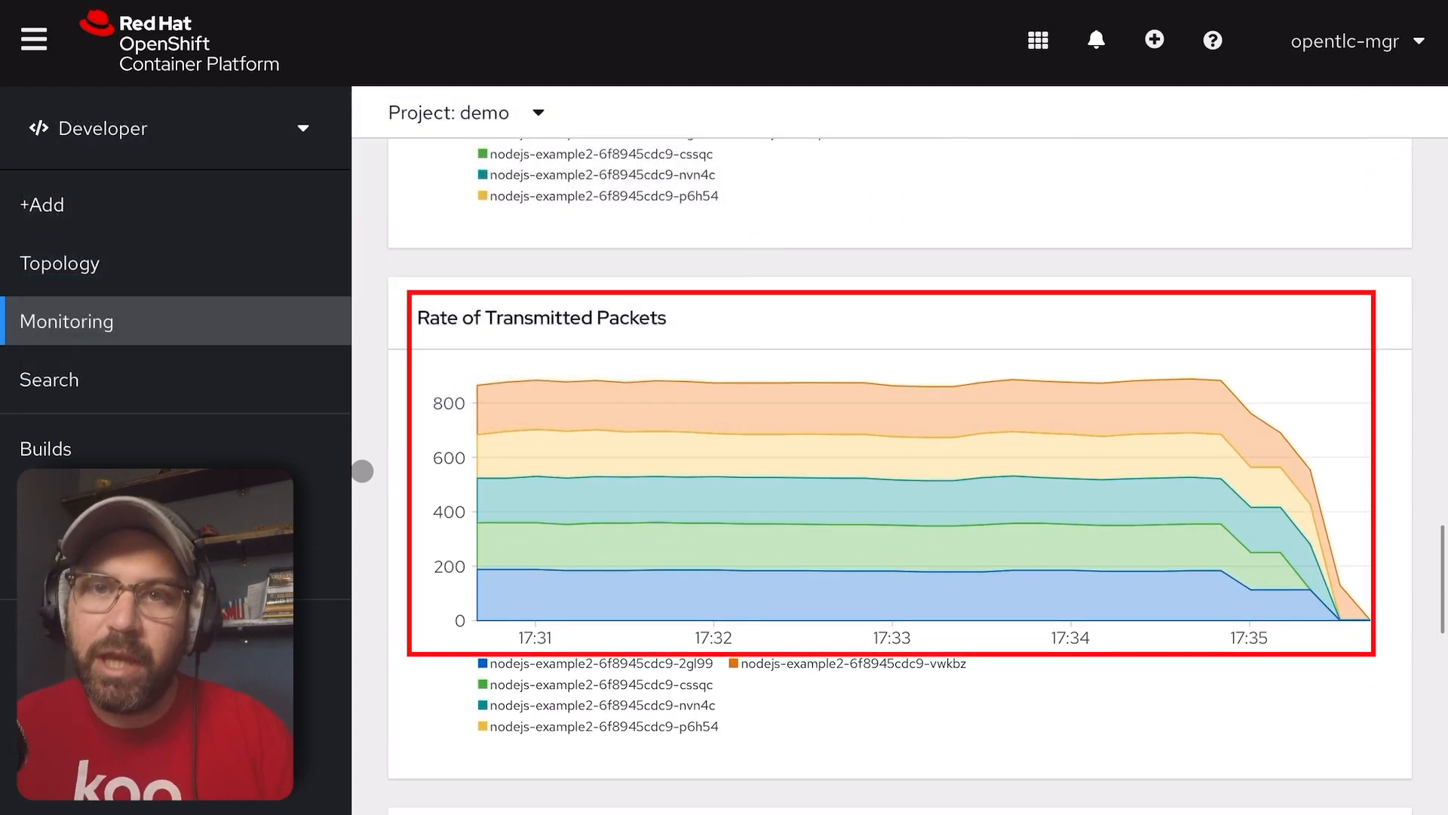
Step: View nodejs-example2's usage charts in the topology panel, then open the full metrics view
click(60, 262)
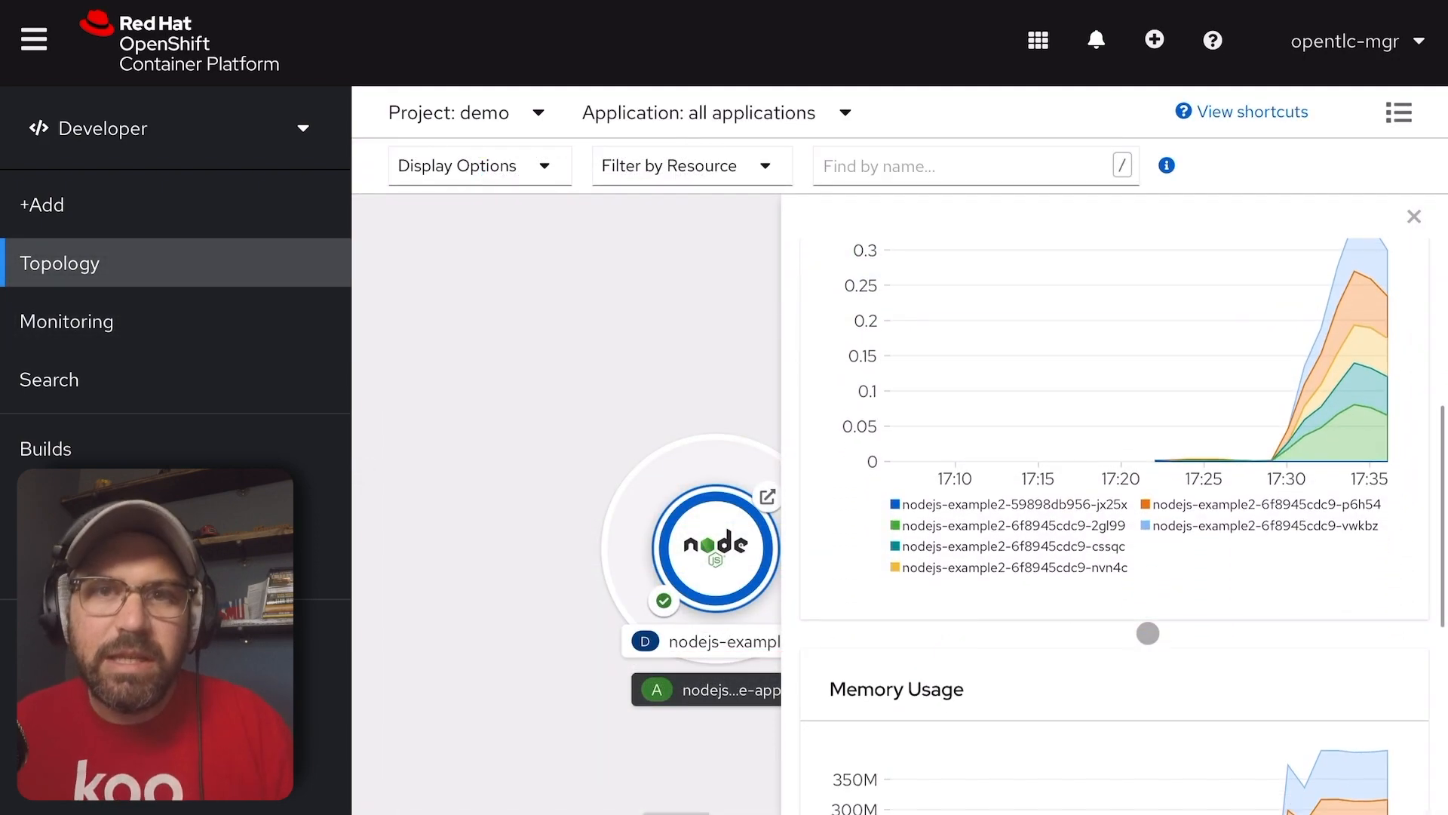
scroll(down, 3)
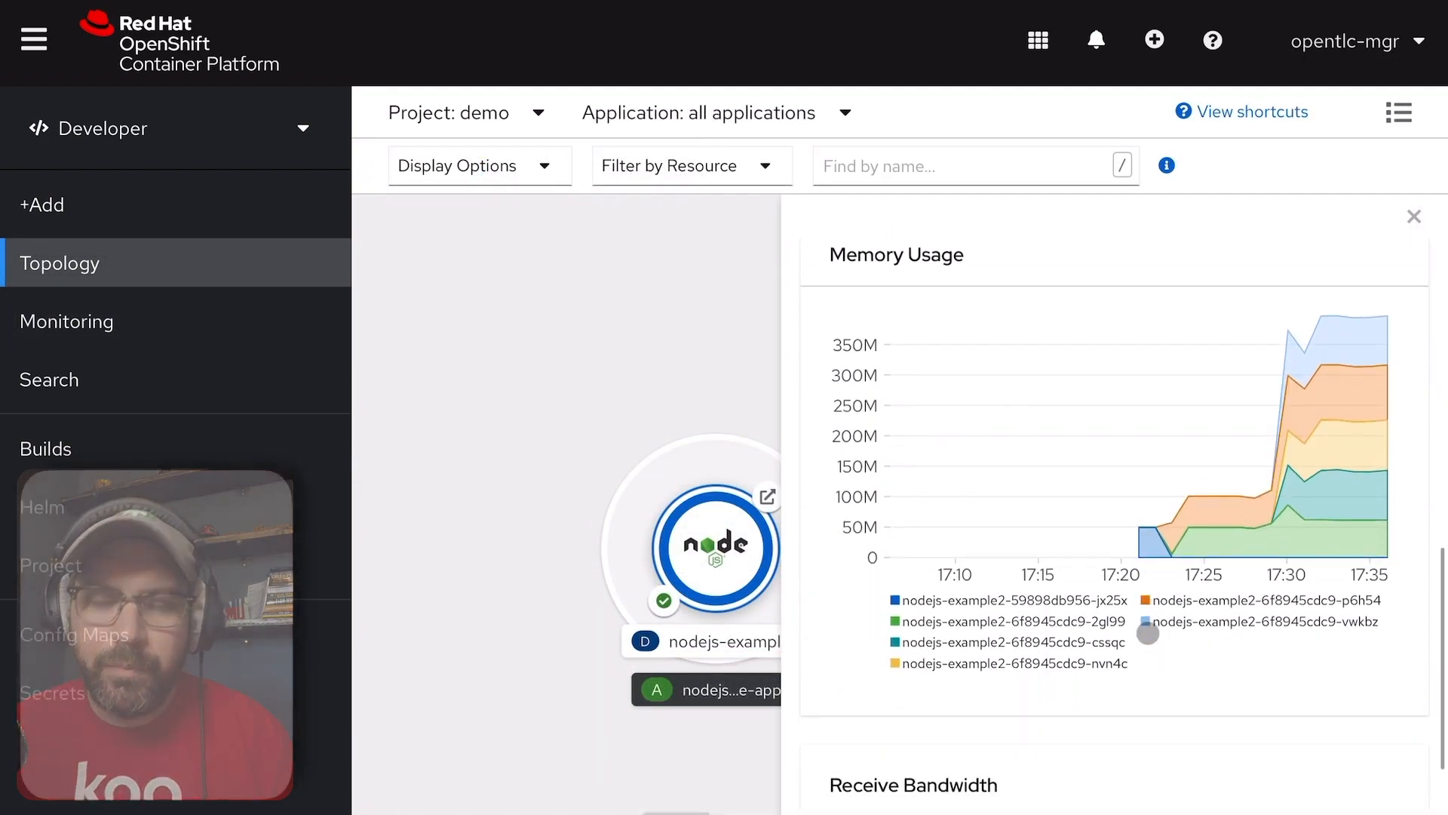
click(66, 321)
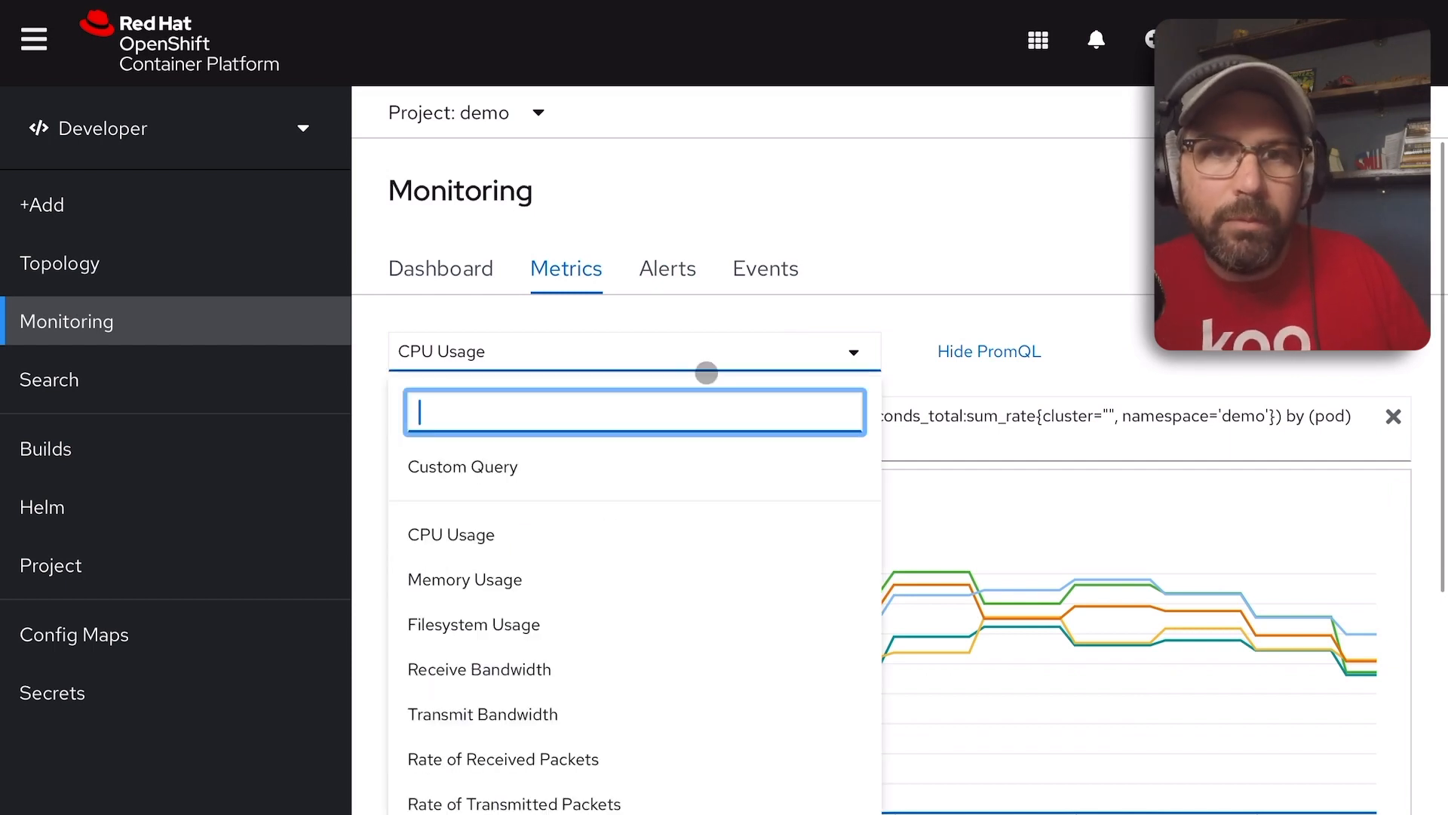
mouse_move(623, 637)
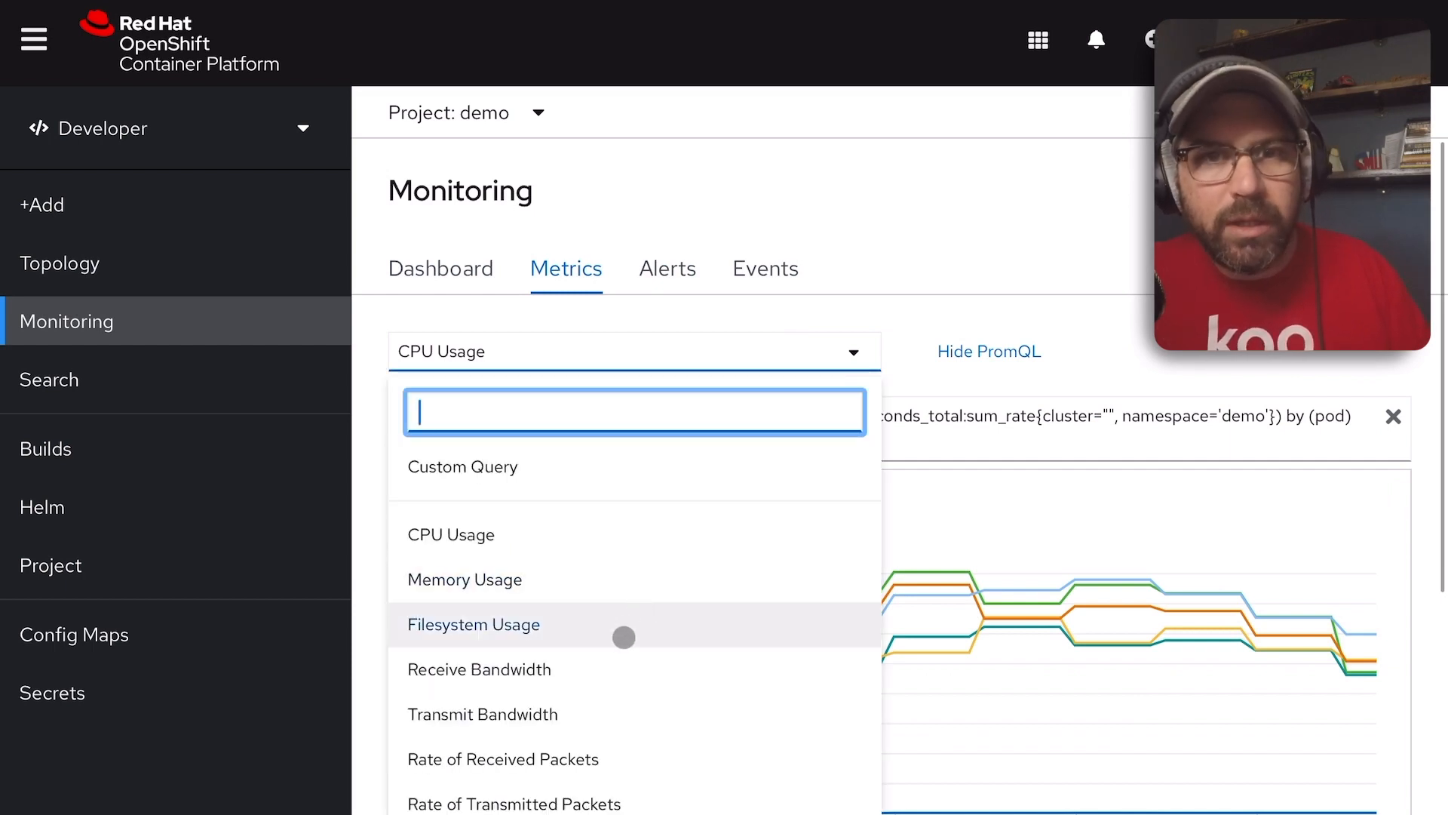
Step: Plot the Receive Bandwidth metric for the demo project and scroll to its query
click(479, 669)
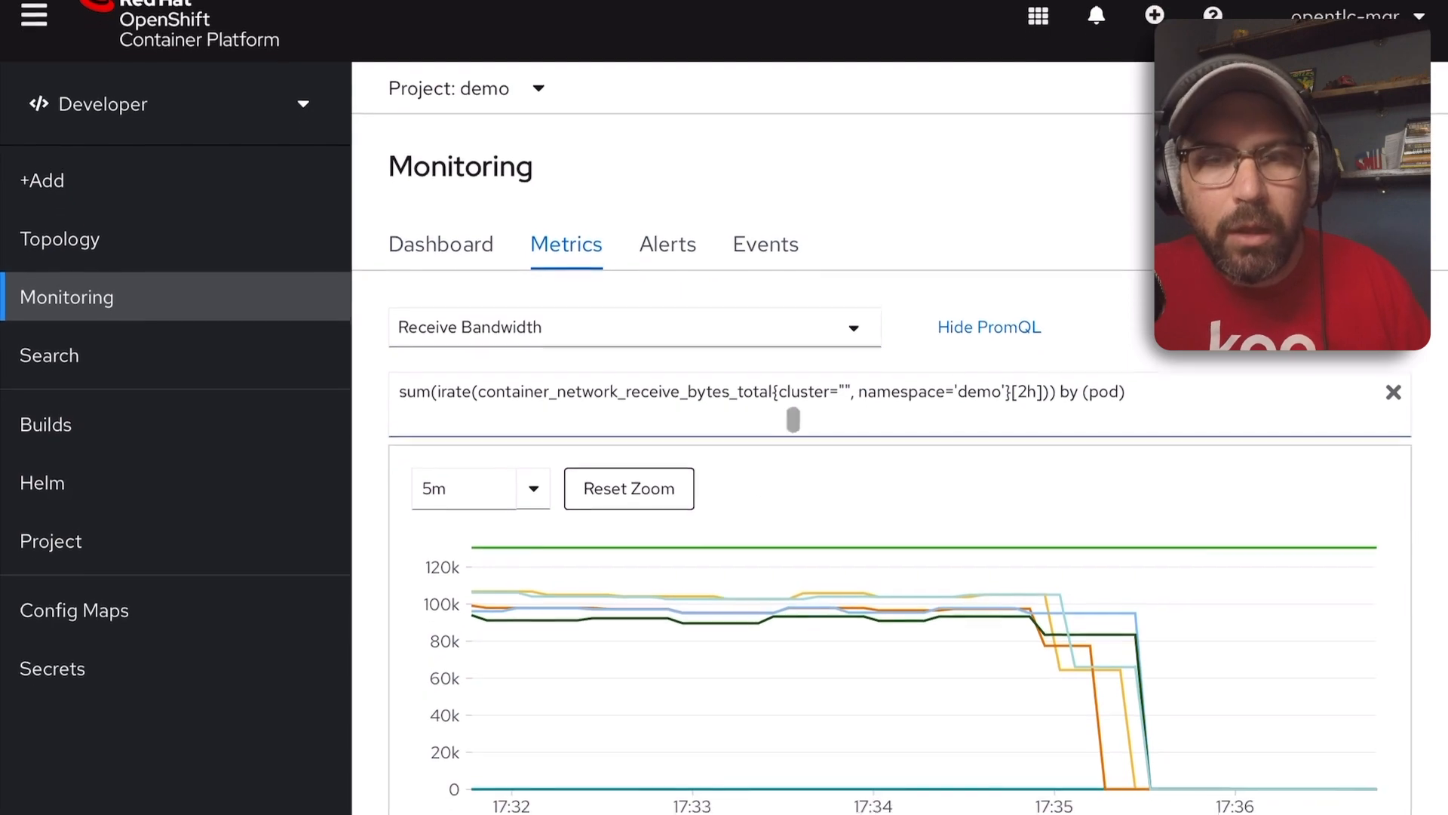
scroll(down, 3)
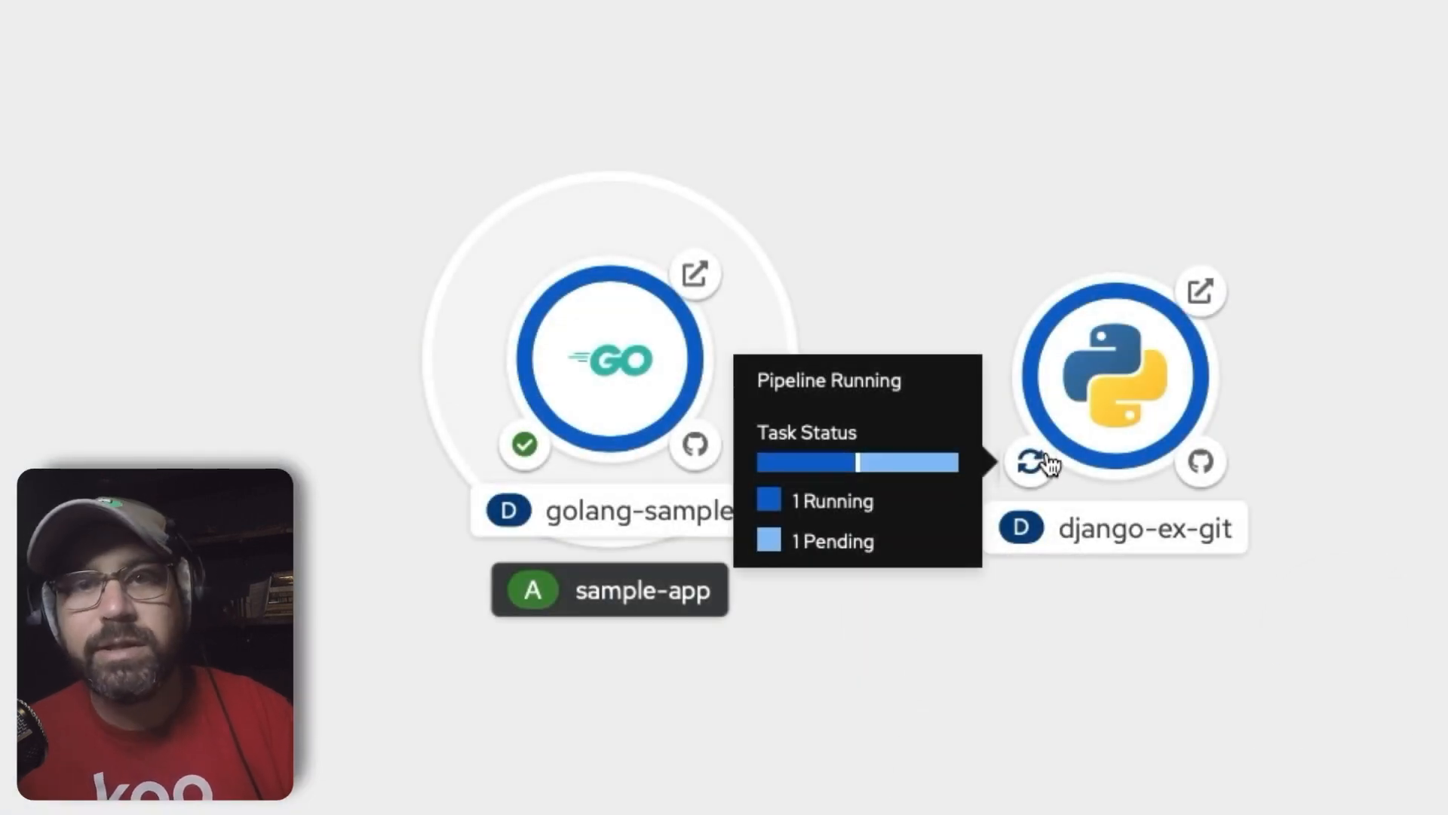
Step: View the running django-ex-git pipeline run, then go back to the demo project's topology
click(1031, 464)
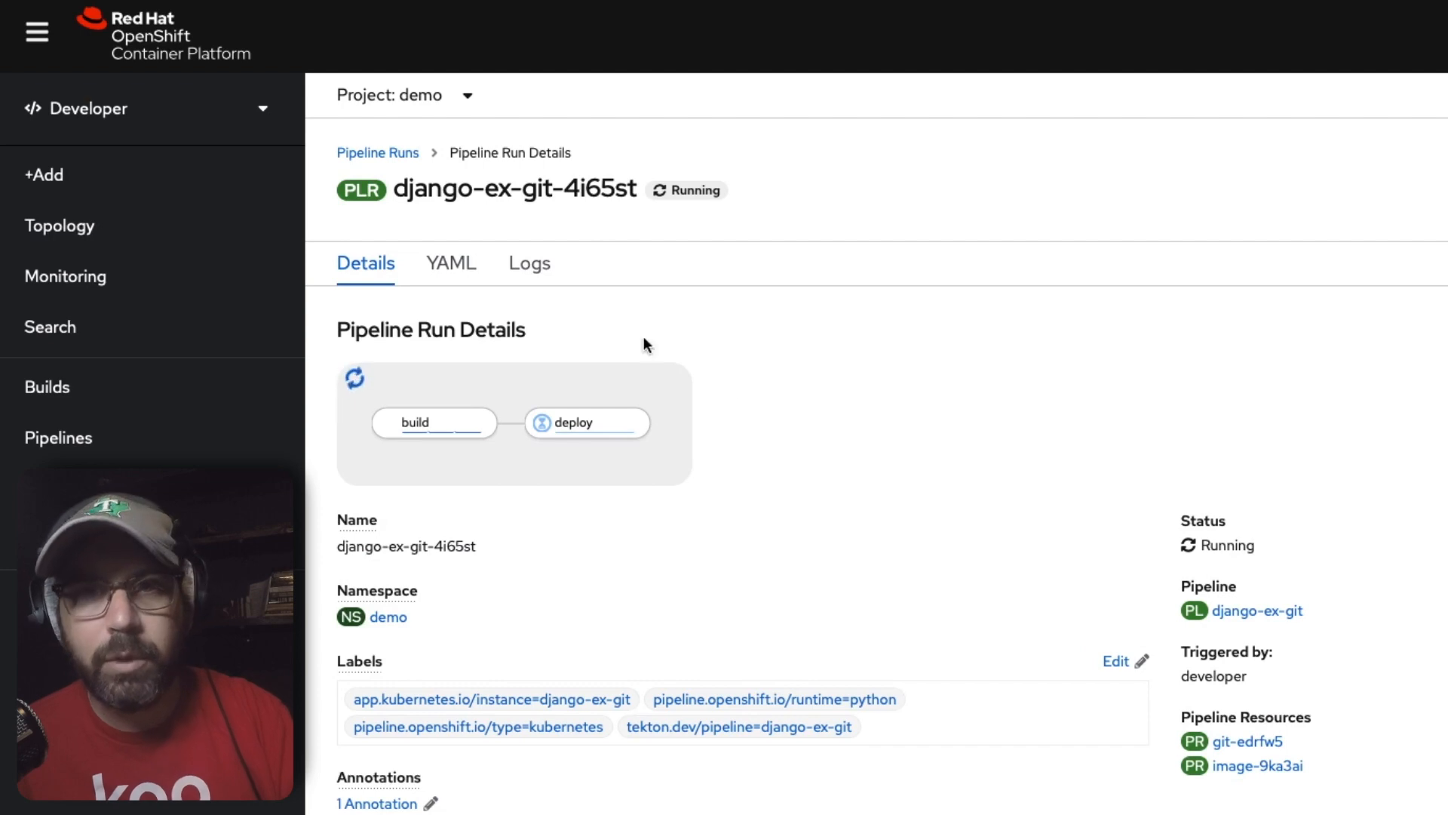
mouse_move(576, 426)
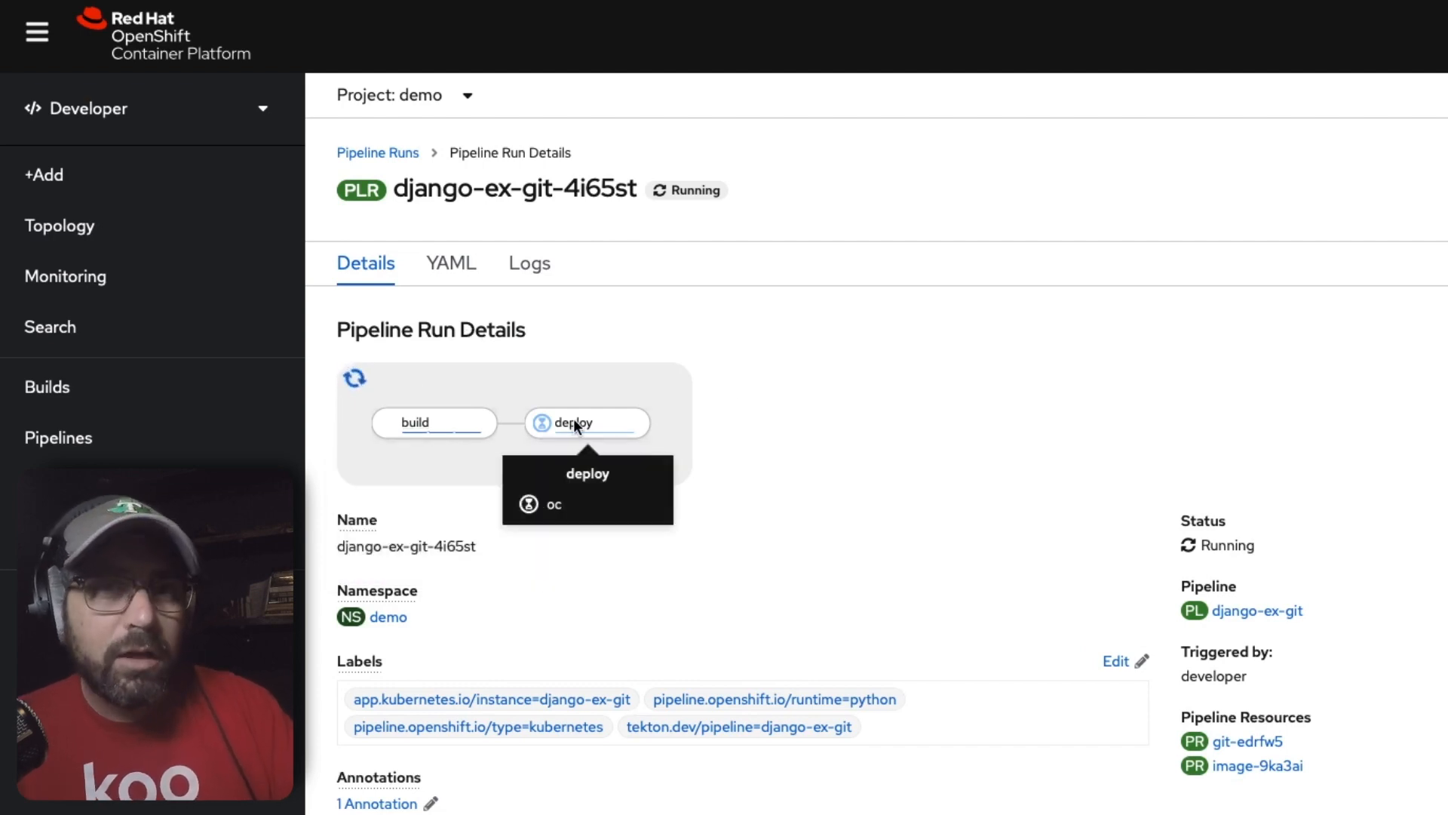
click(530, 263)
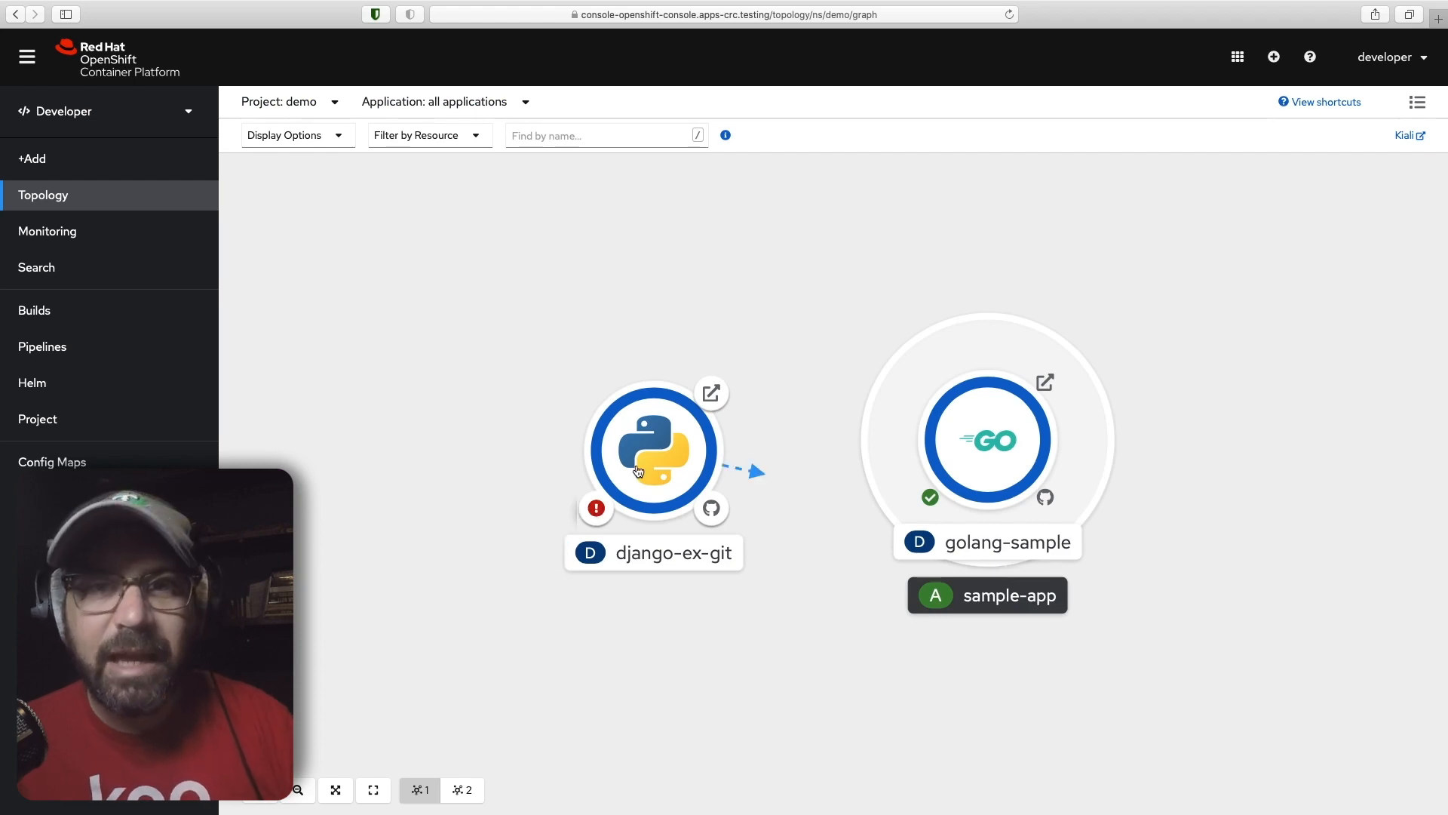
click(653, 449)
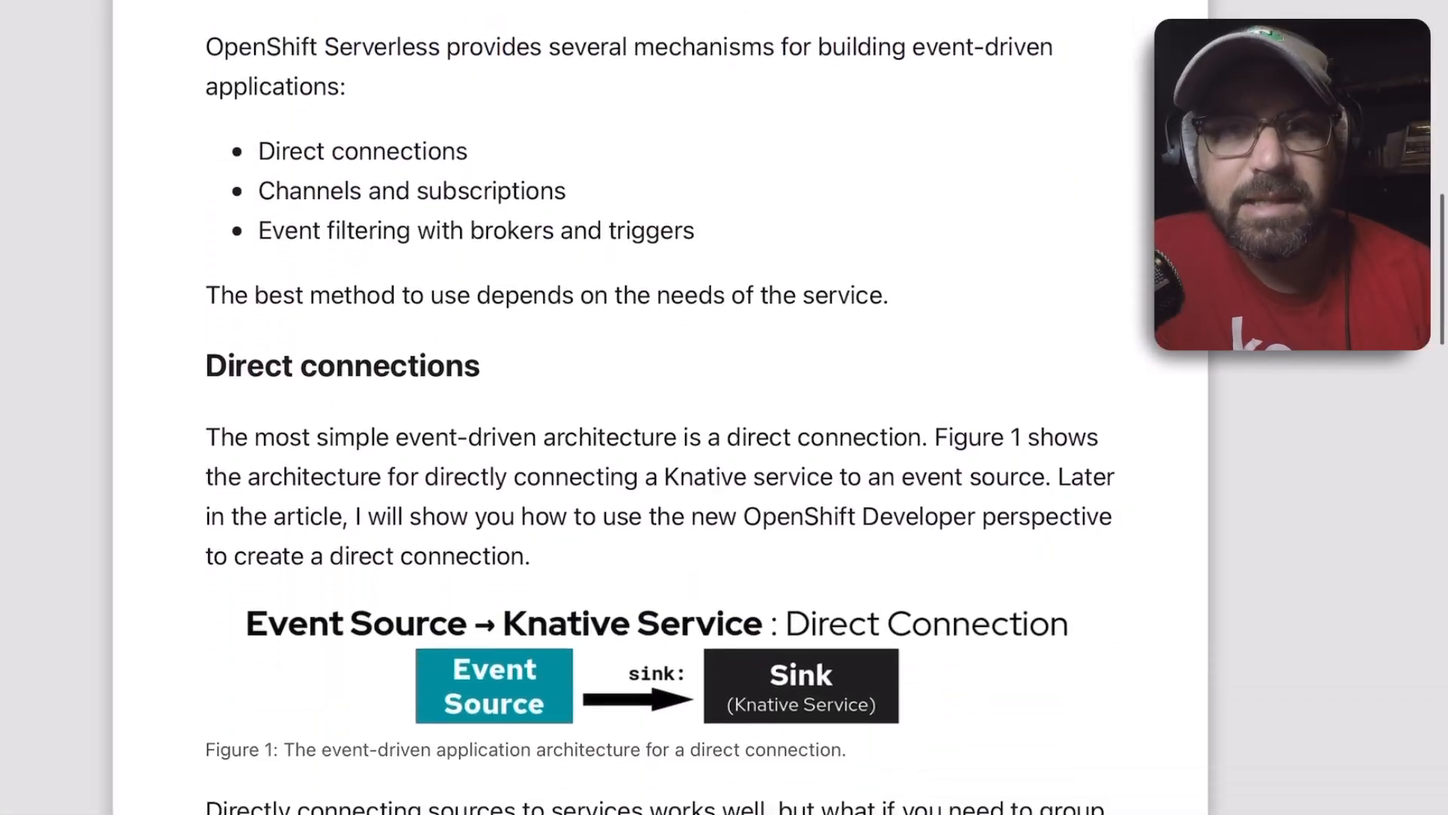
Step: Read the direct connections, channels and brokers sections, then name the new service event-display
scroll(down, 3)
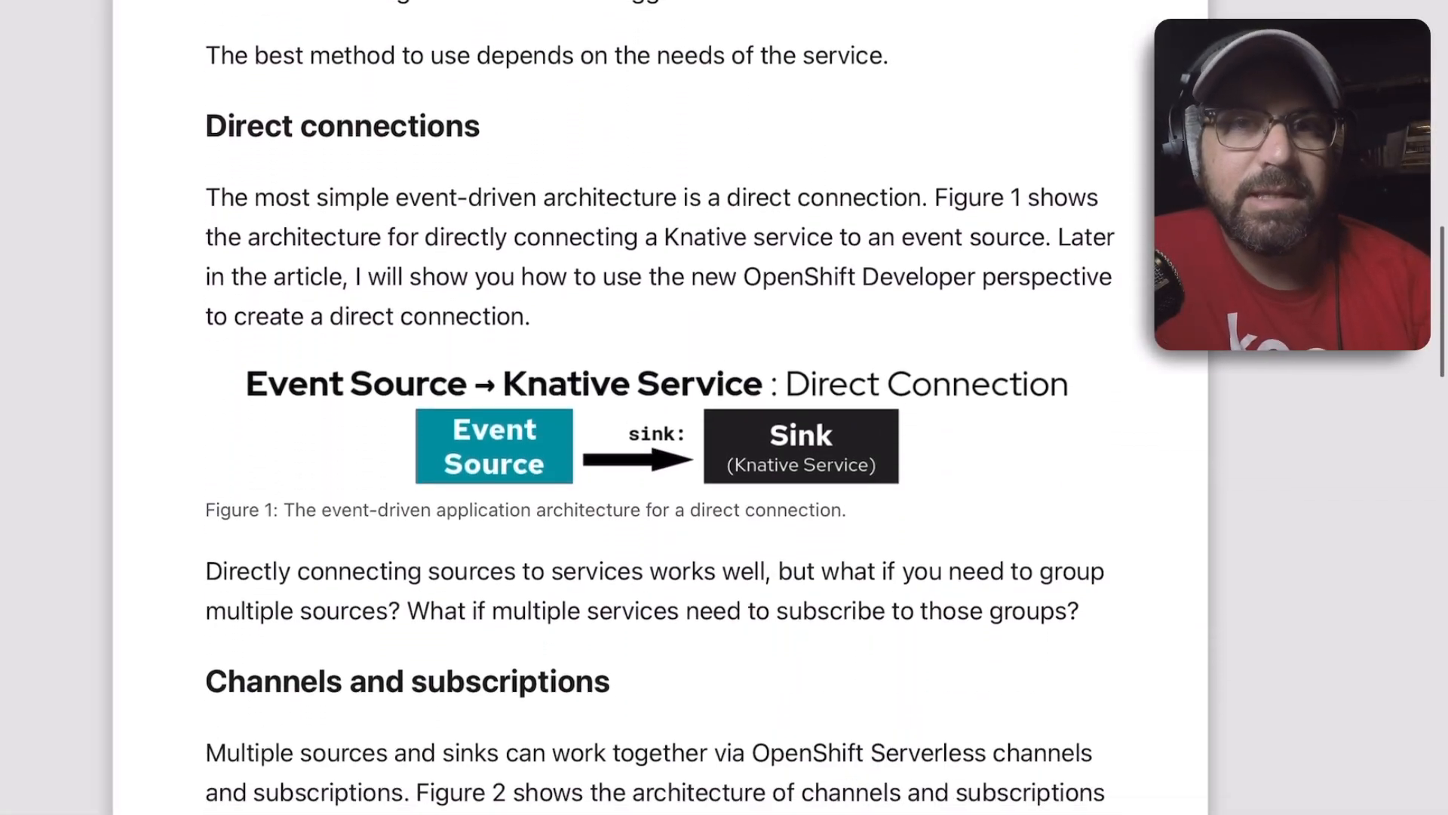
scroll(down, 3)
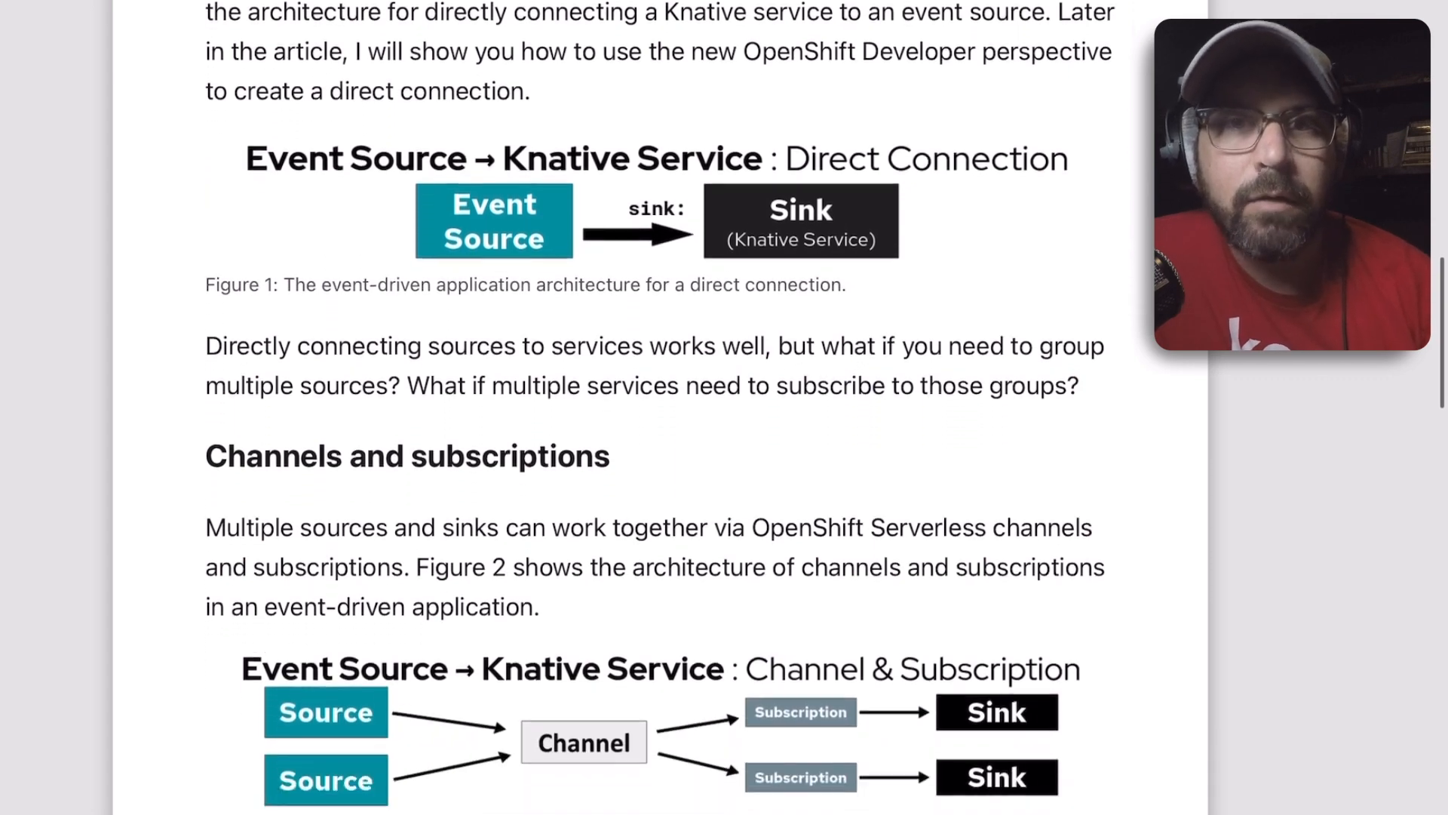
scroll(down, 3)
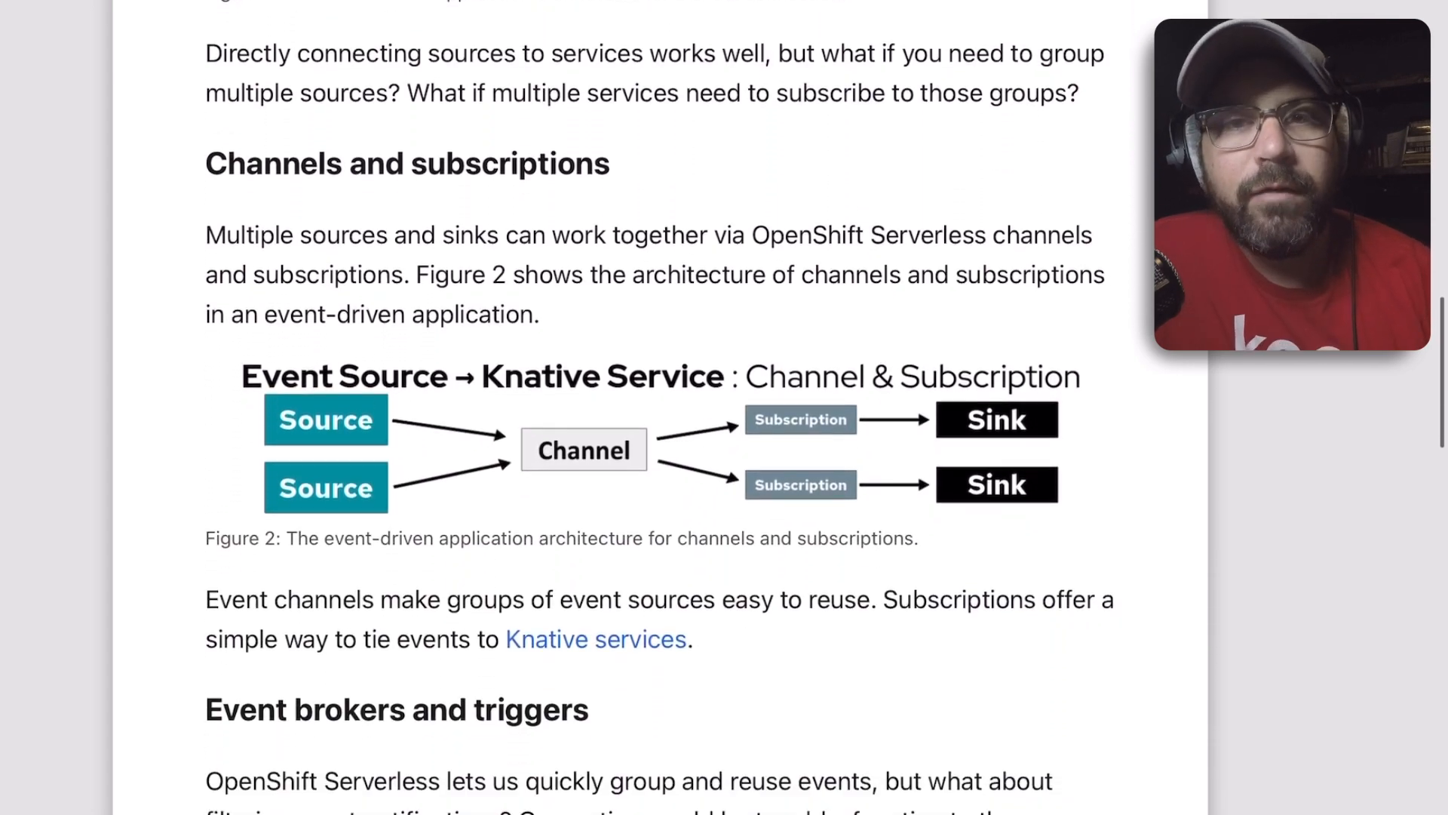
scroll(down, 3)
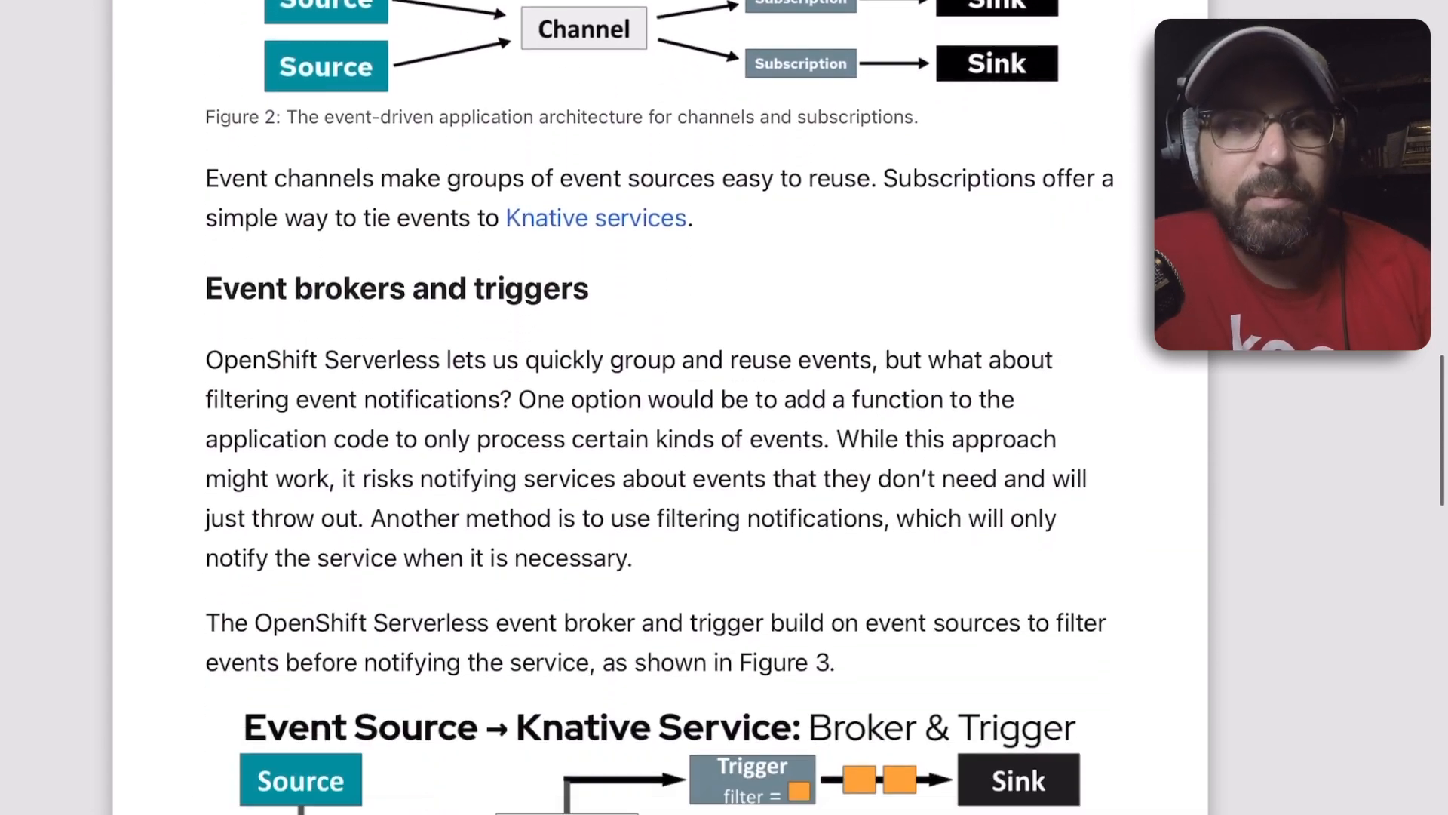
scroll(down, 3)
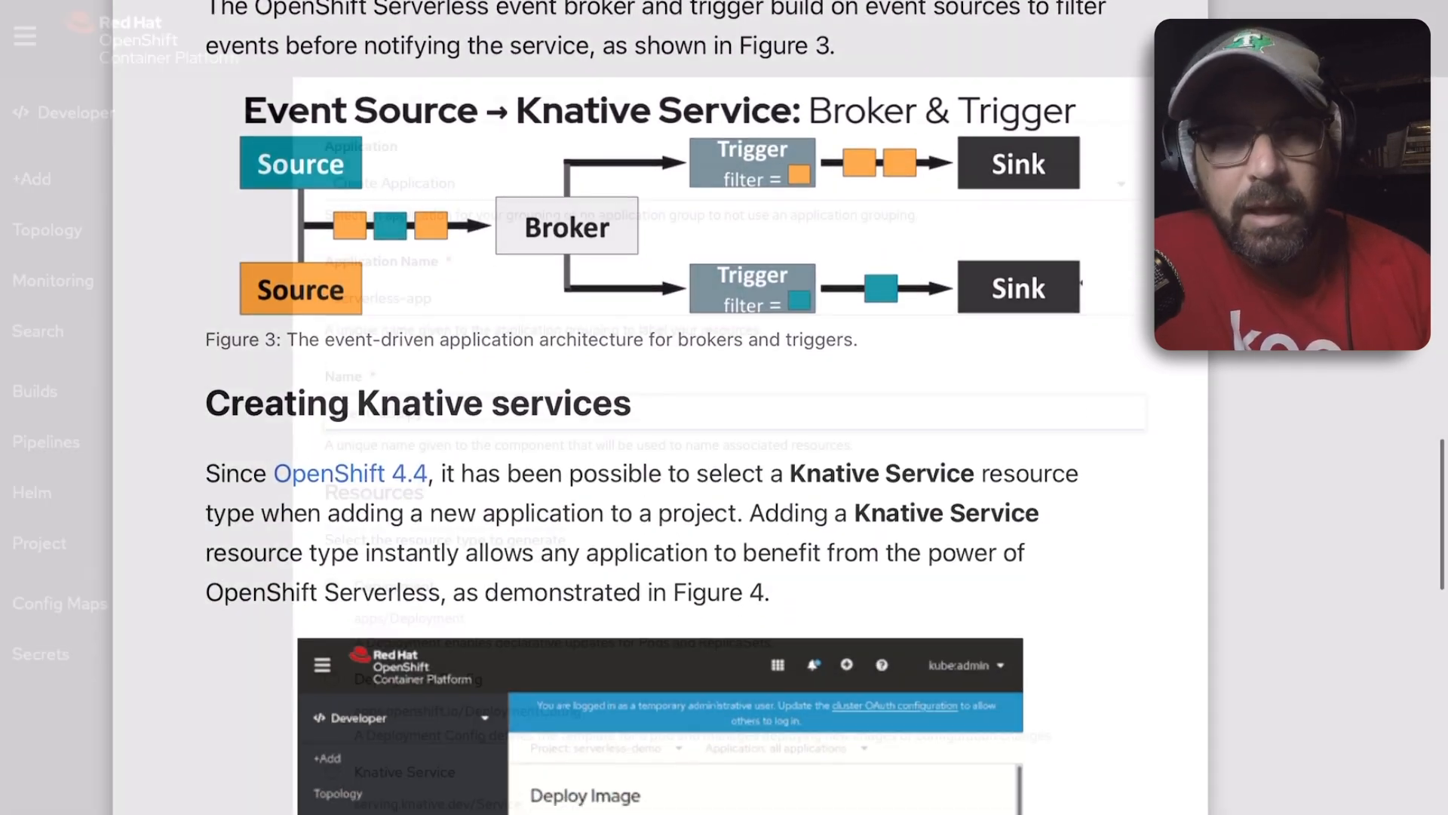
text(event-display)
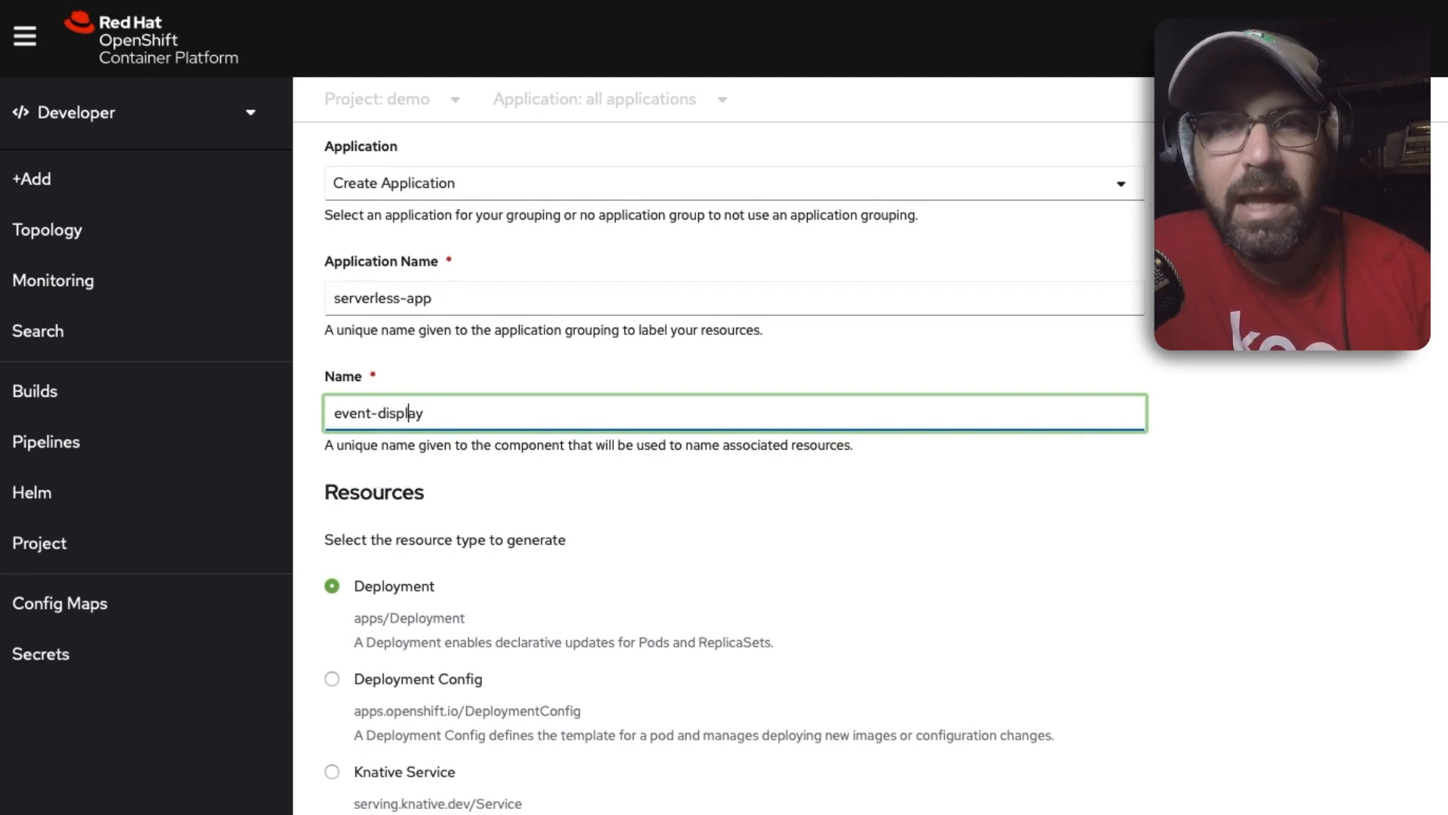
Step: Choose the Knative Service resource type for event-display and create it
scroll(down, 3)
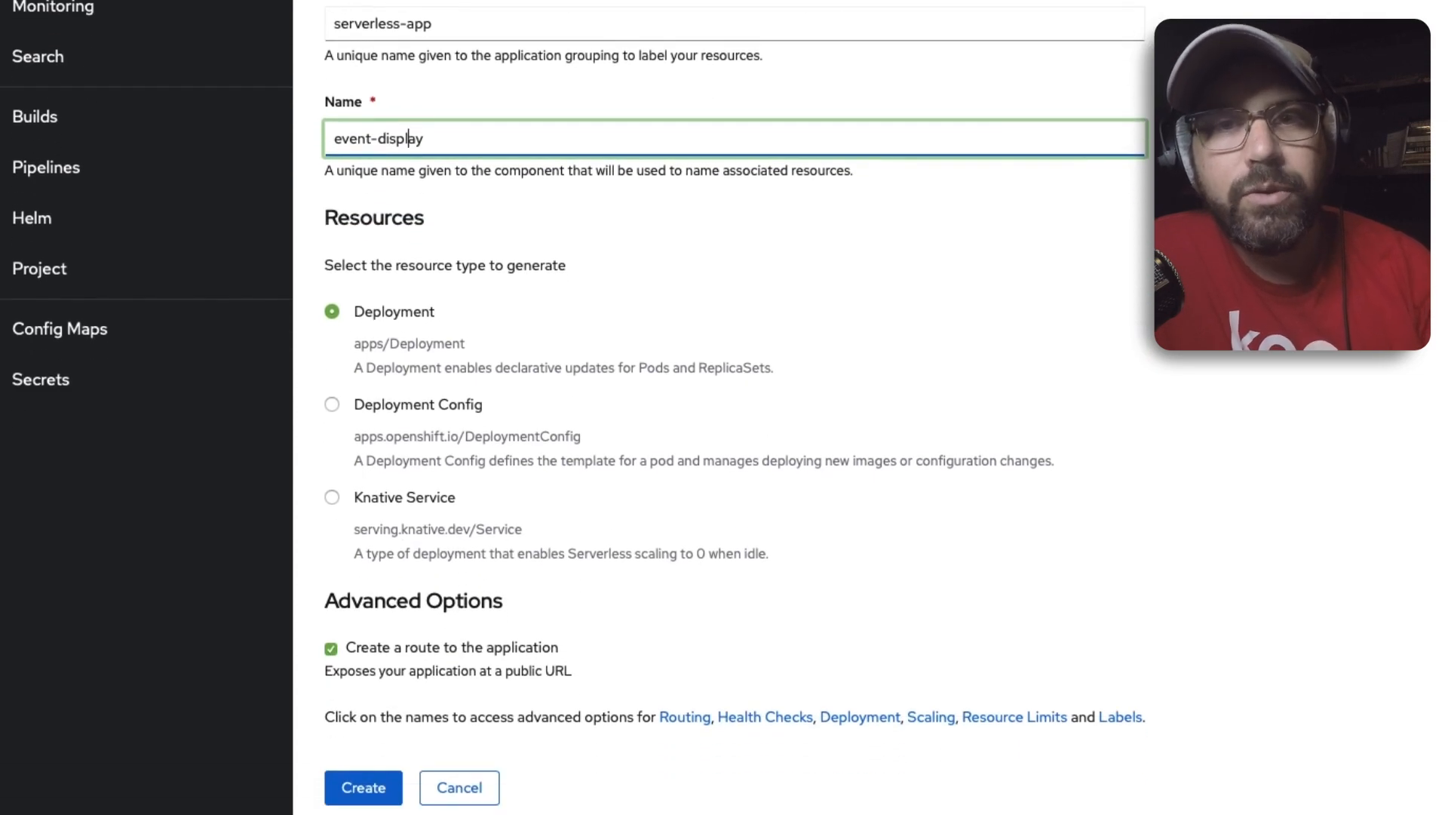
click(332, 497)
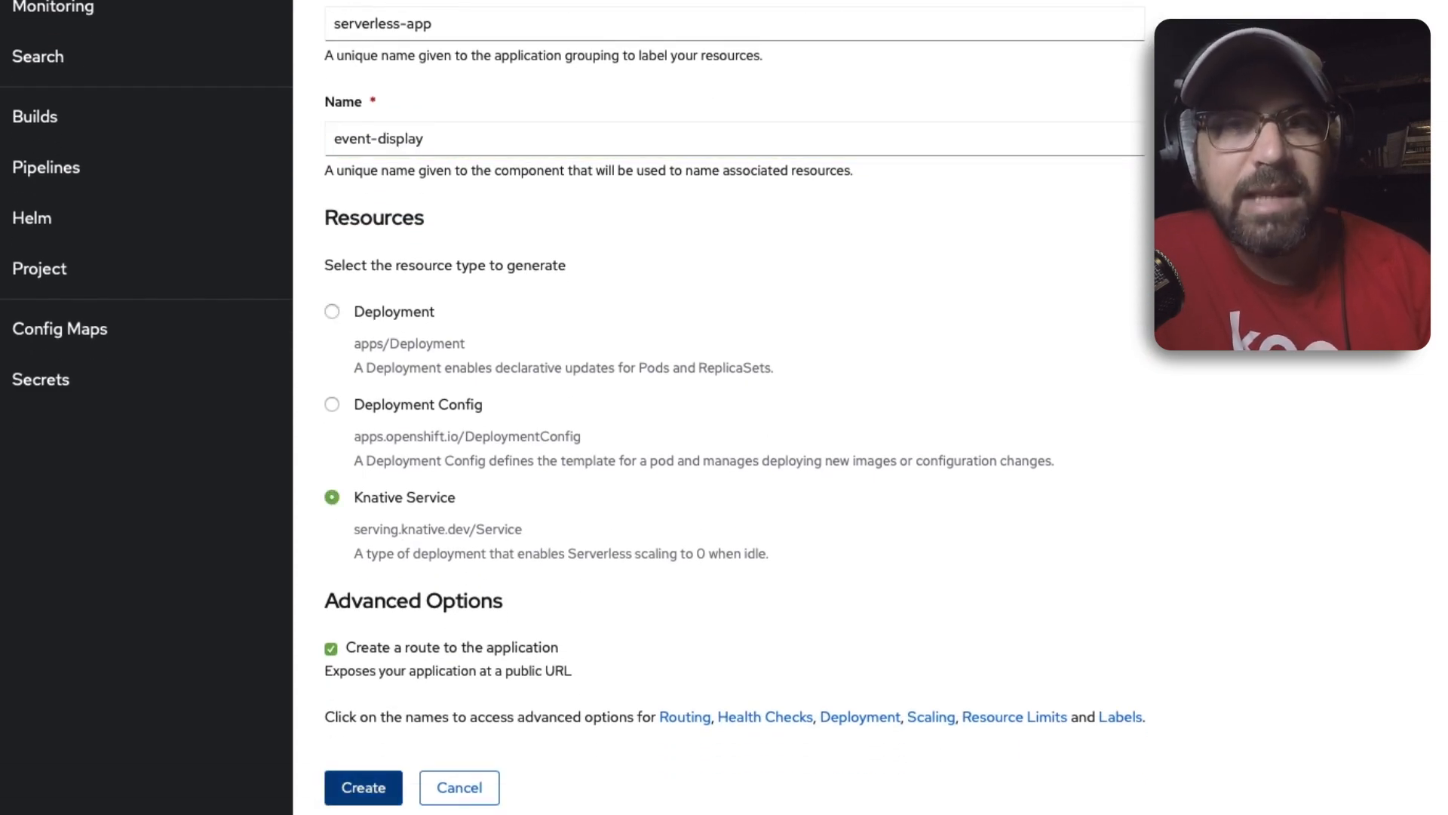
click(362, 787)
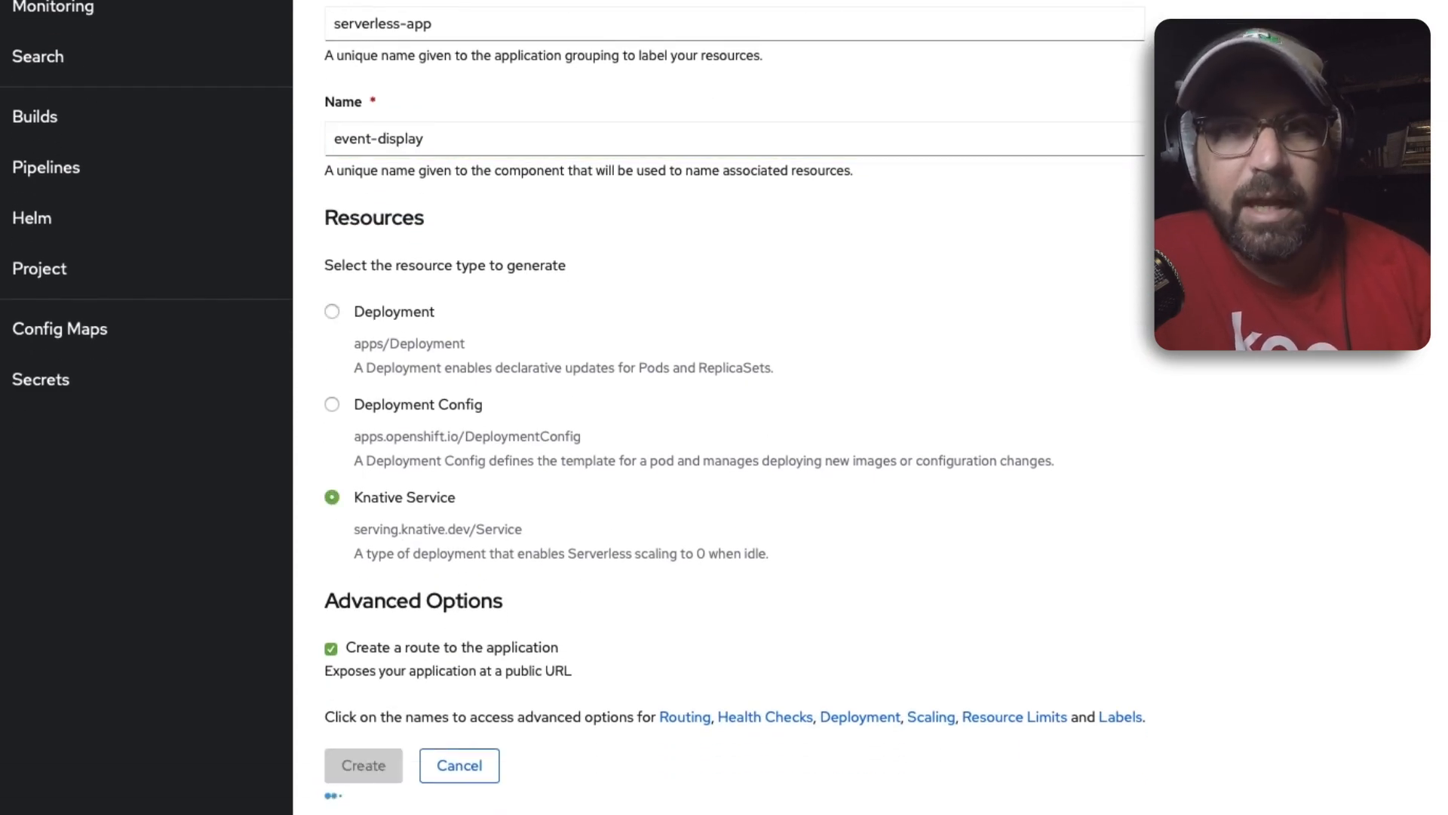
click(362, 765)
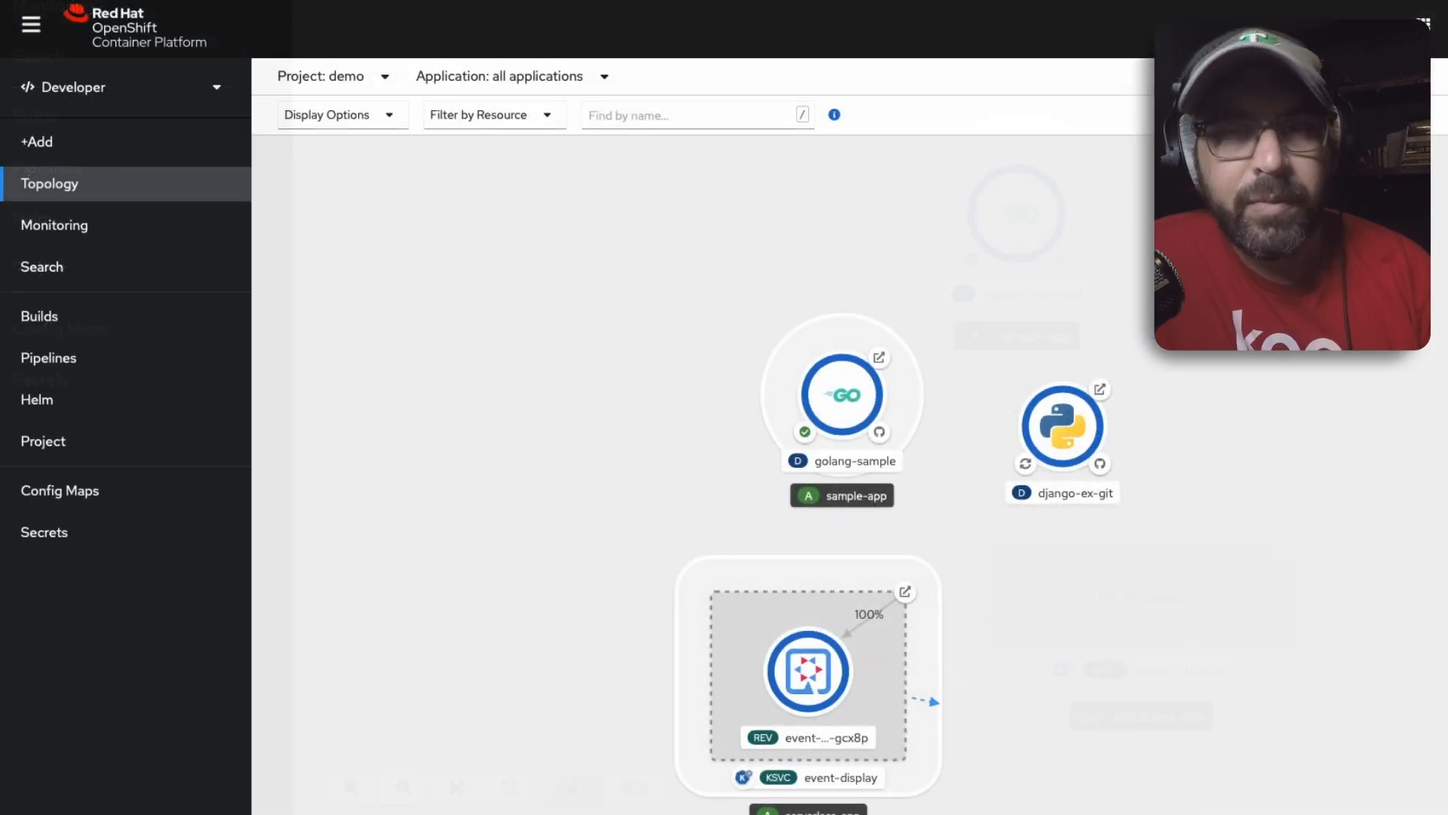
Step: Add a Ping Source with schedule 5 4 * * * sinking into event-display
click(928, 657)
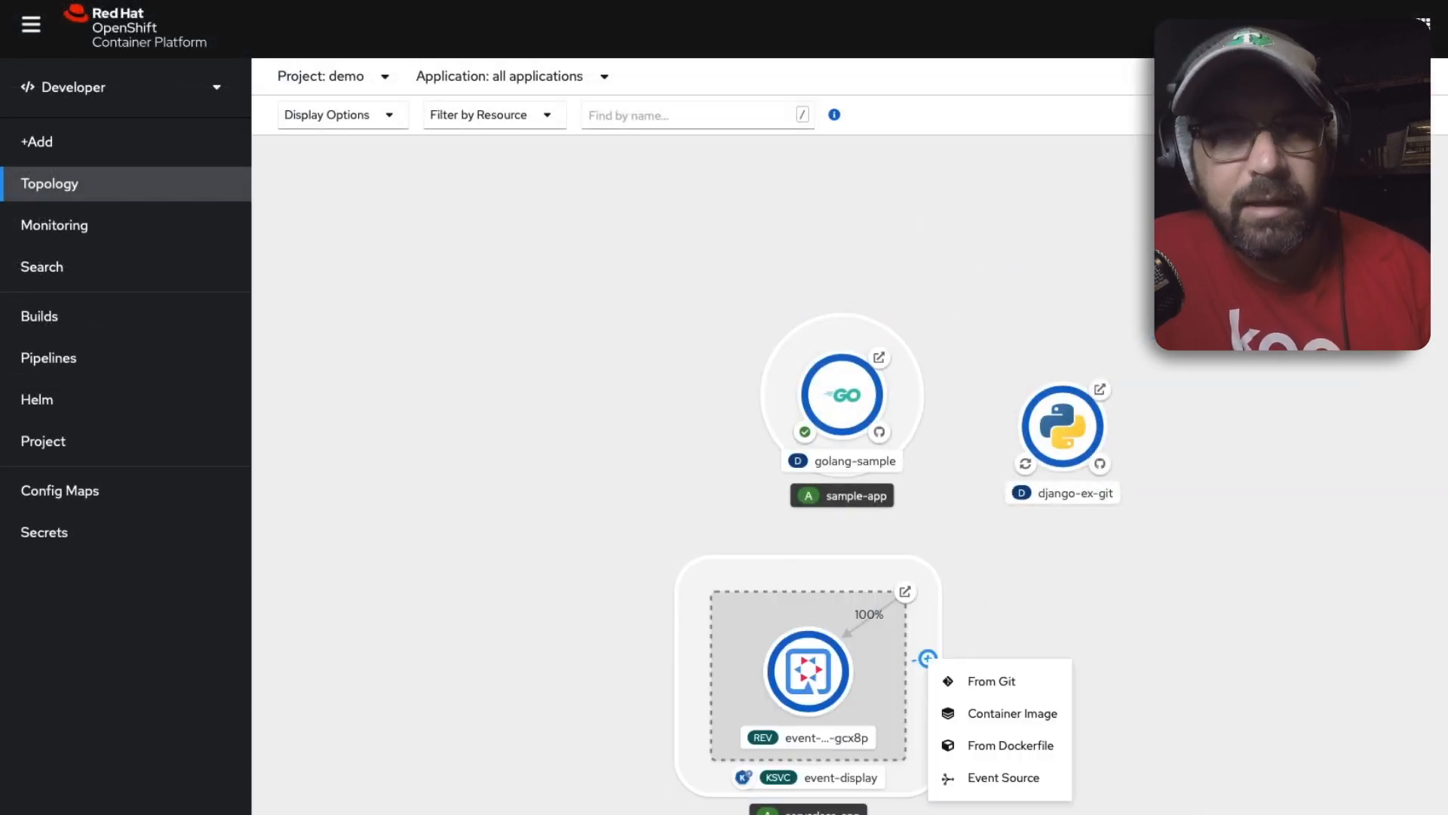
click(1001, 777)
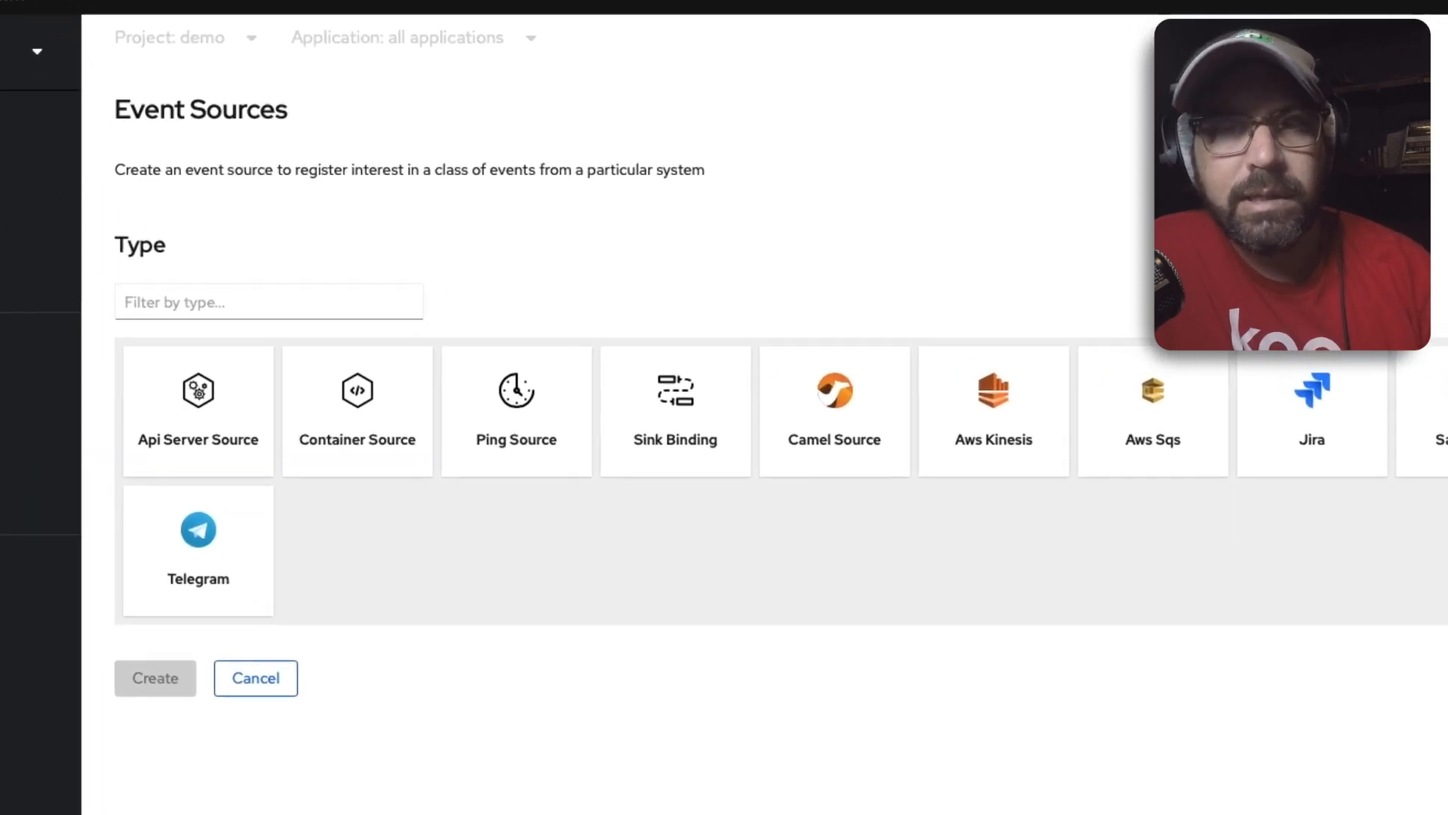
scroll(right, 3)
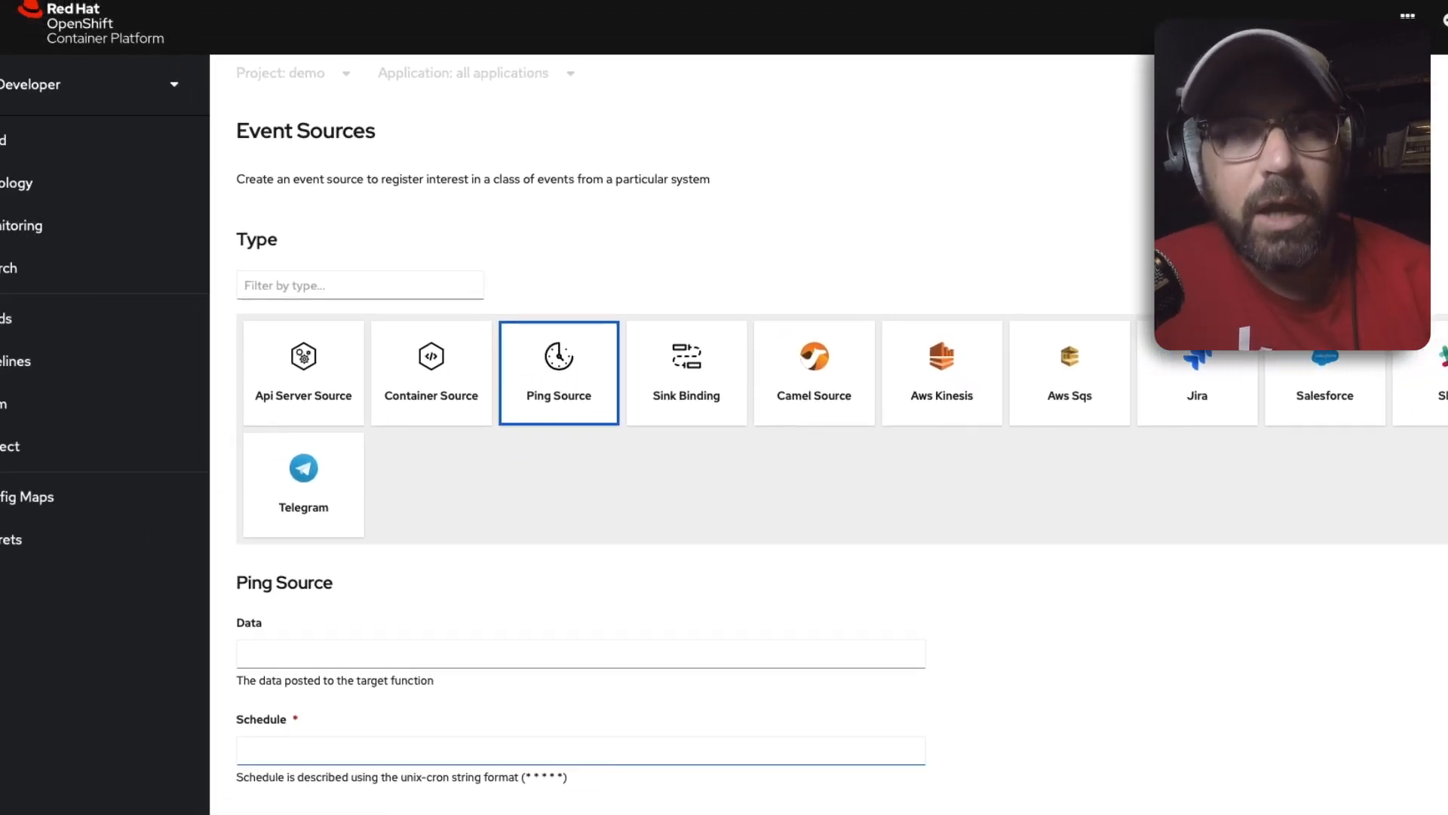
text(5 4 * * *)
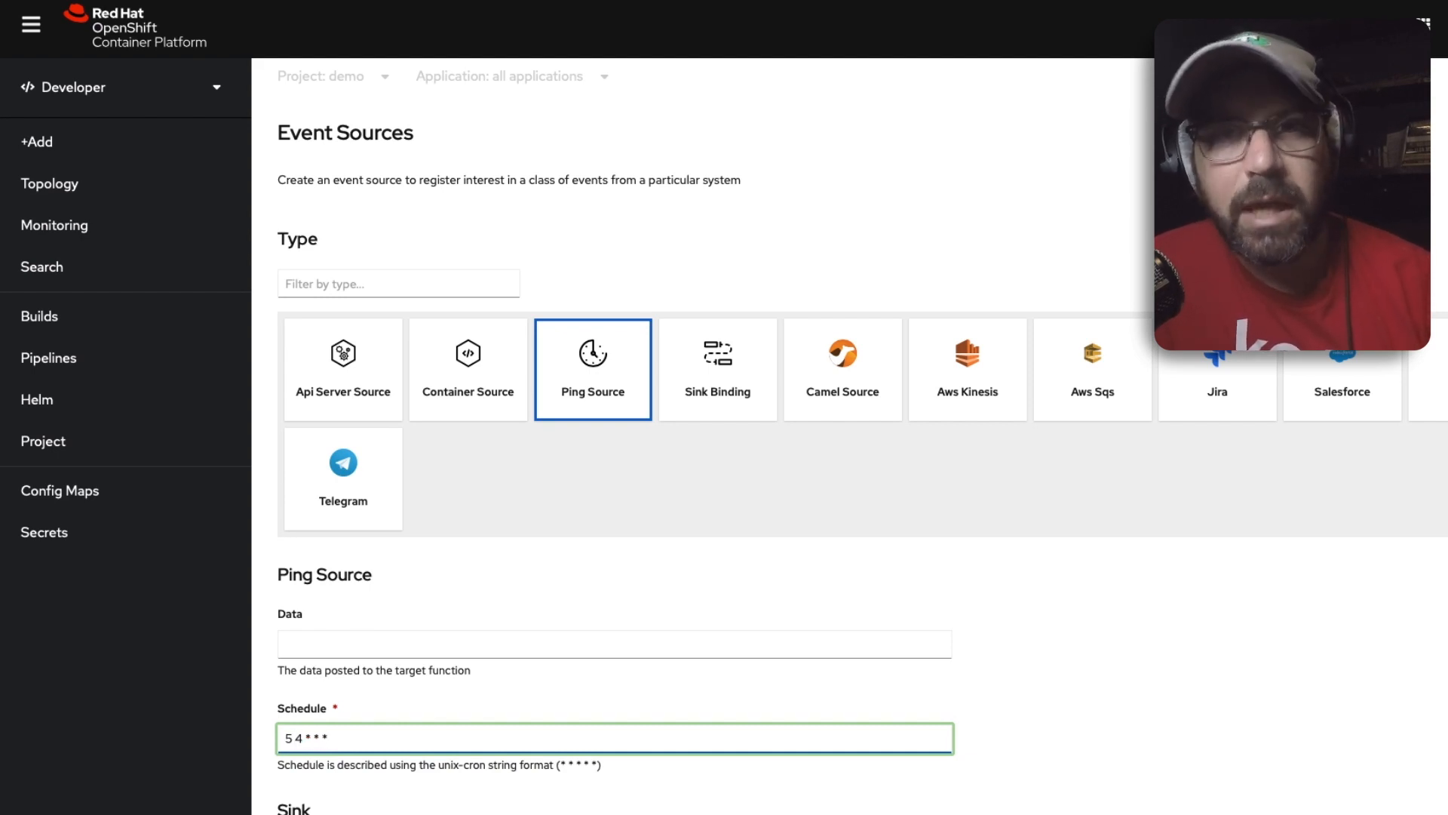
scroll(down, 3)
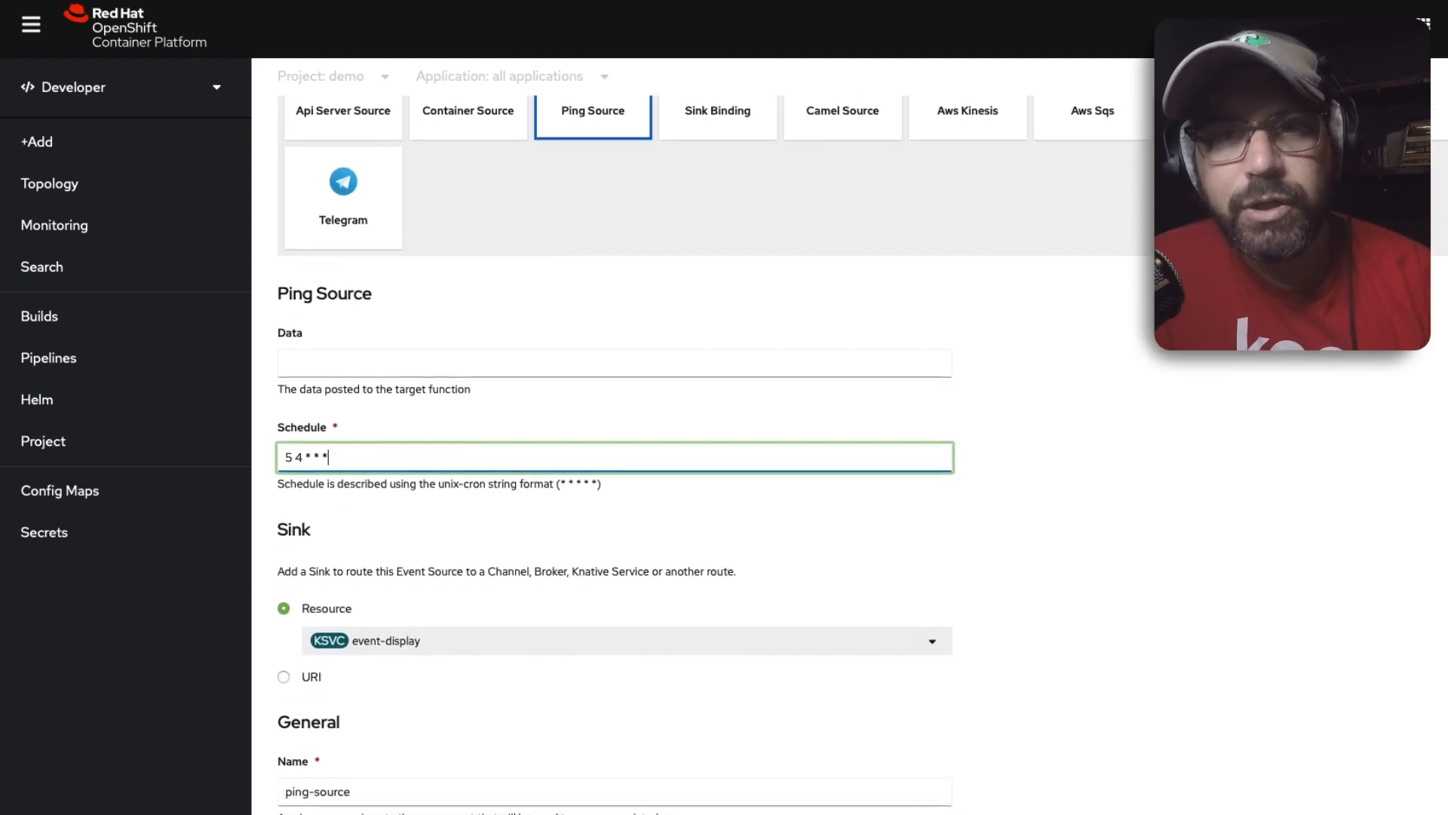
click(50, 183)
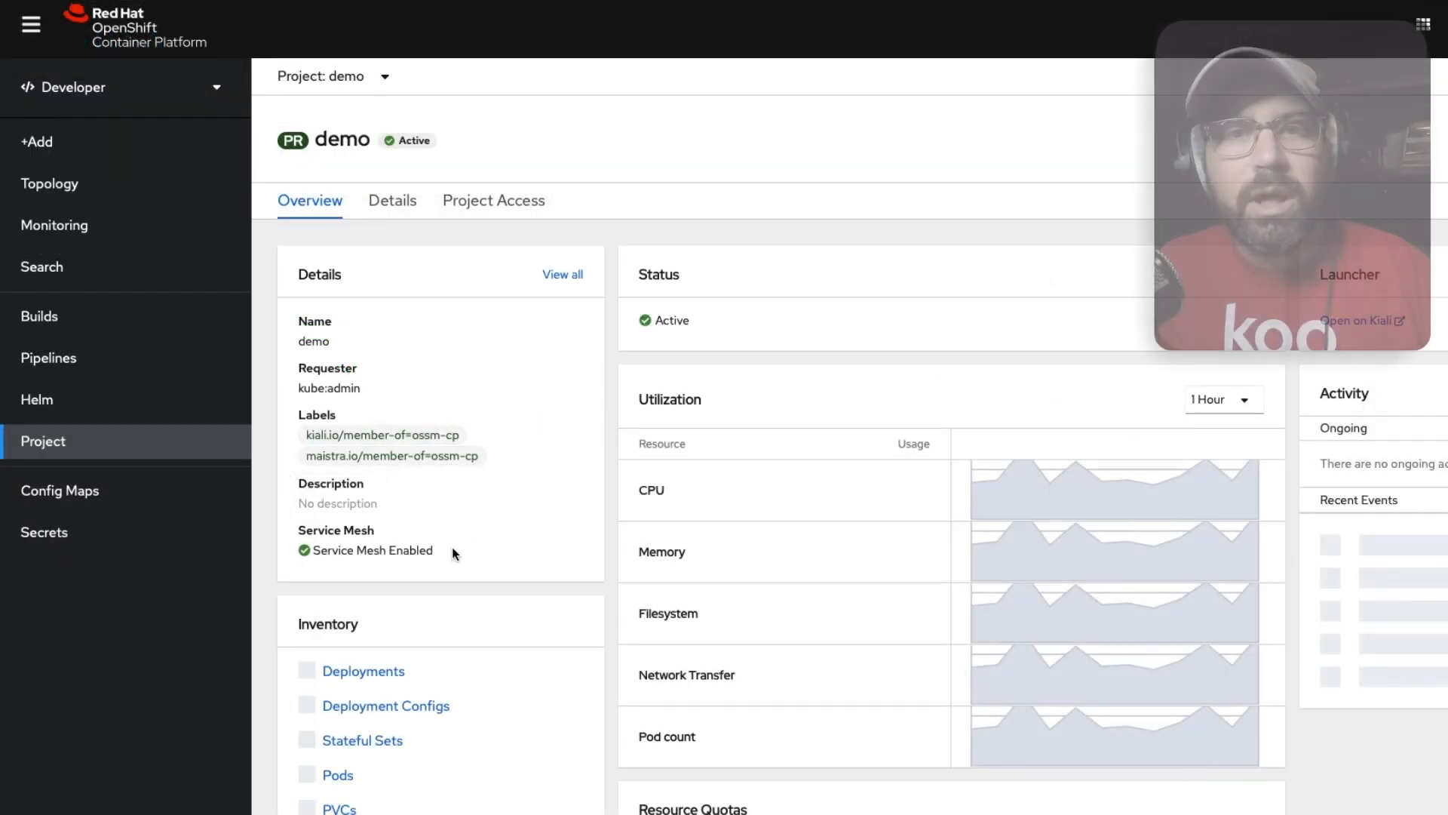
mouse_move(492, 565)
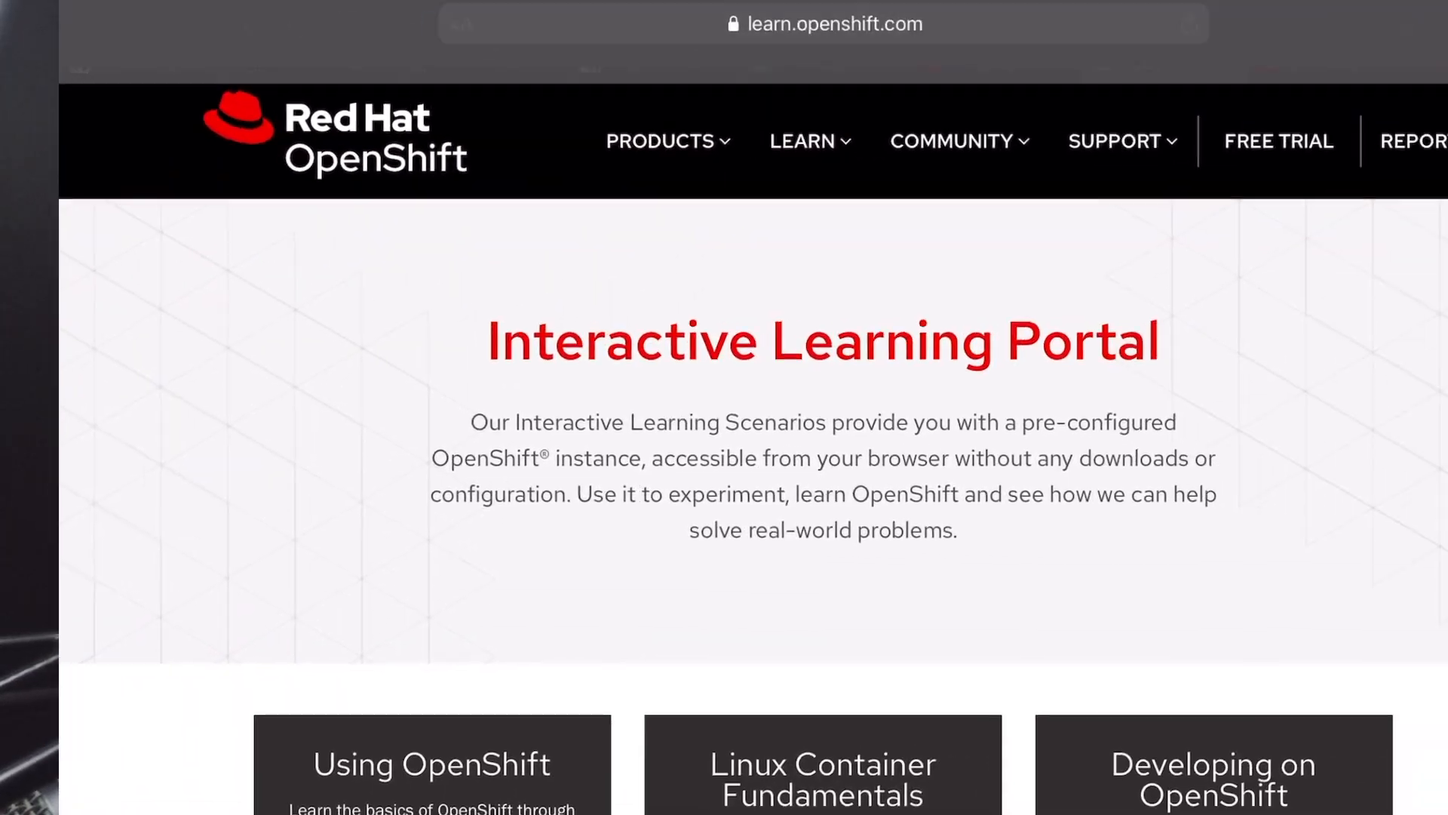
Step: Scroll through the Java, Quarkus, Vert.x, Spring, Kogito and CI/CD course cards
scroll(down, 3)
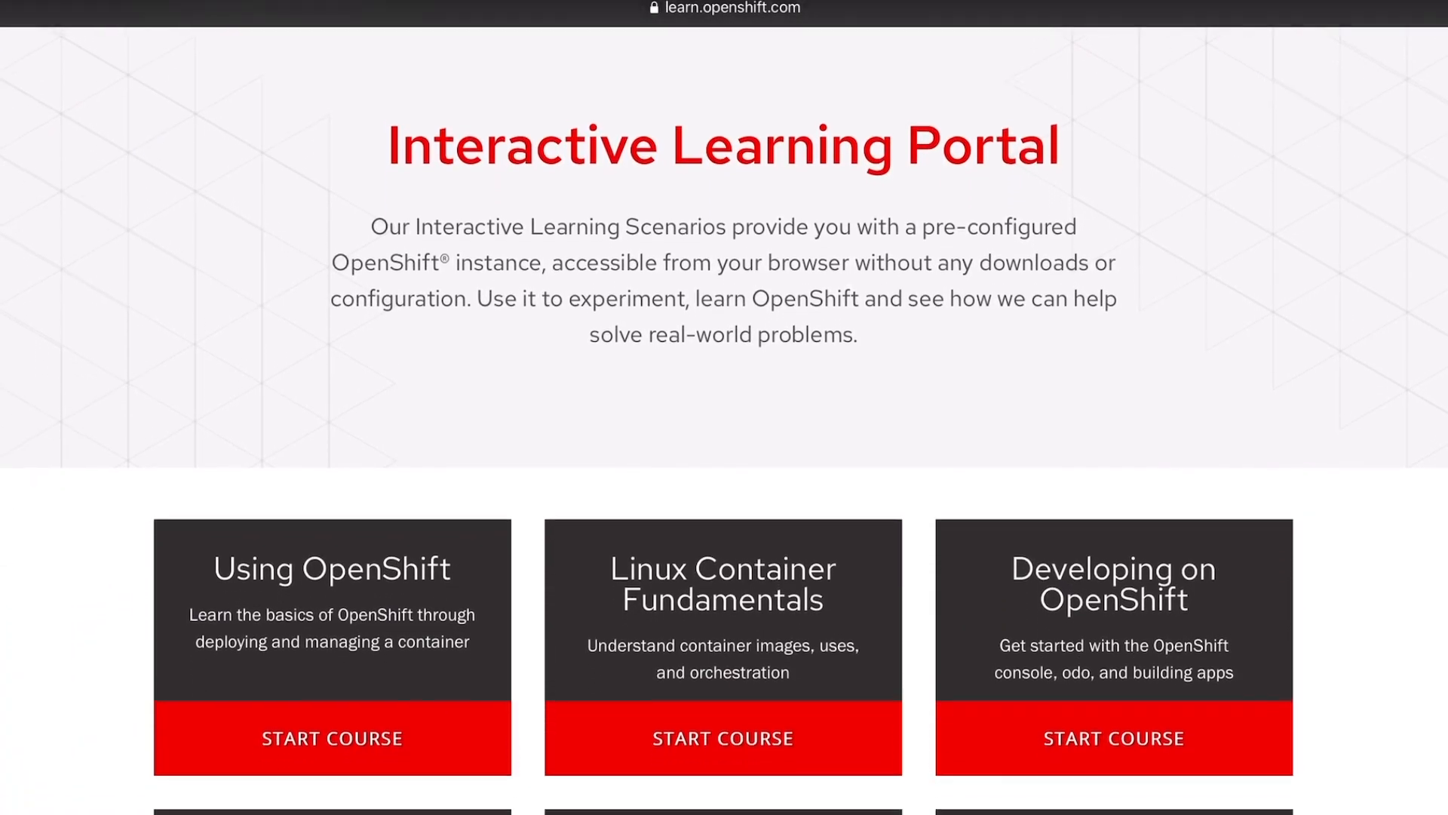
scroll(down, 3)
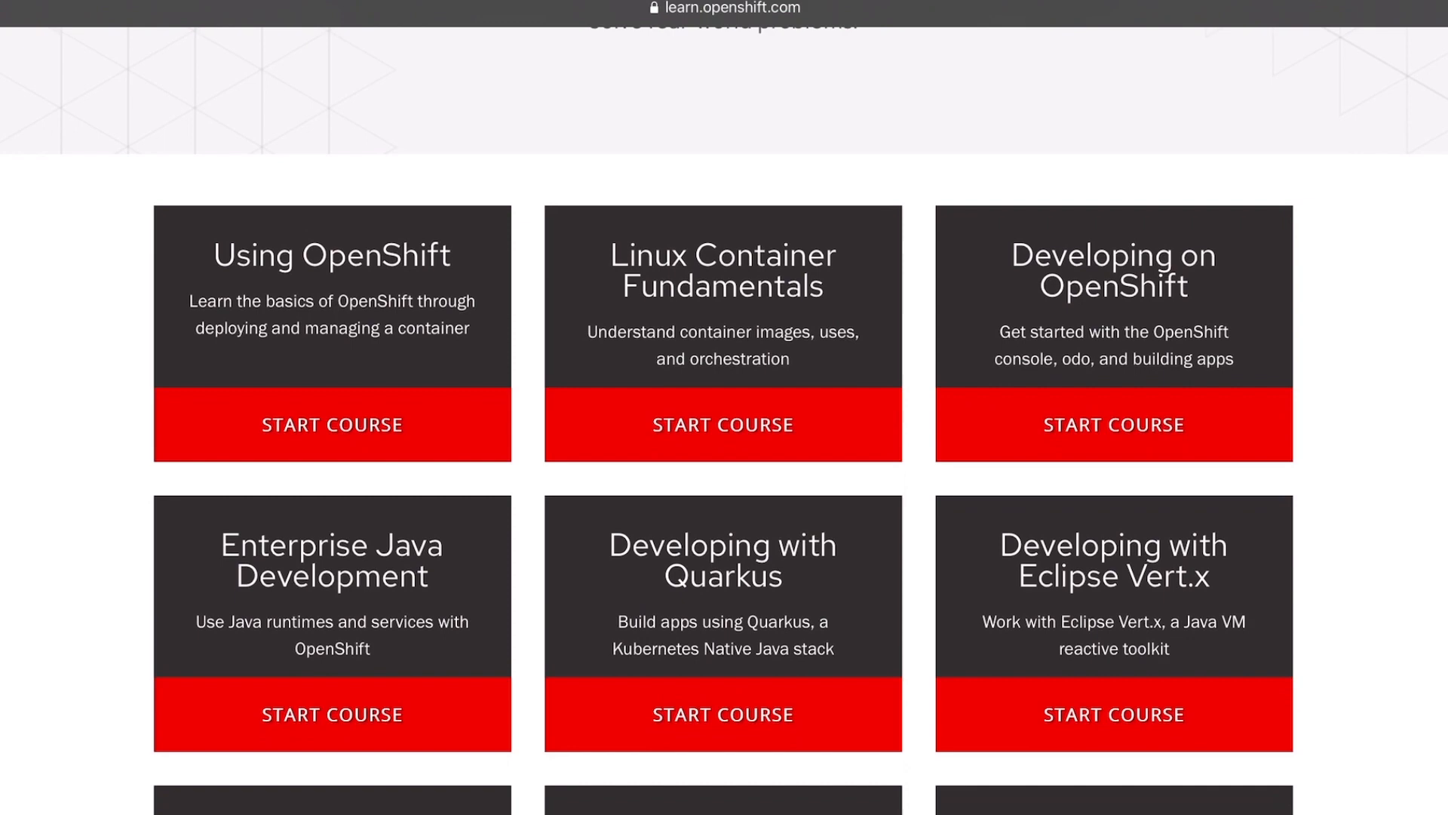
scroll(down, 3)
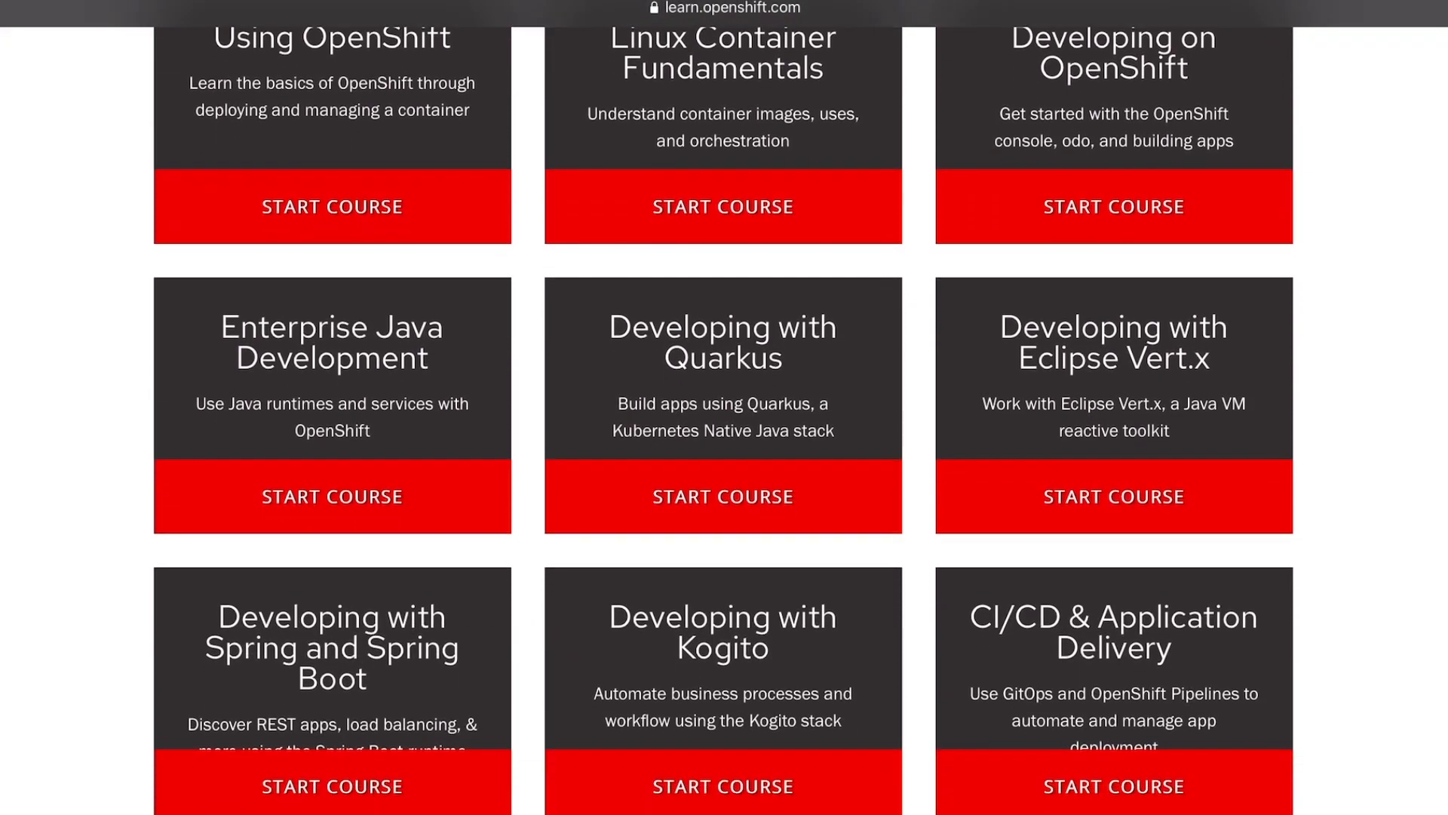